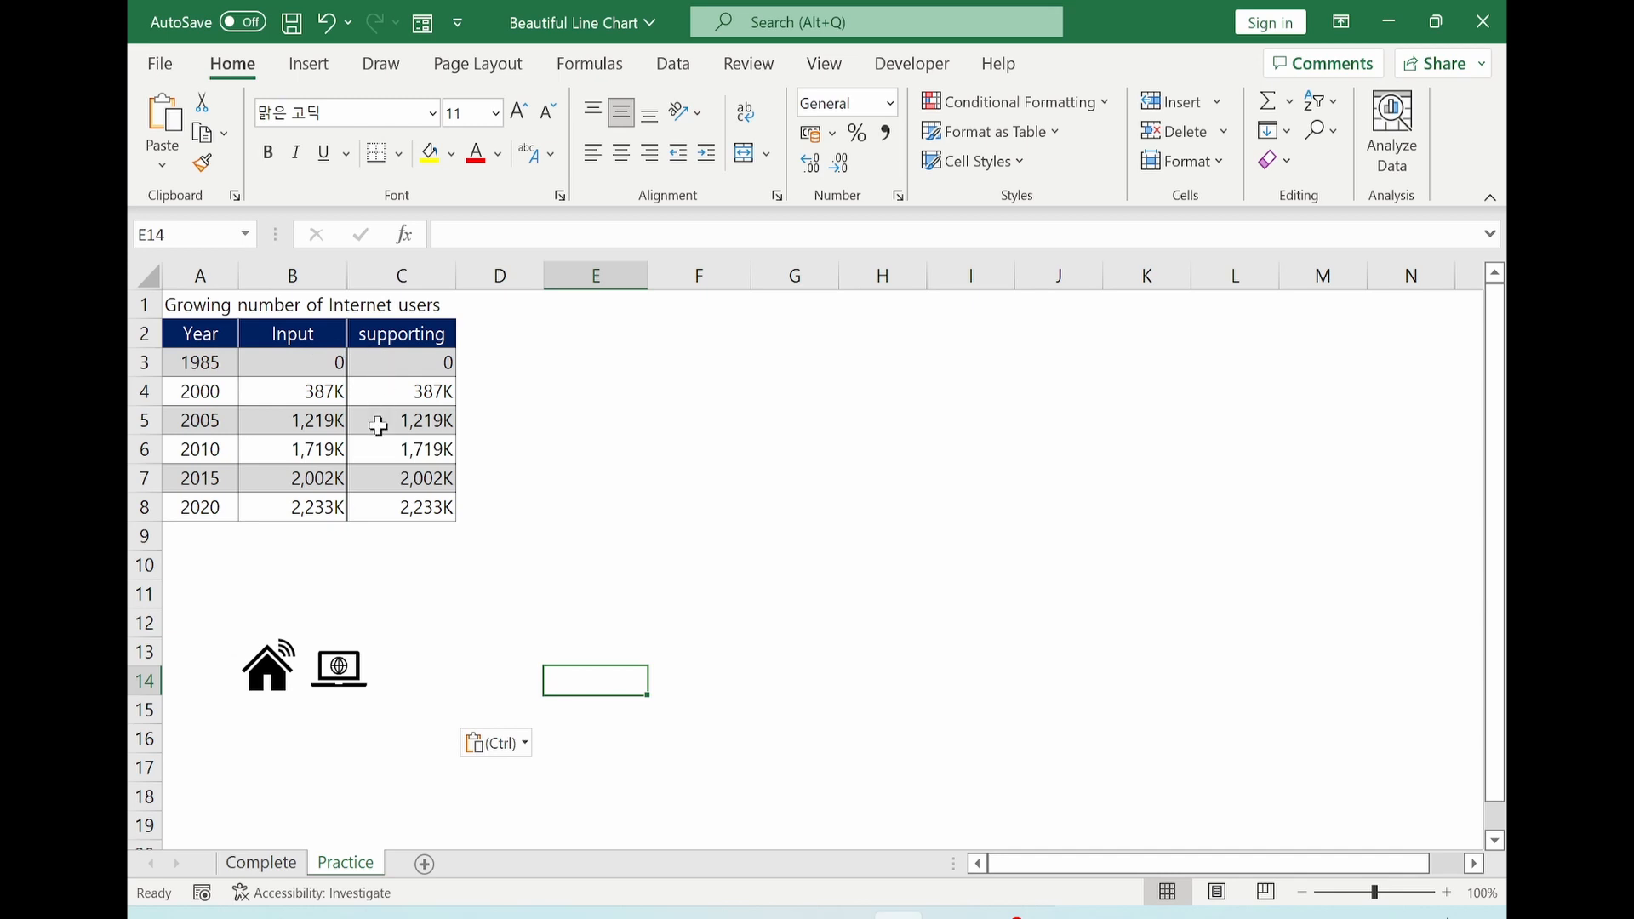
mouse_move(440, 361)
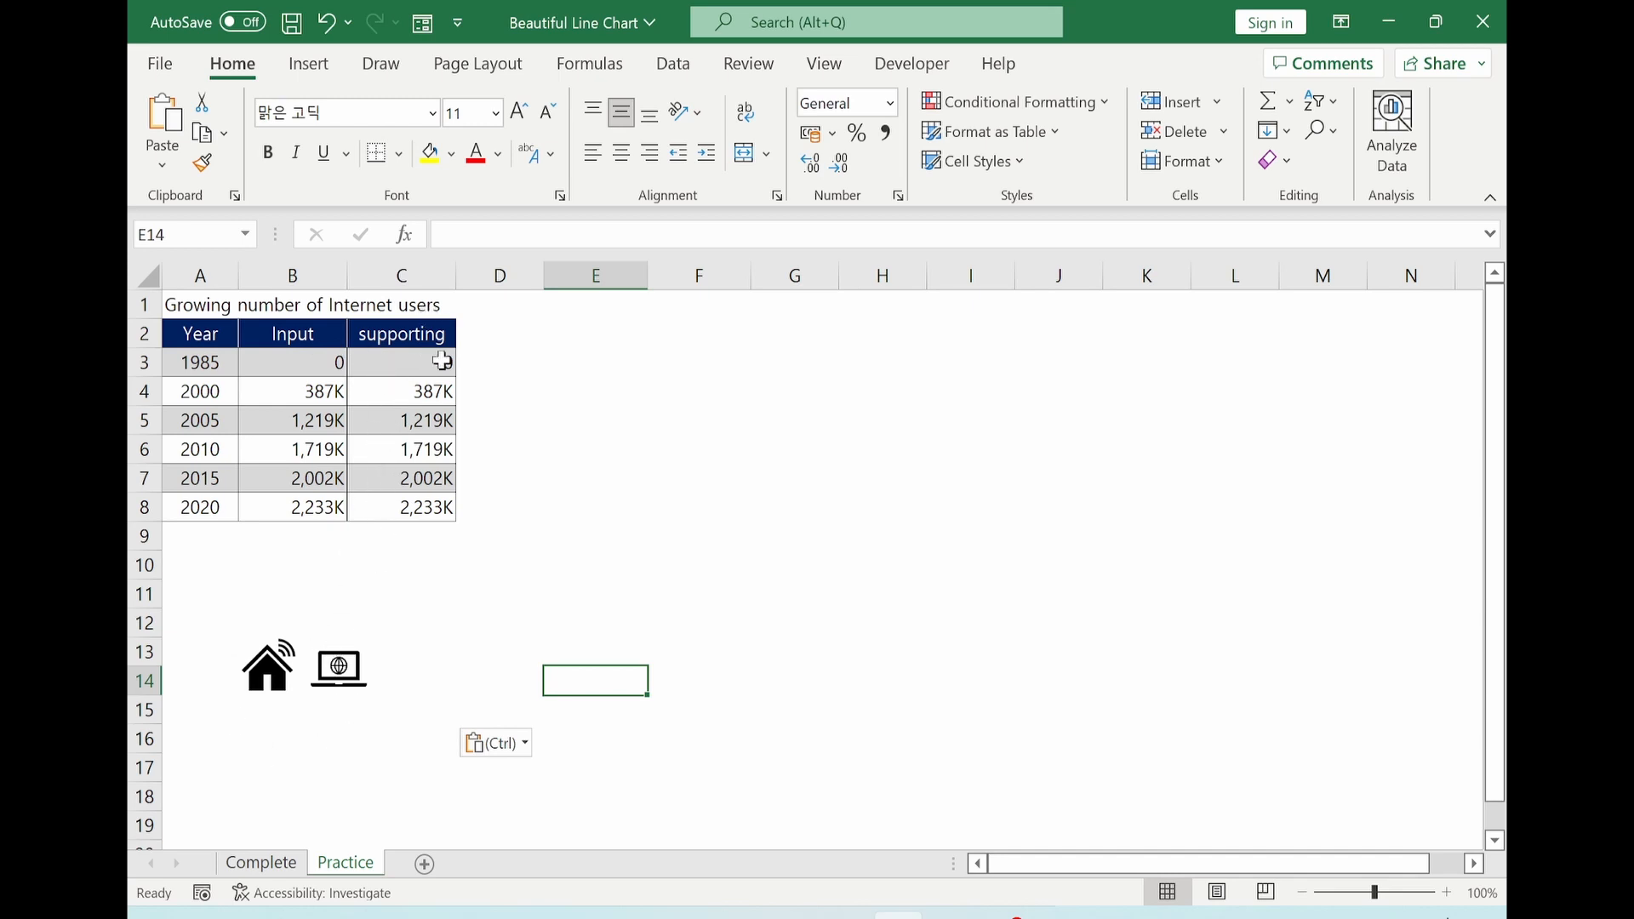
Step: Select B2:C8, the Input and supporting columns with headers, as chart data
click(402, 391)
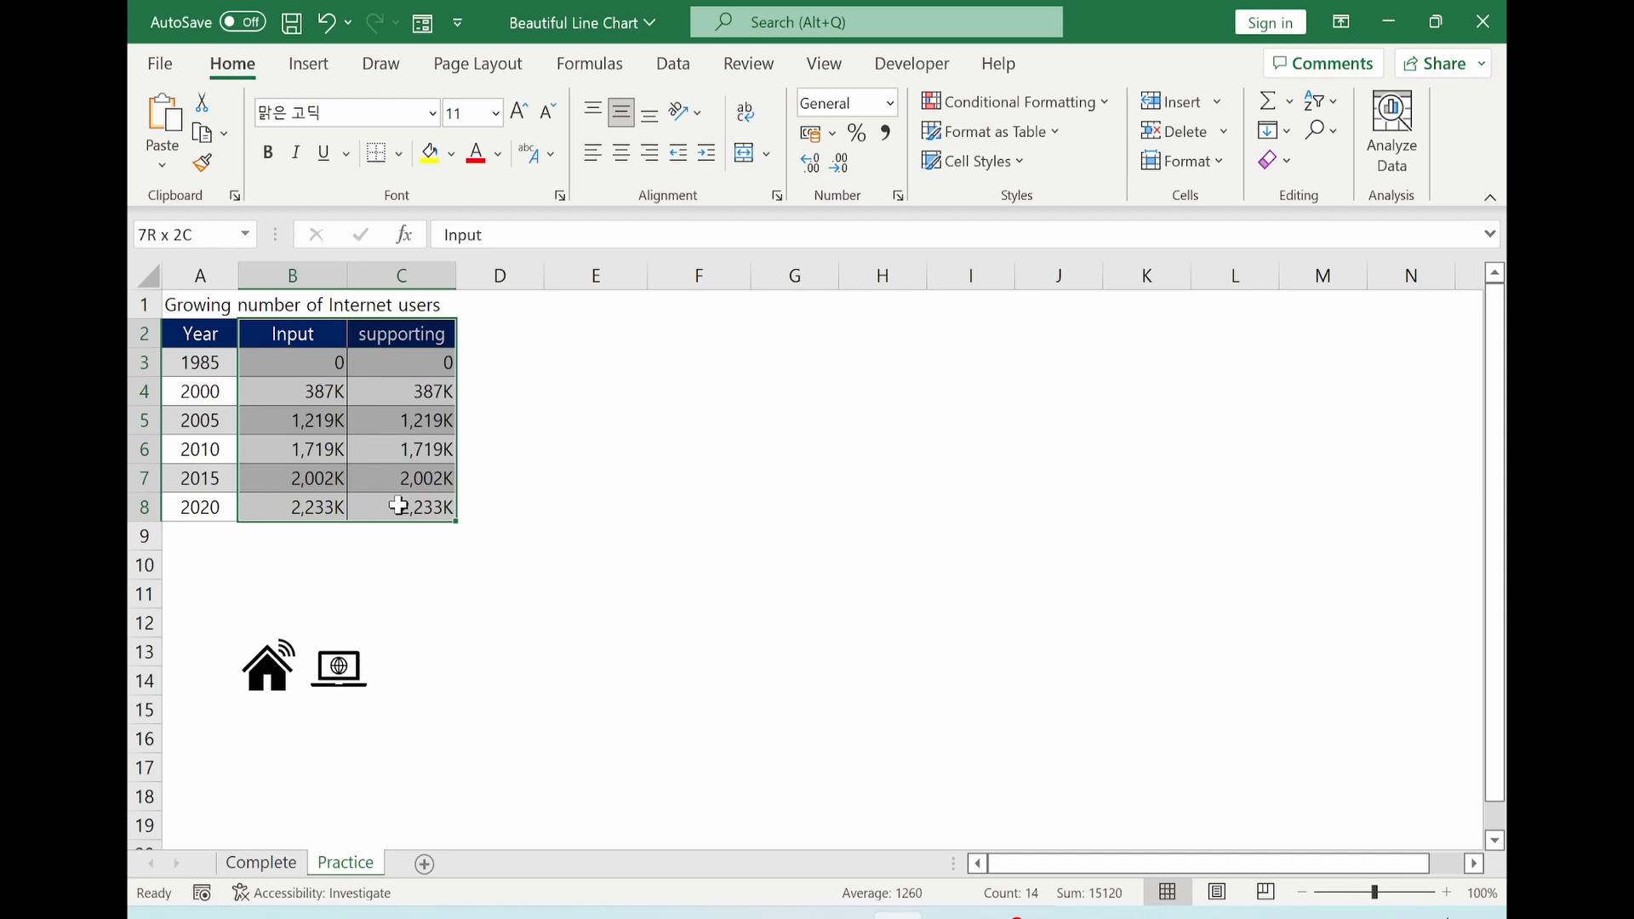
Step: Insert a Line with Markers chart from All Charts plotting Input and supporting
click(291, 333)
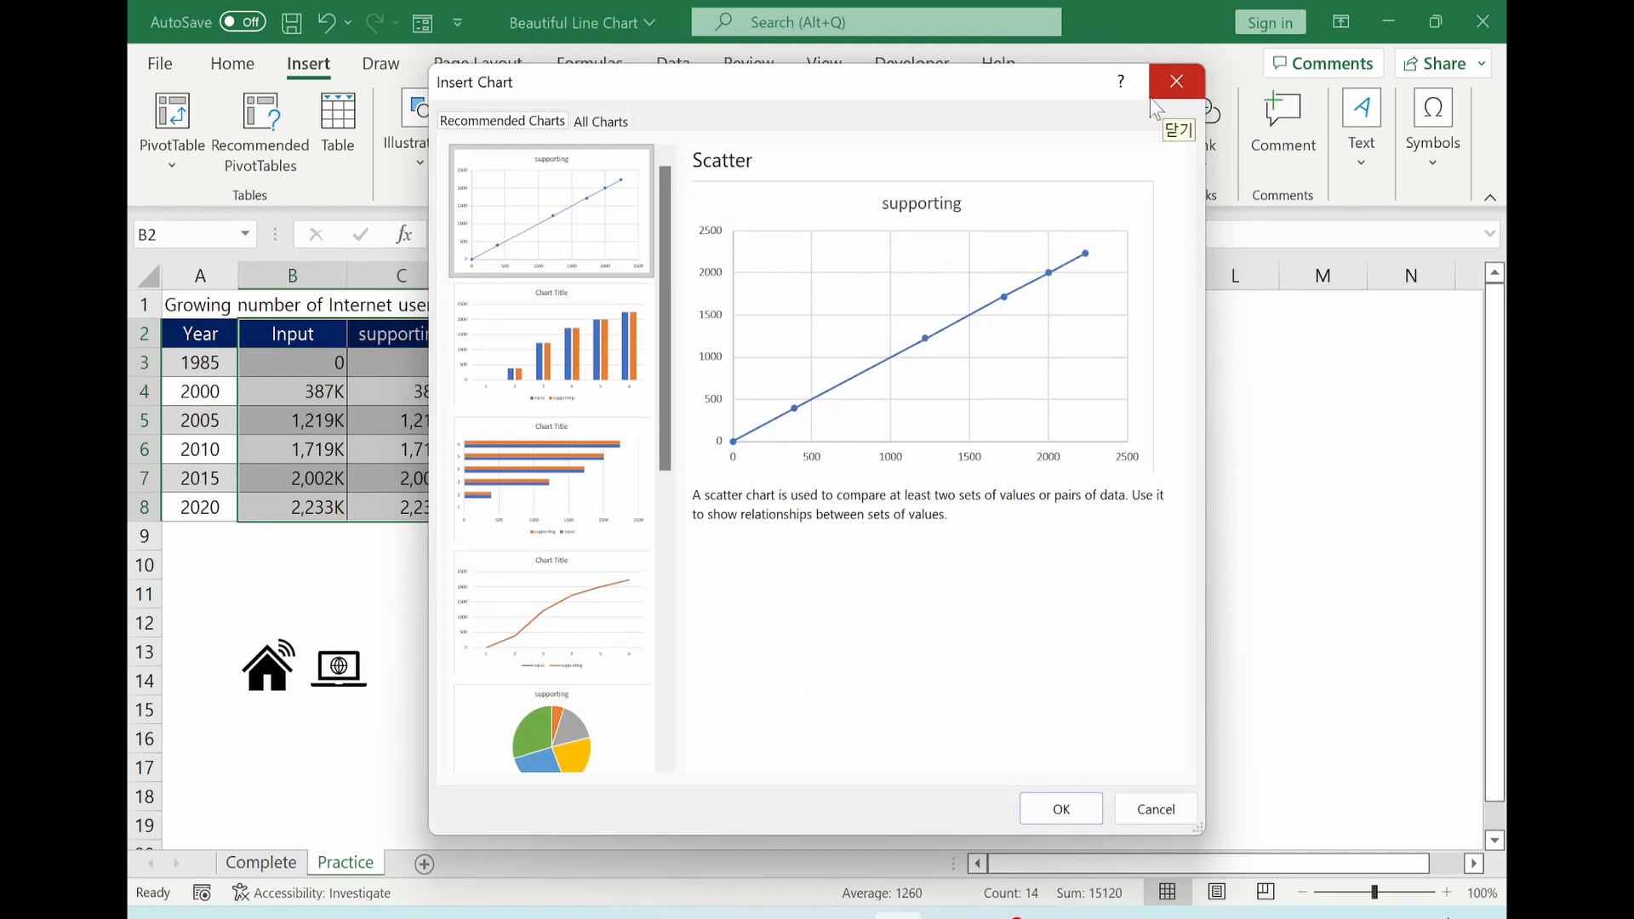
mouse_move(610, 136)
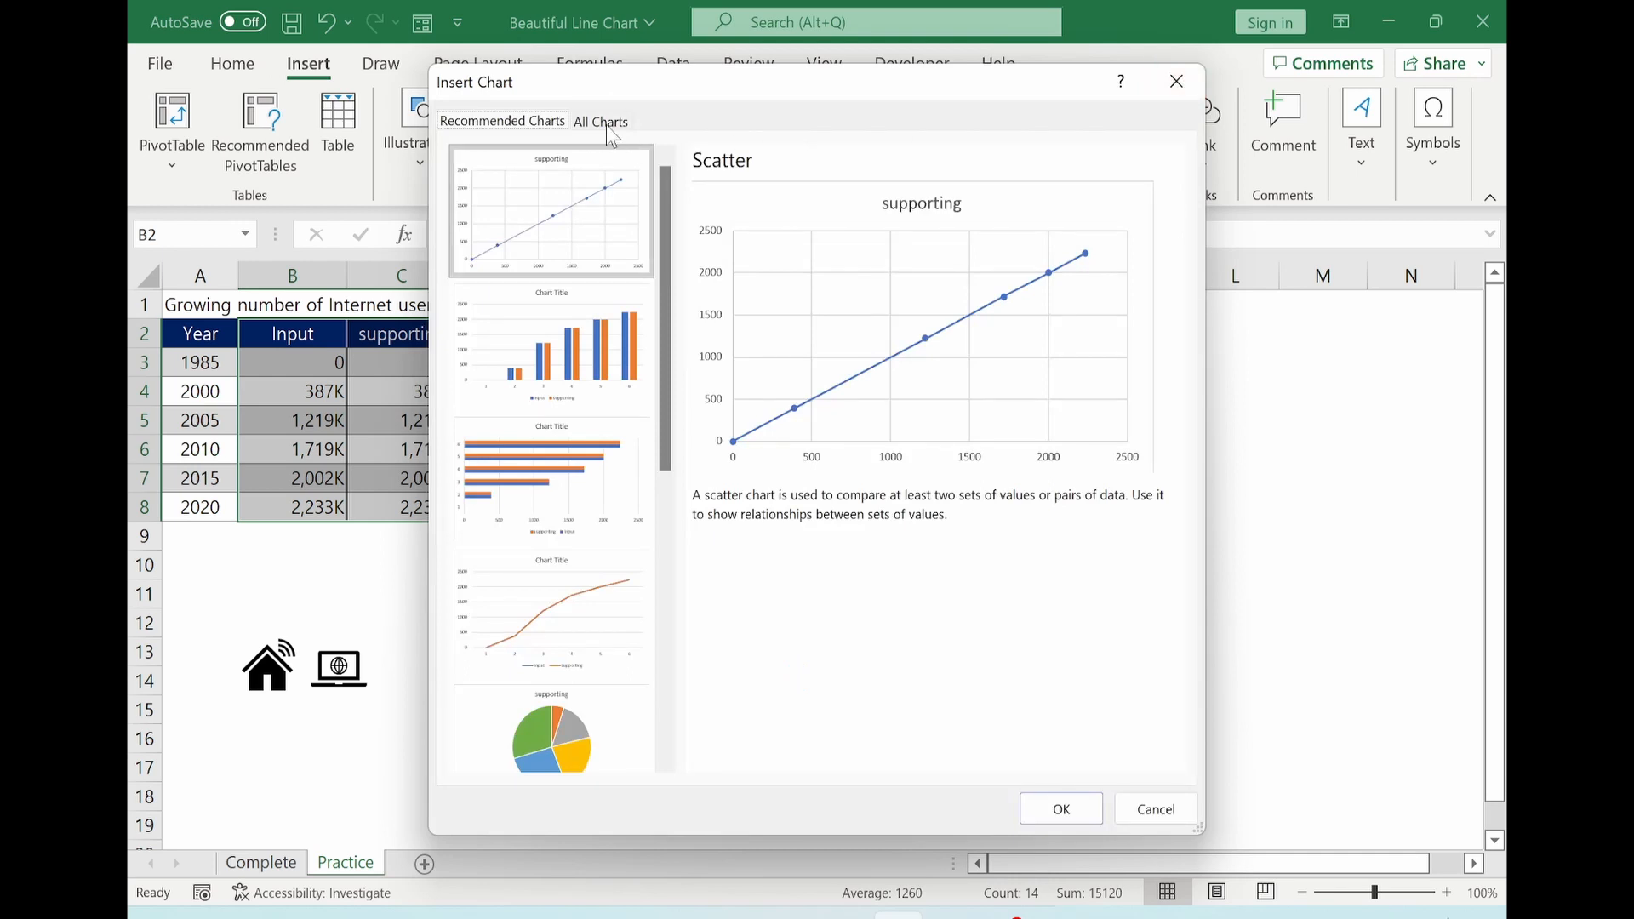
click(601, 121)
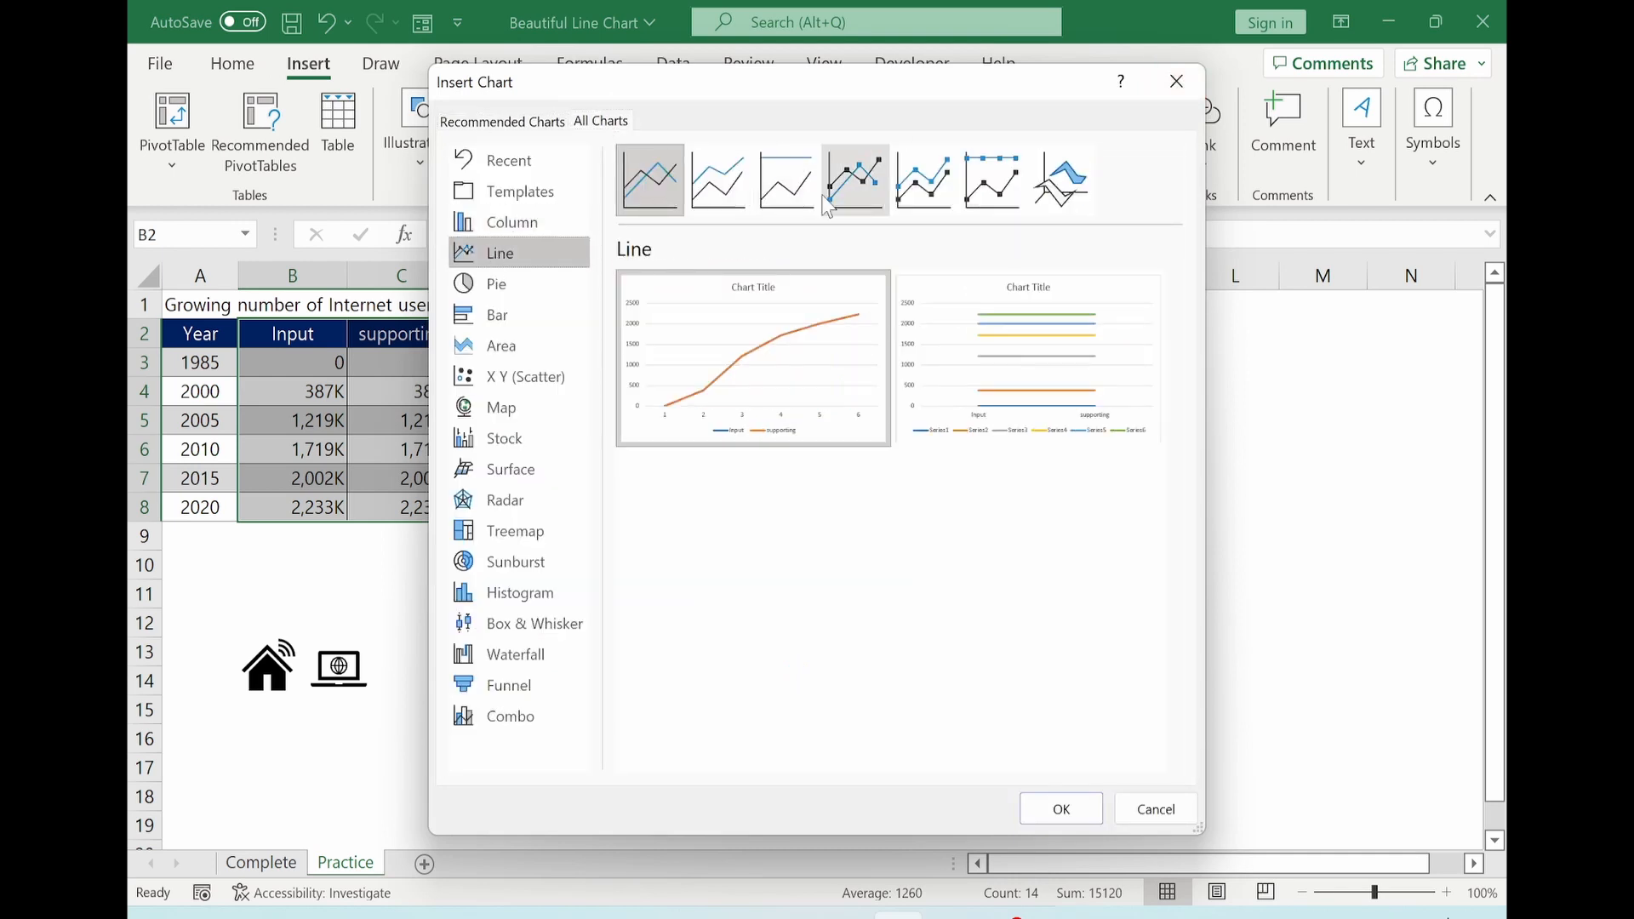
click(855, 179)
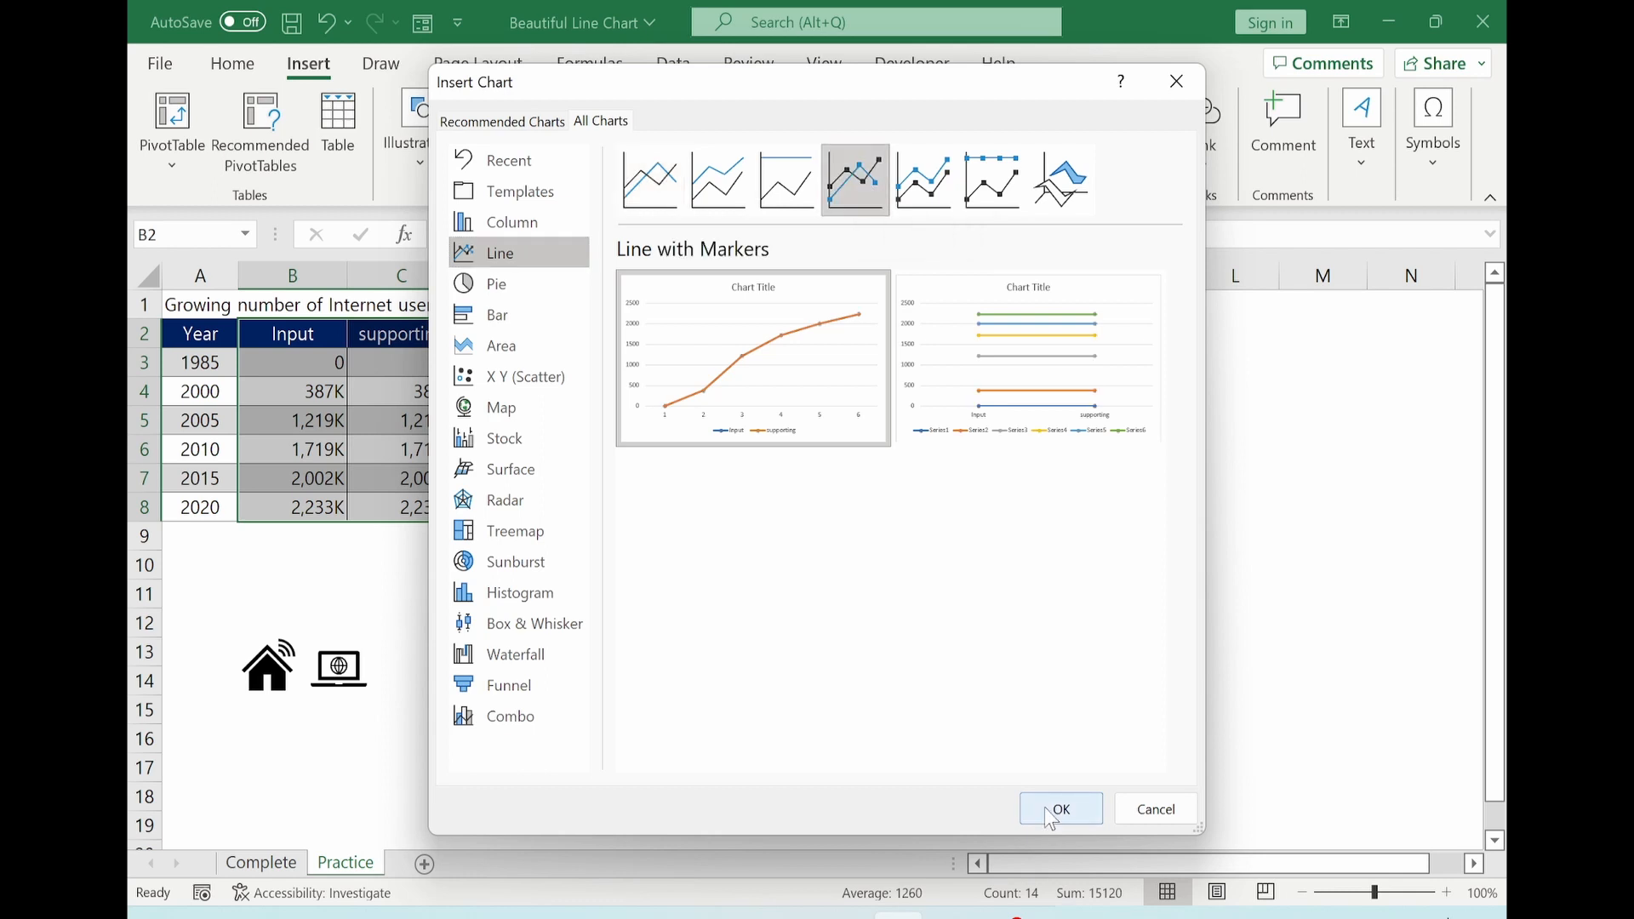
click(1060, 808)
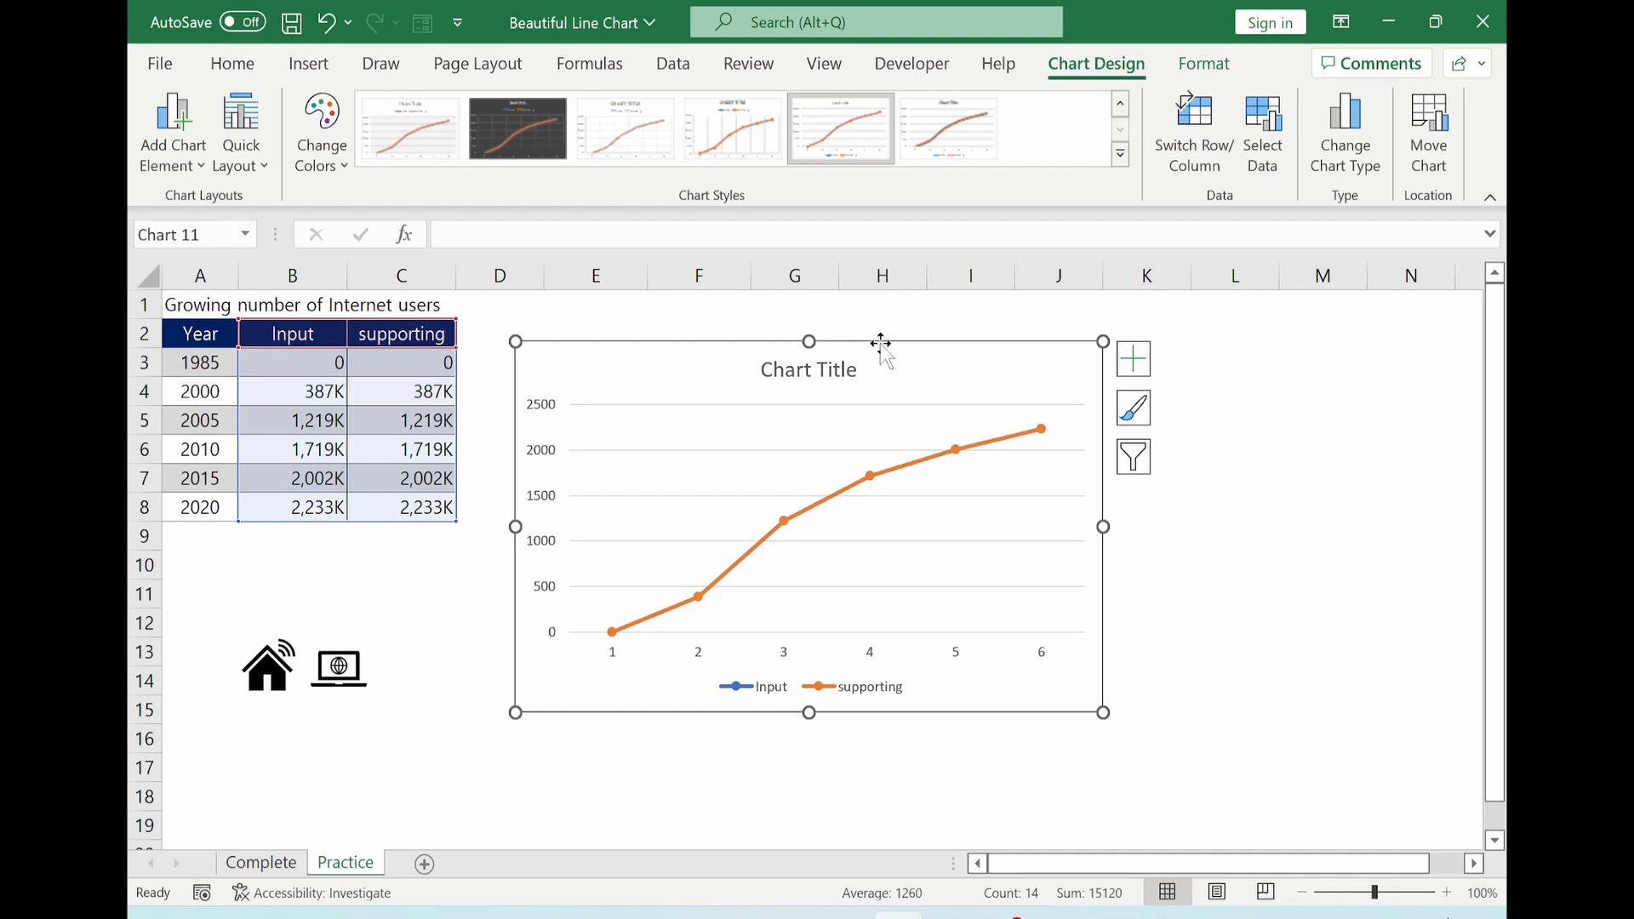
mouse_move(966, 374)
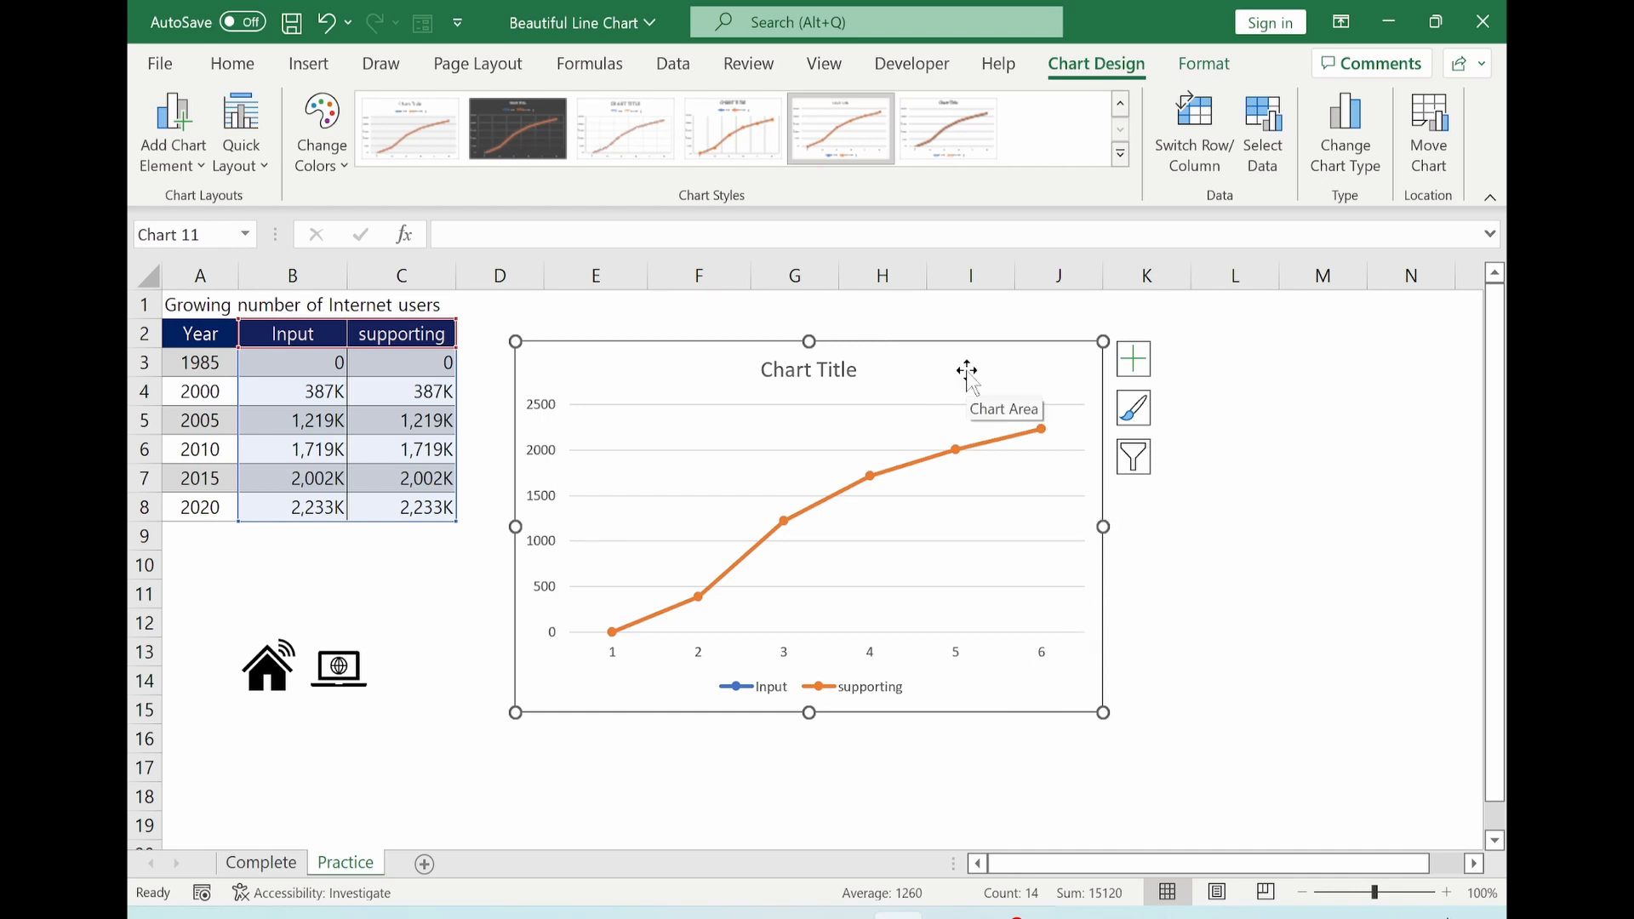
Step: Set the horizontal axis labels to the years in A3:A8 (1985–2020) via Select Data
right_click(967, 373)
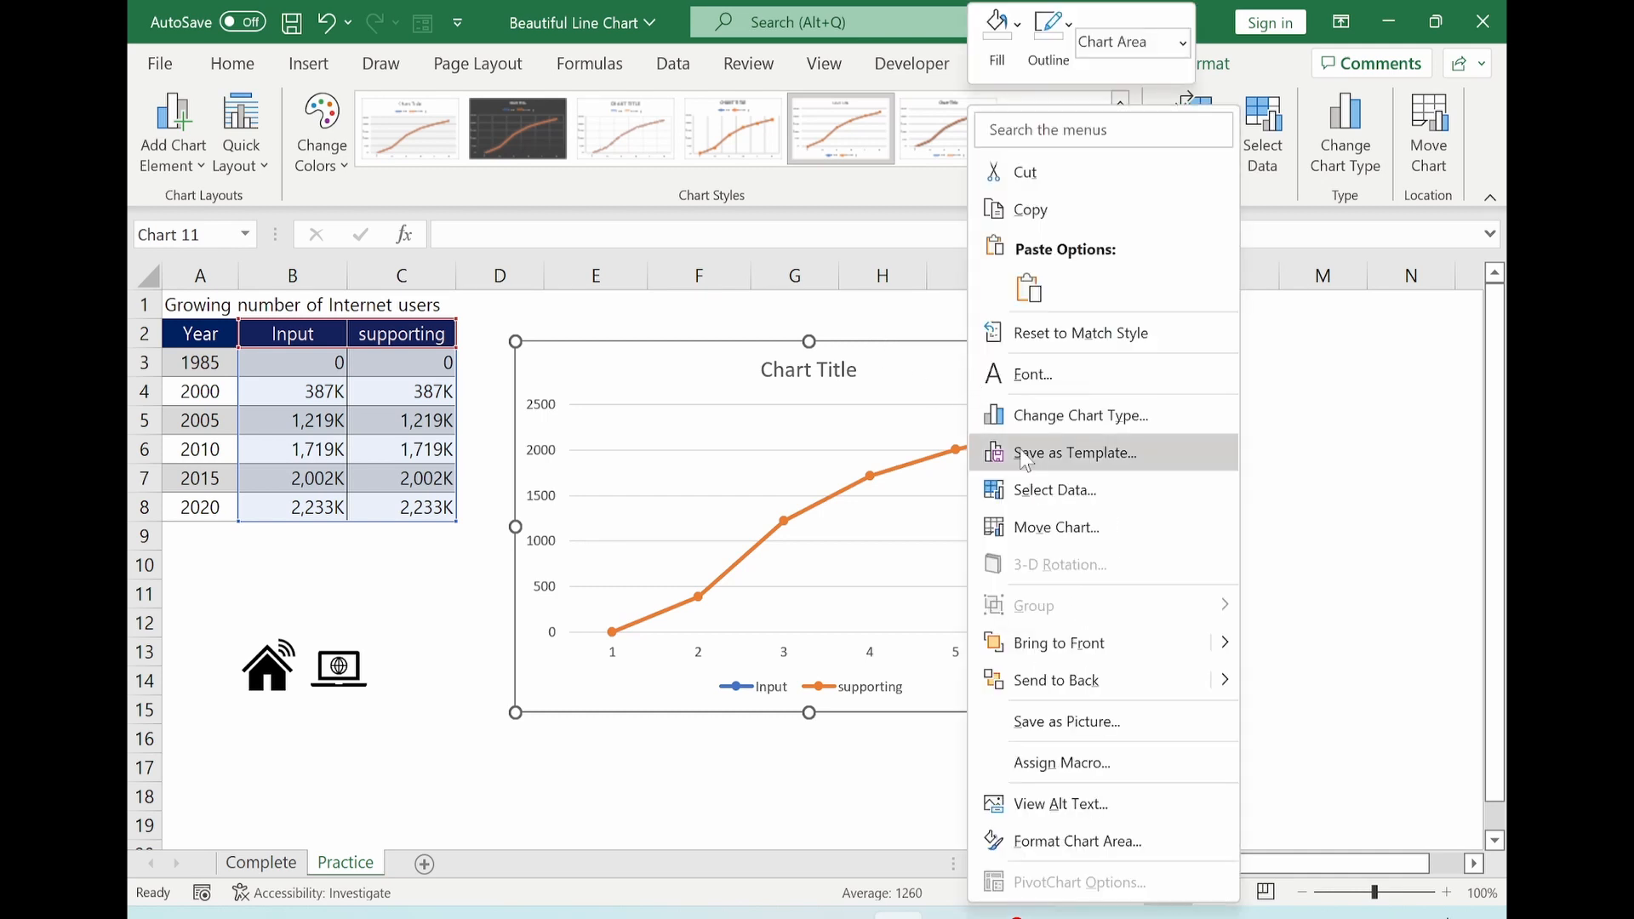
click(1054, 490)
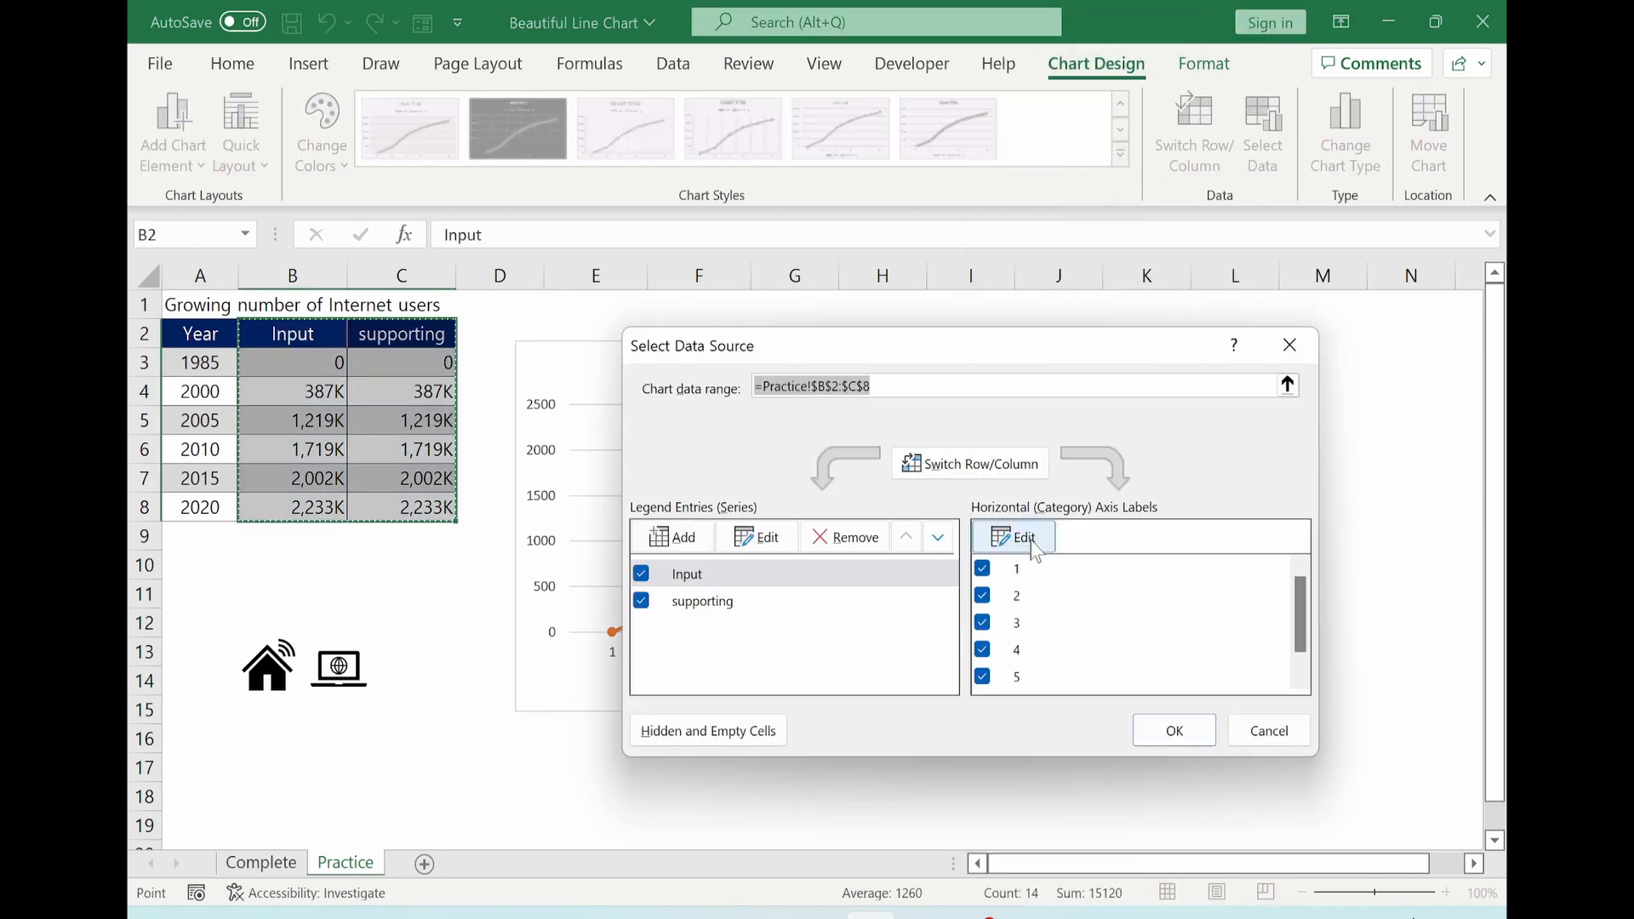
click(1013, 536)
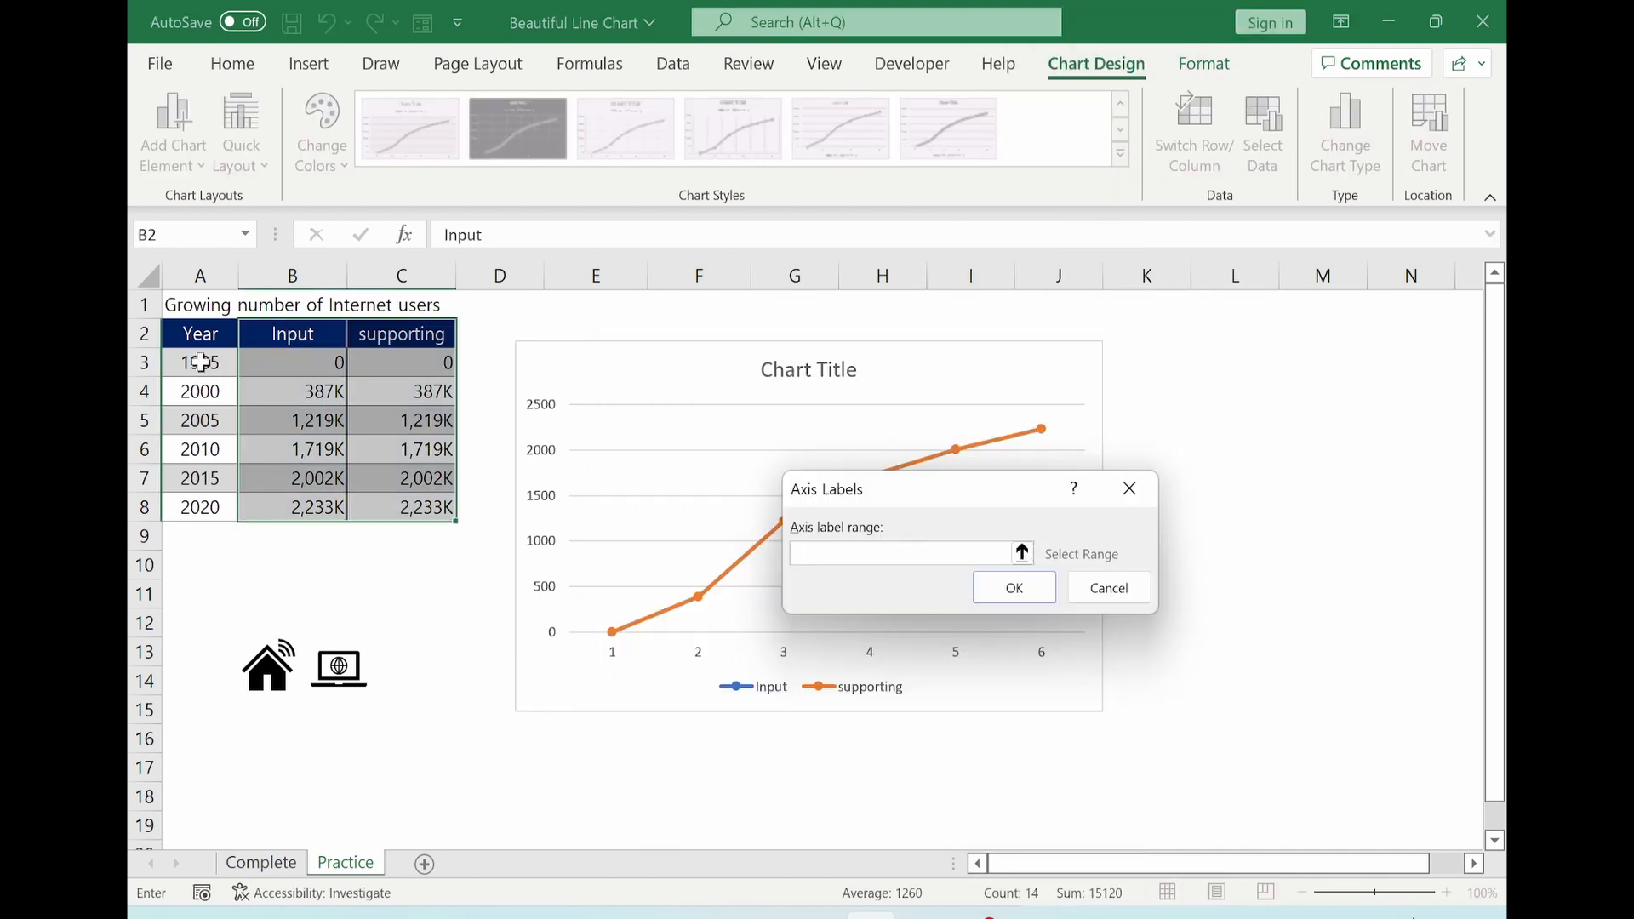
drag(201, 361, 201, 507)
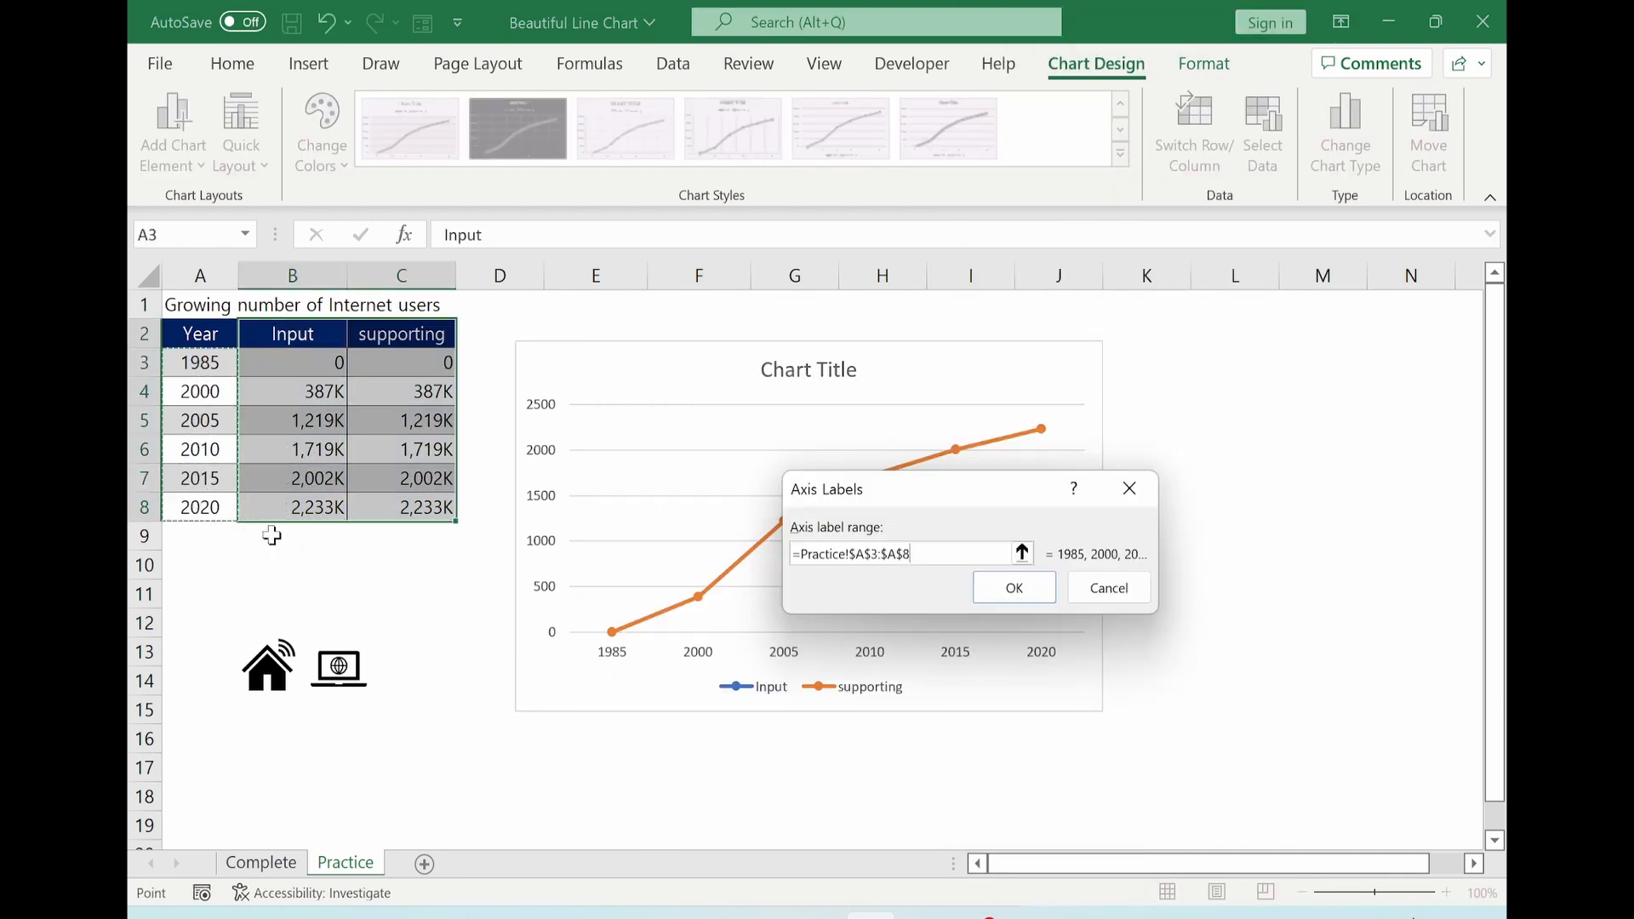
click(1011, 588)
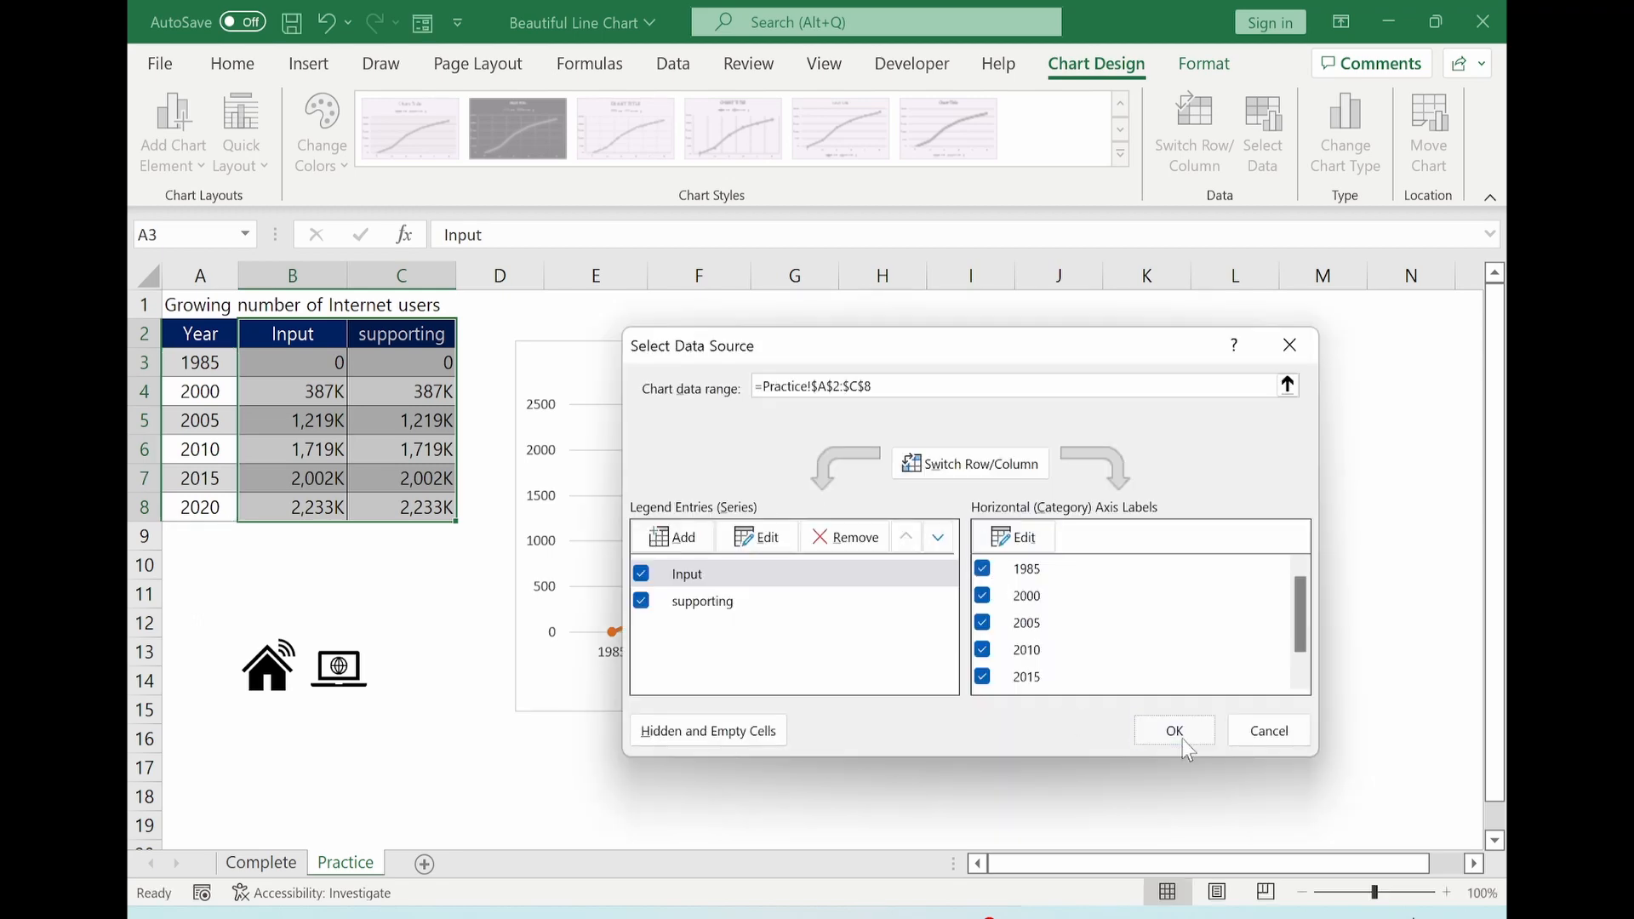
click(1174, 730)
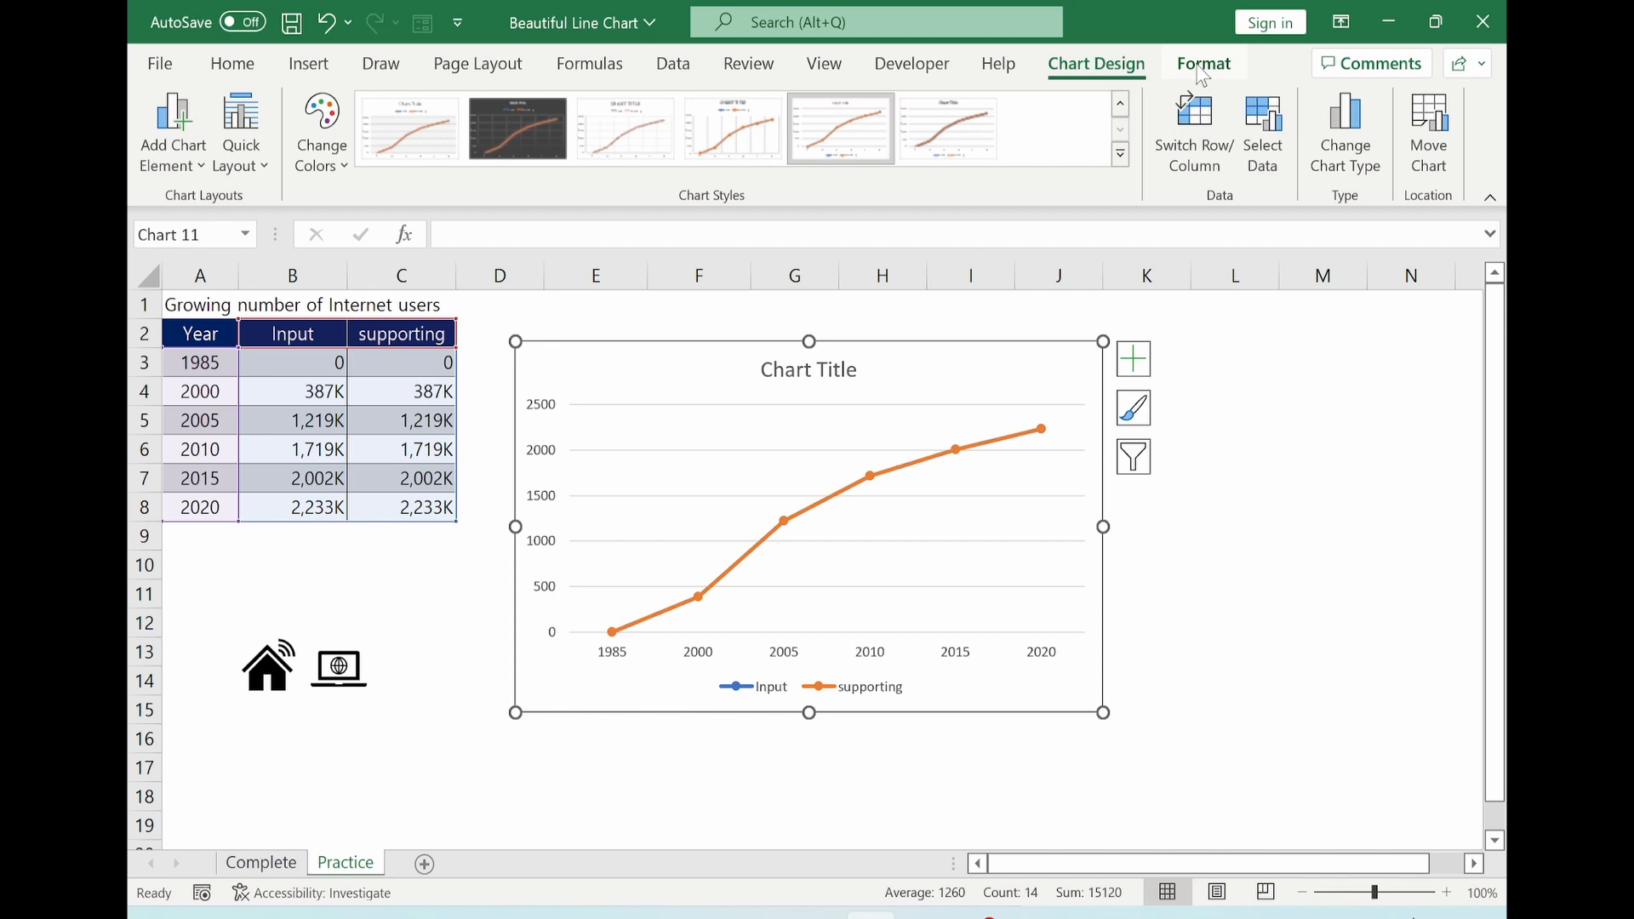
Step: Give the chart No Fill background and remove its legend via Chart Elements
click(834, 100)
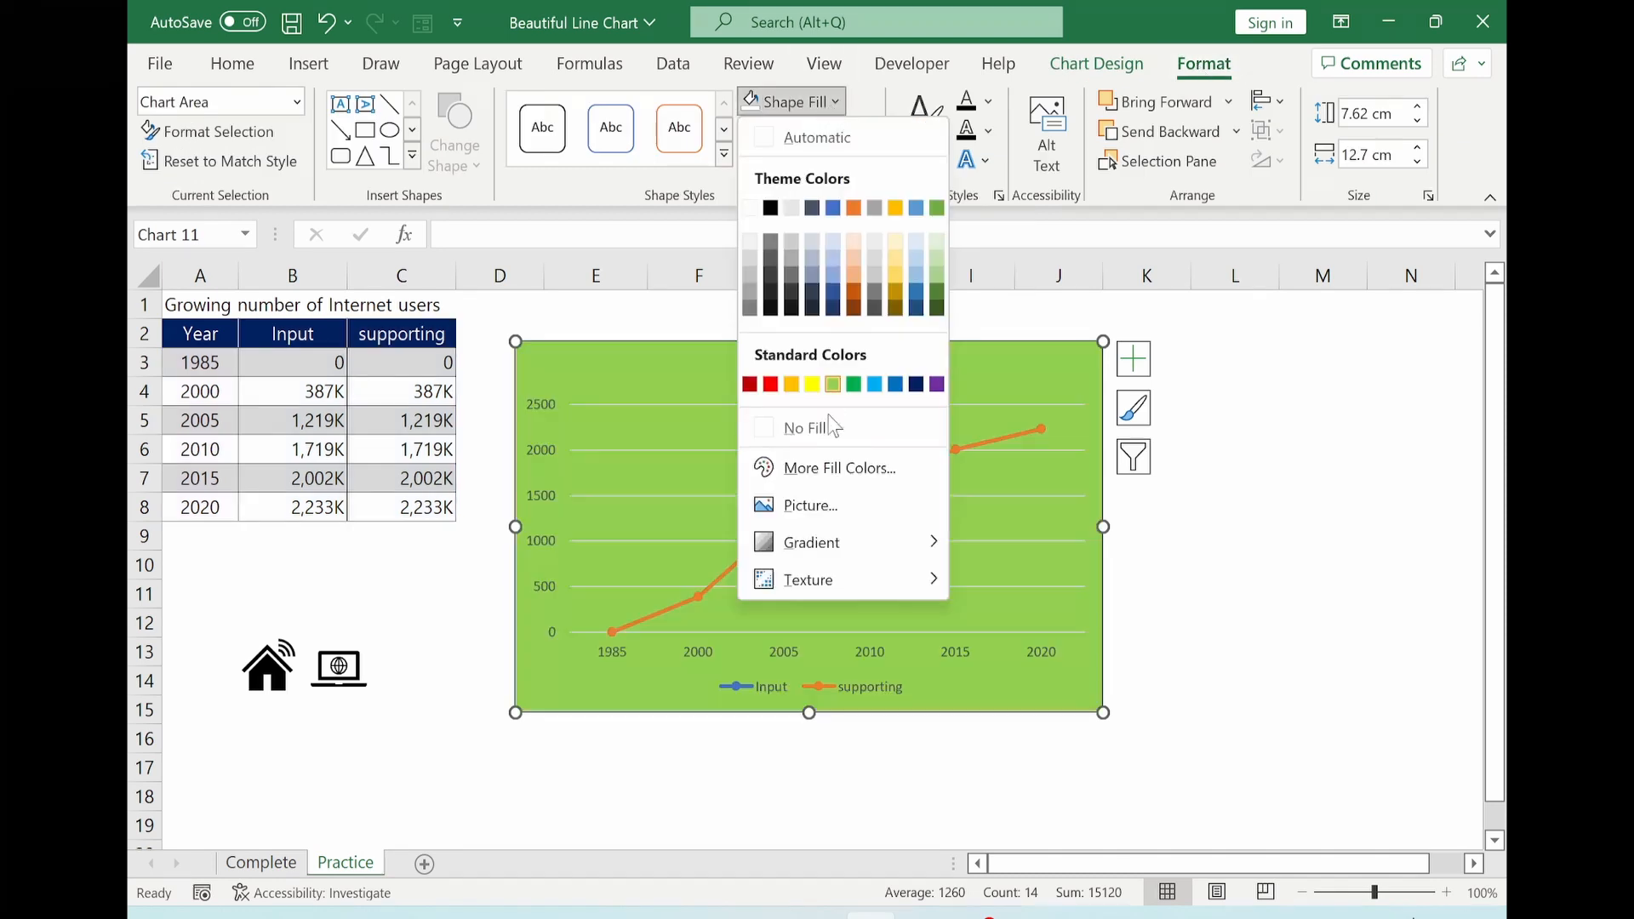
click(807, 428)
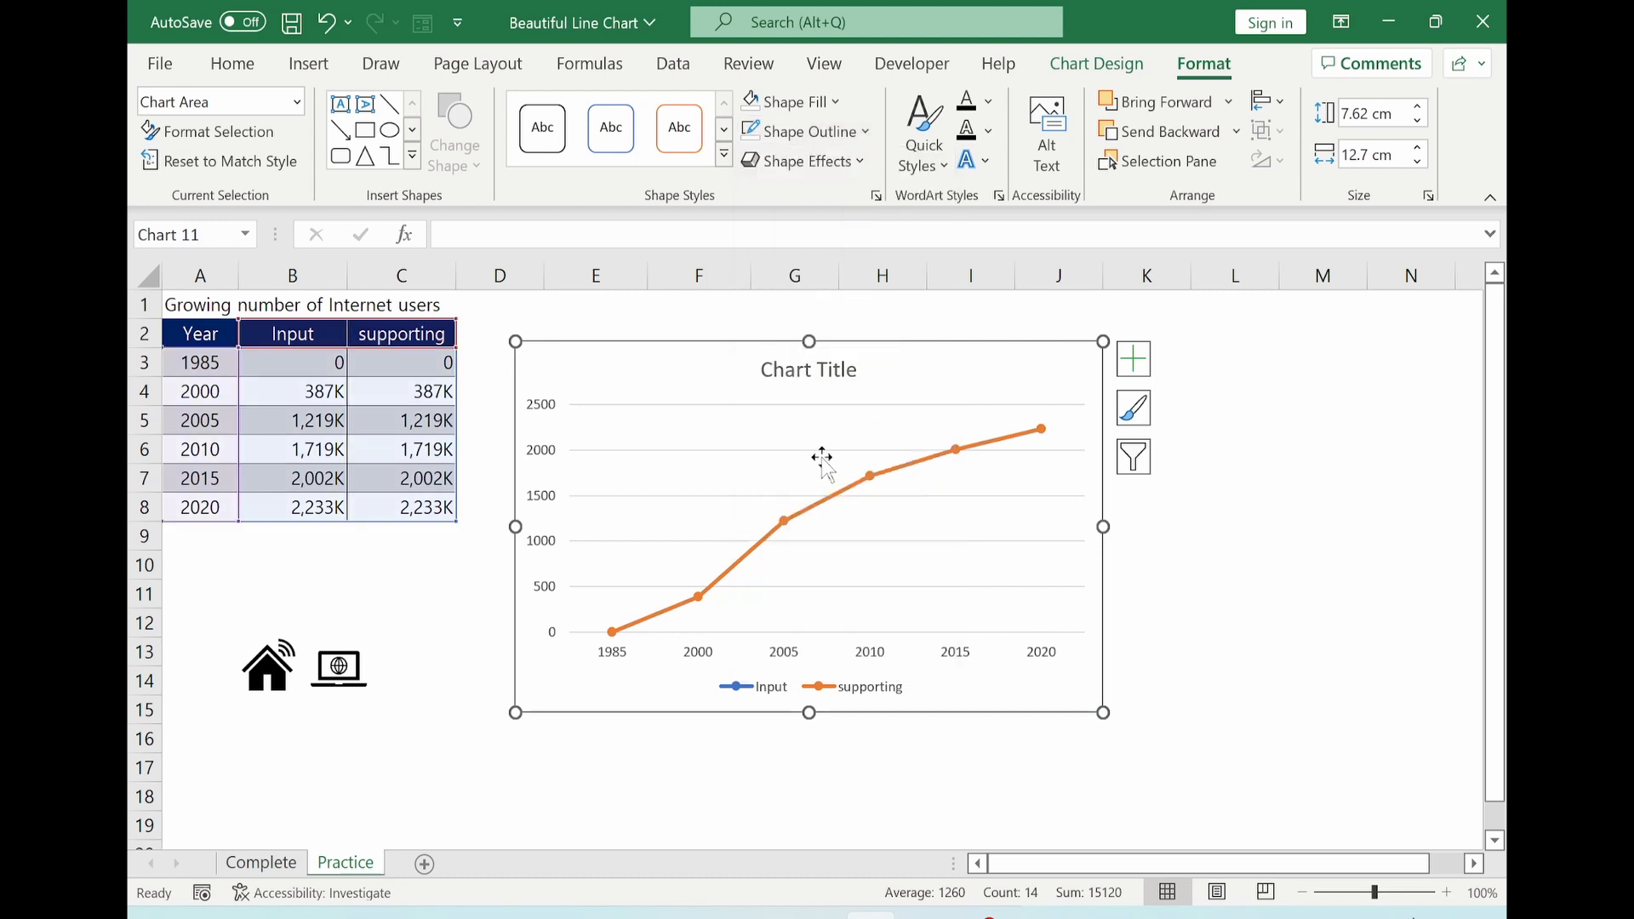
click(1133, 357)
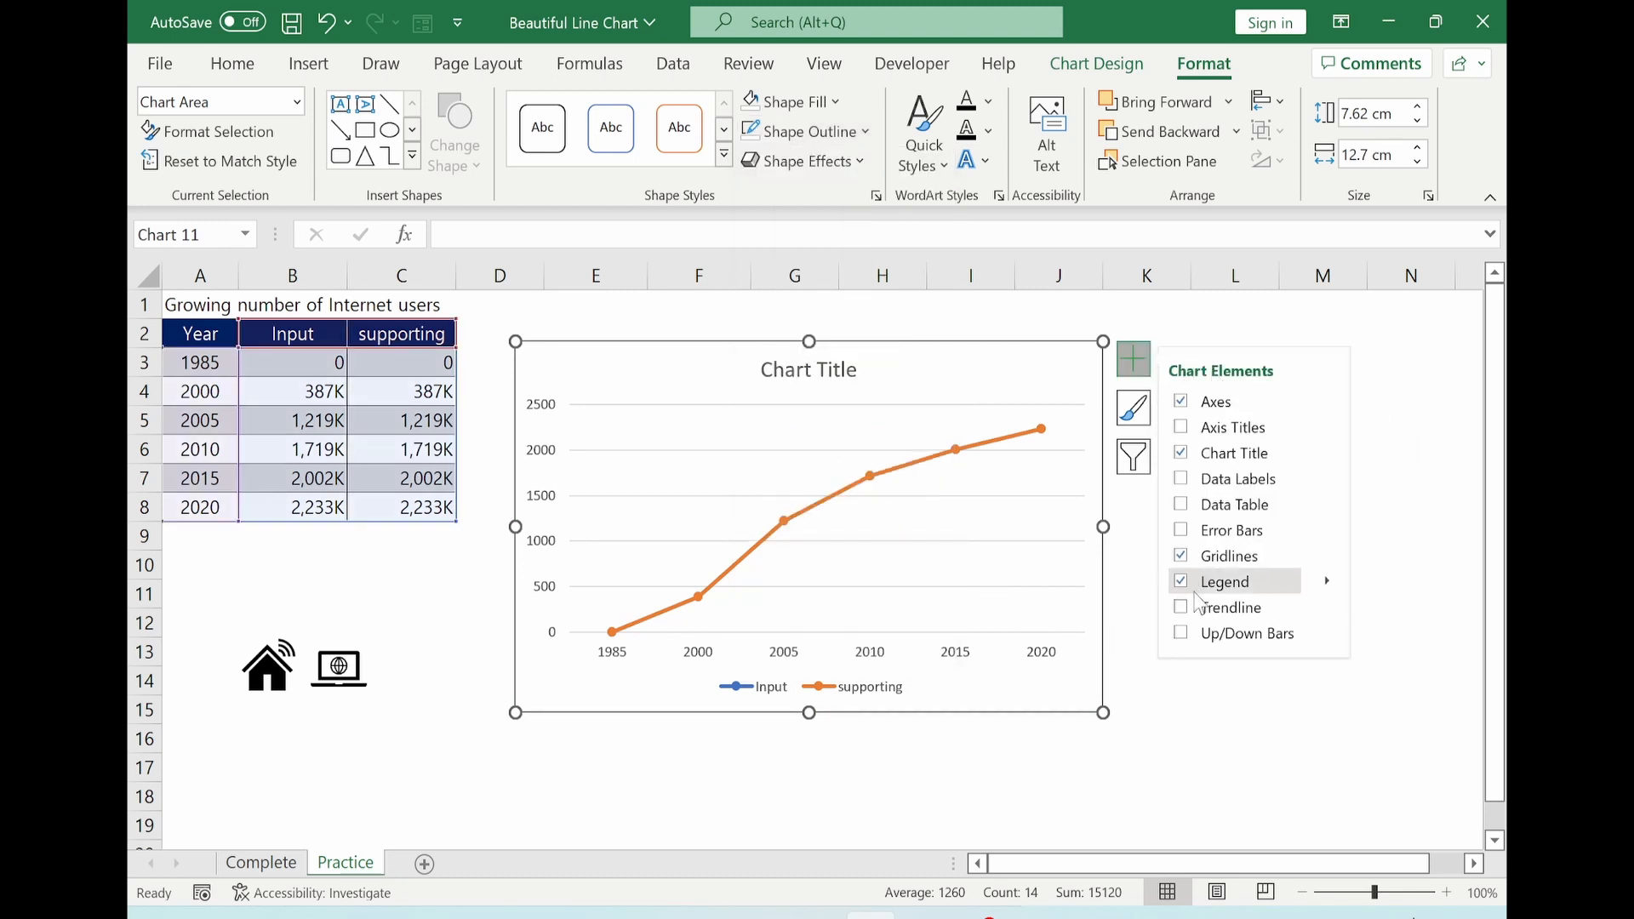
click(1181, 582)
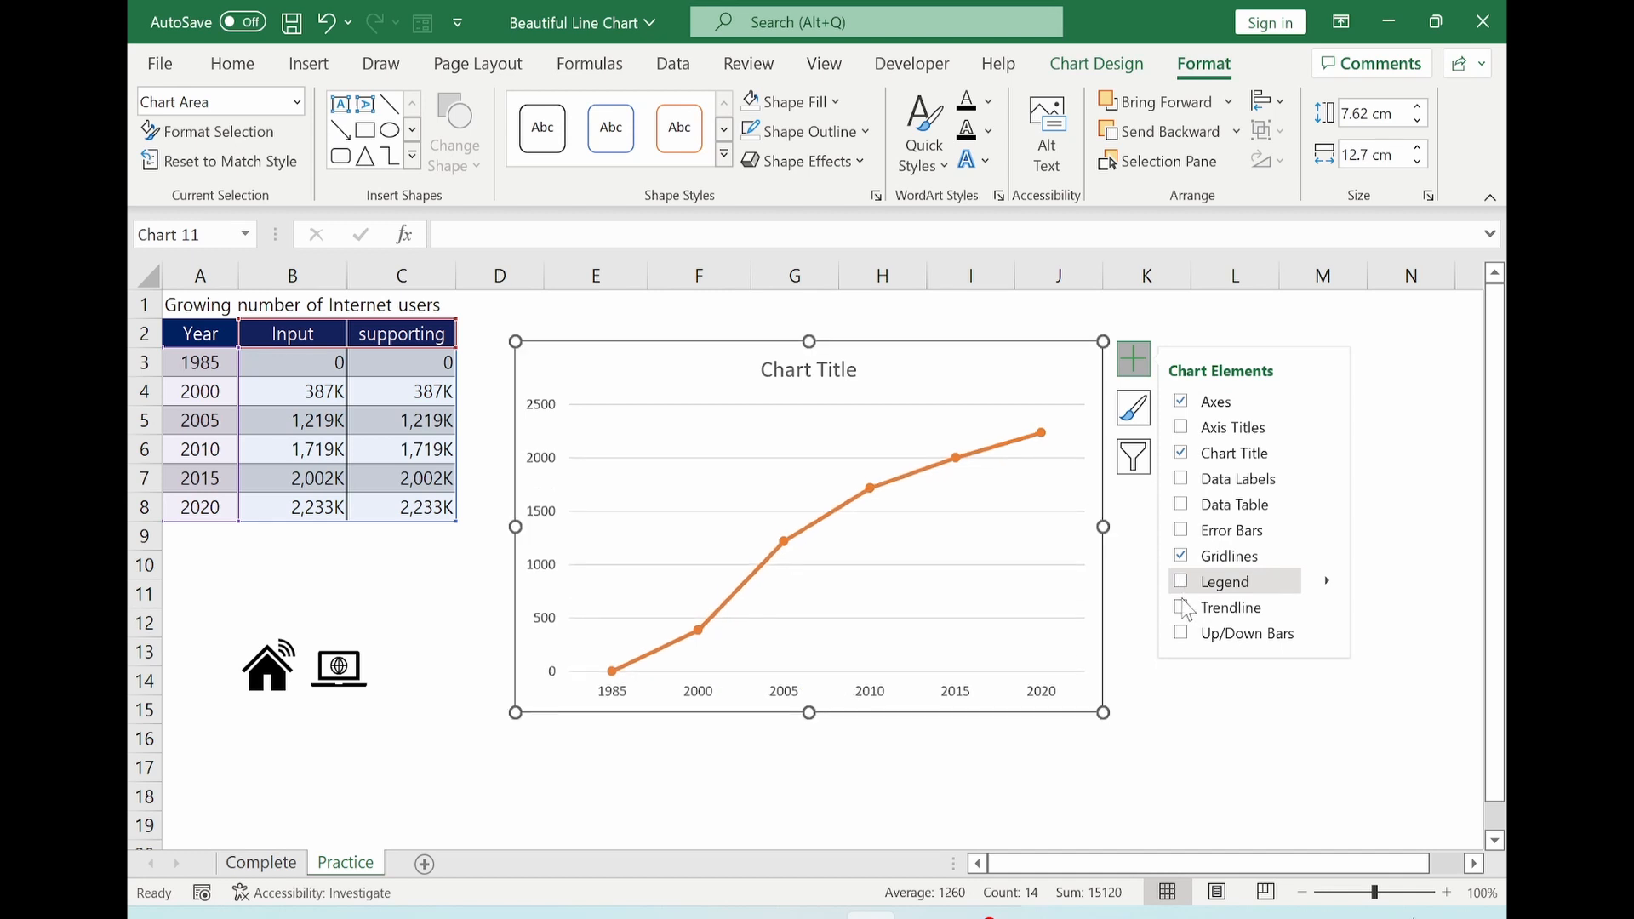
click(1234, 737)
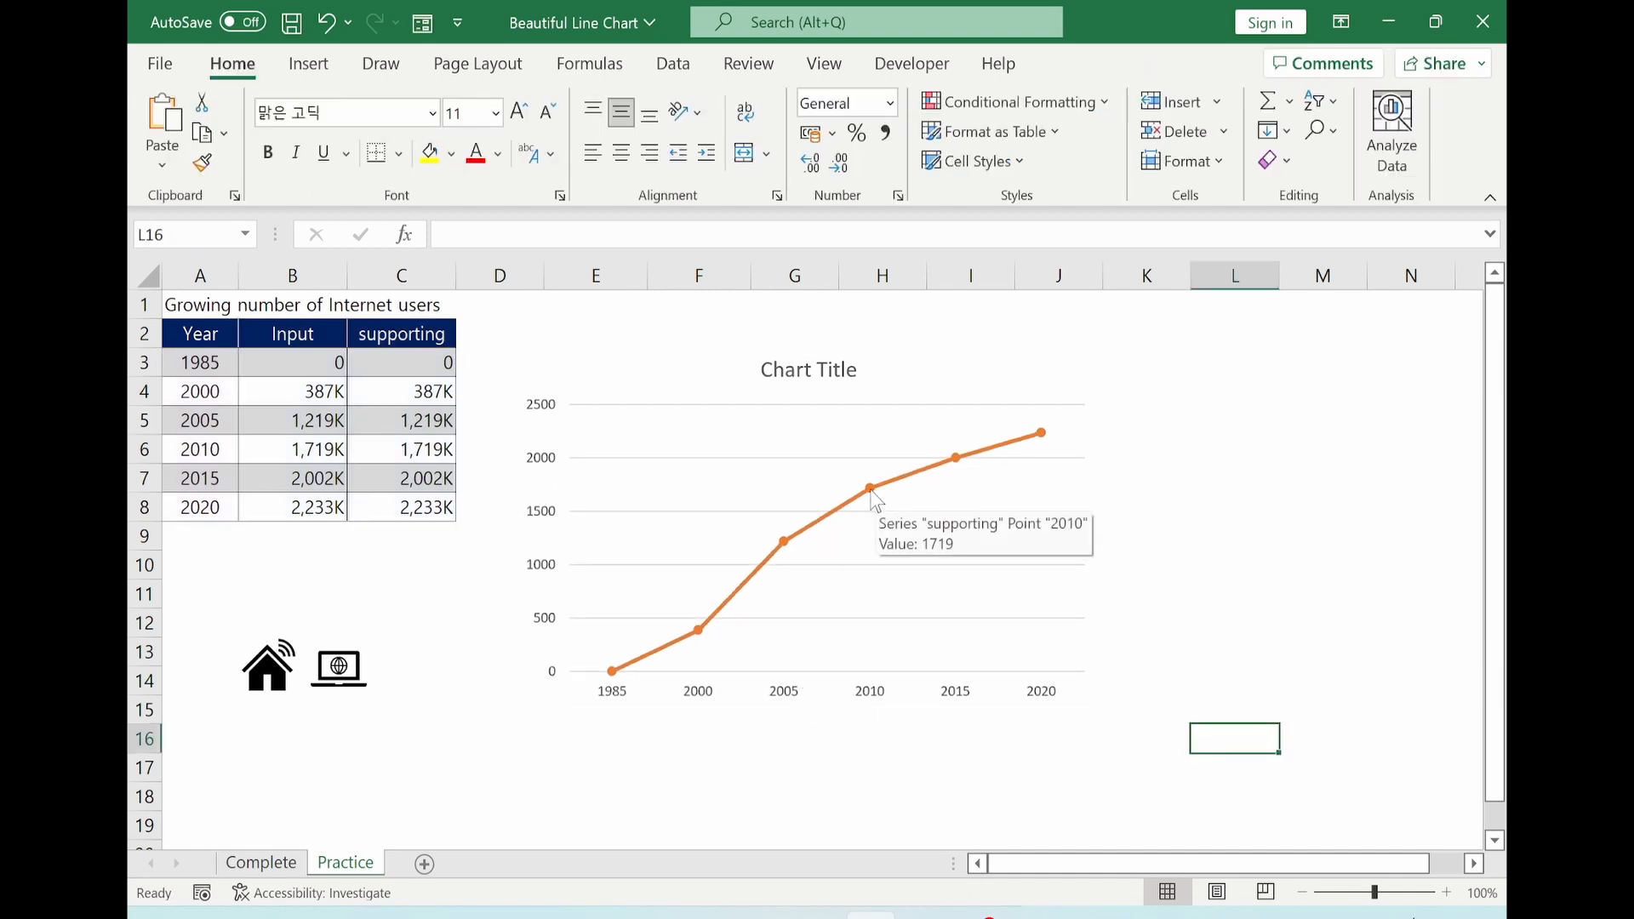
Step: Change to a Combo chart with the supporting series as a filled Area
click(824, 510)
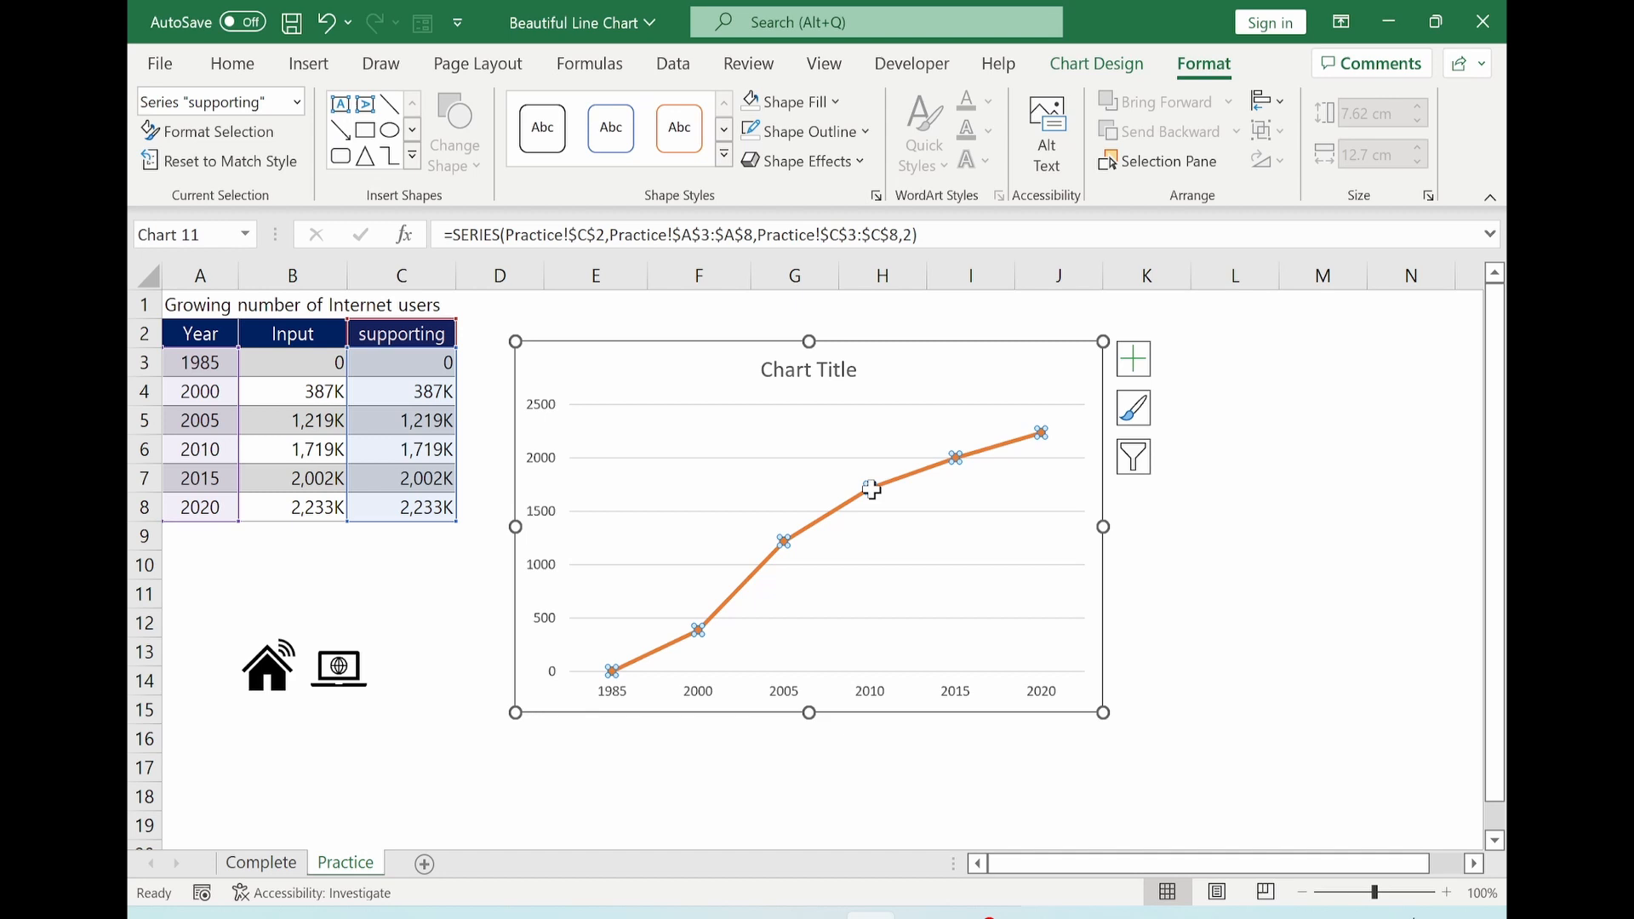
right_click(870, 488)
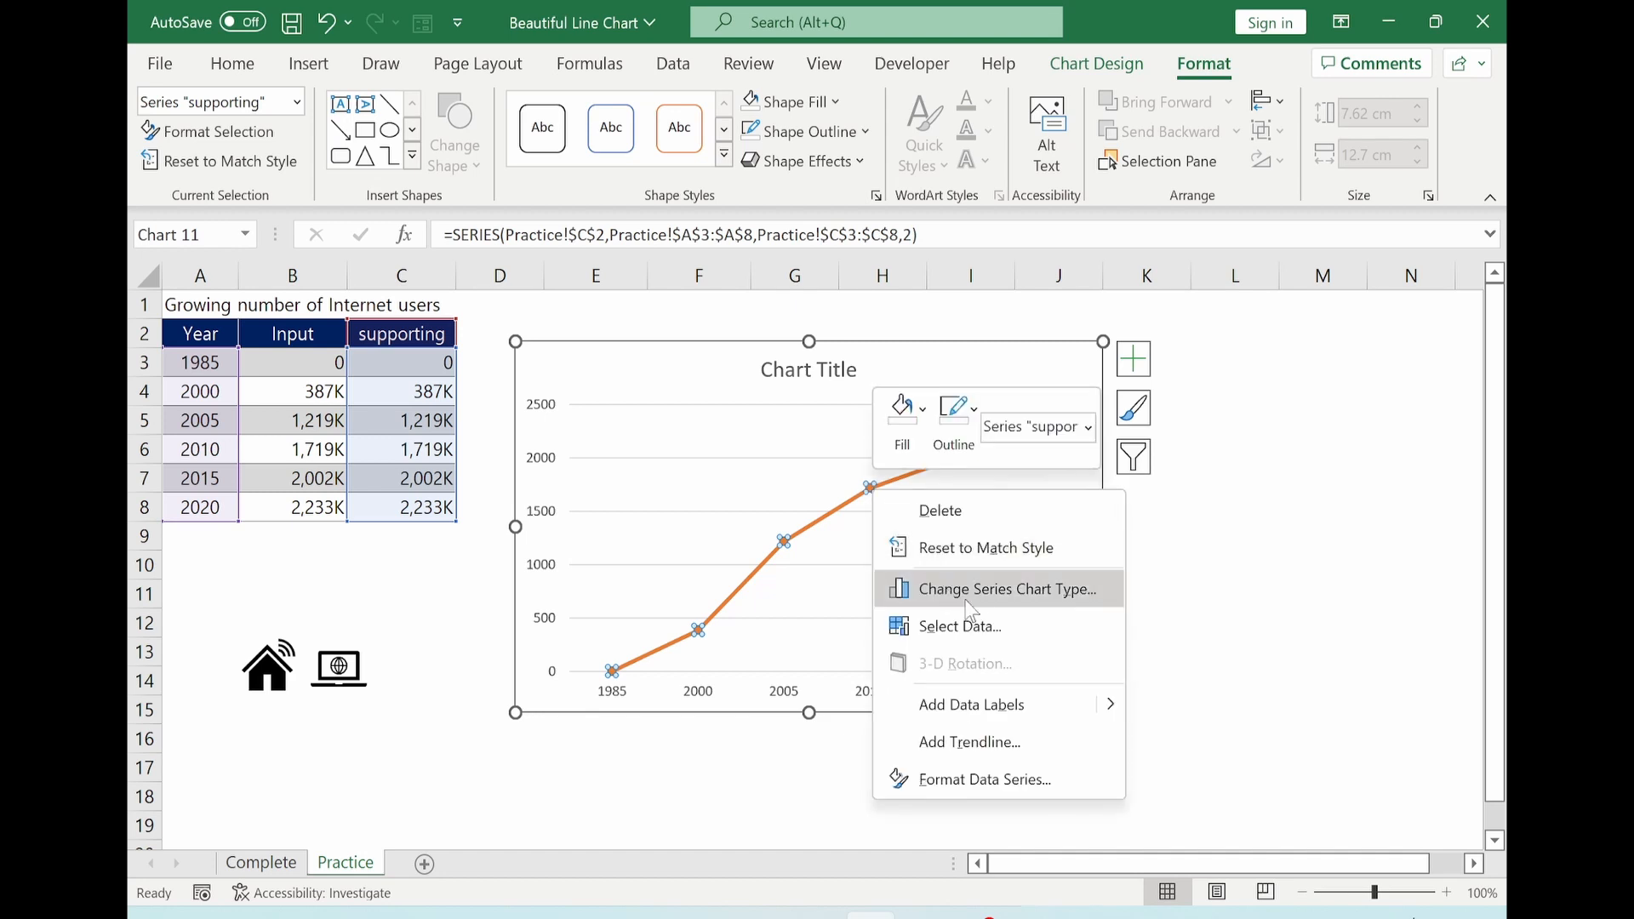
click(1004, 589)
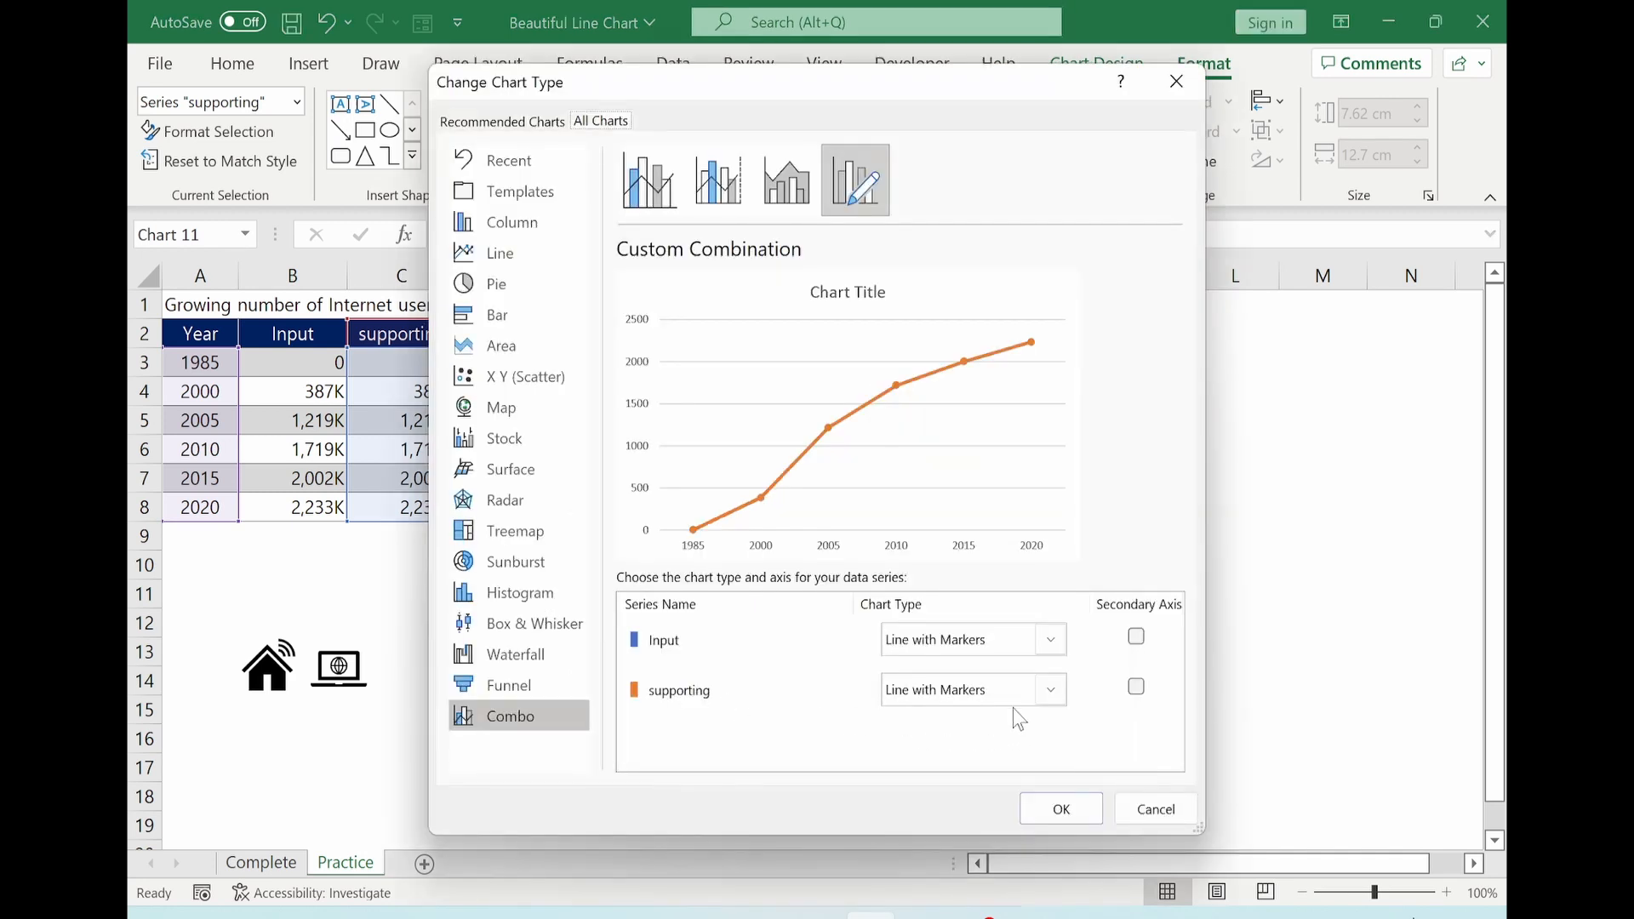
click(1050, 690)
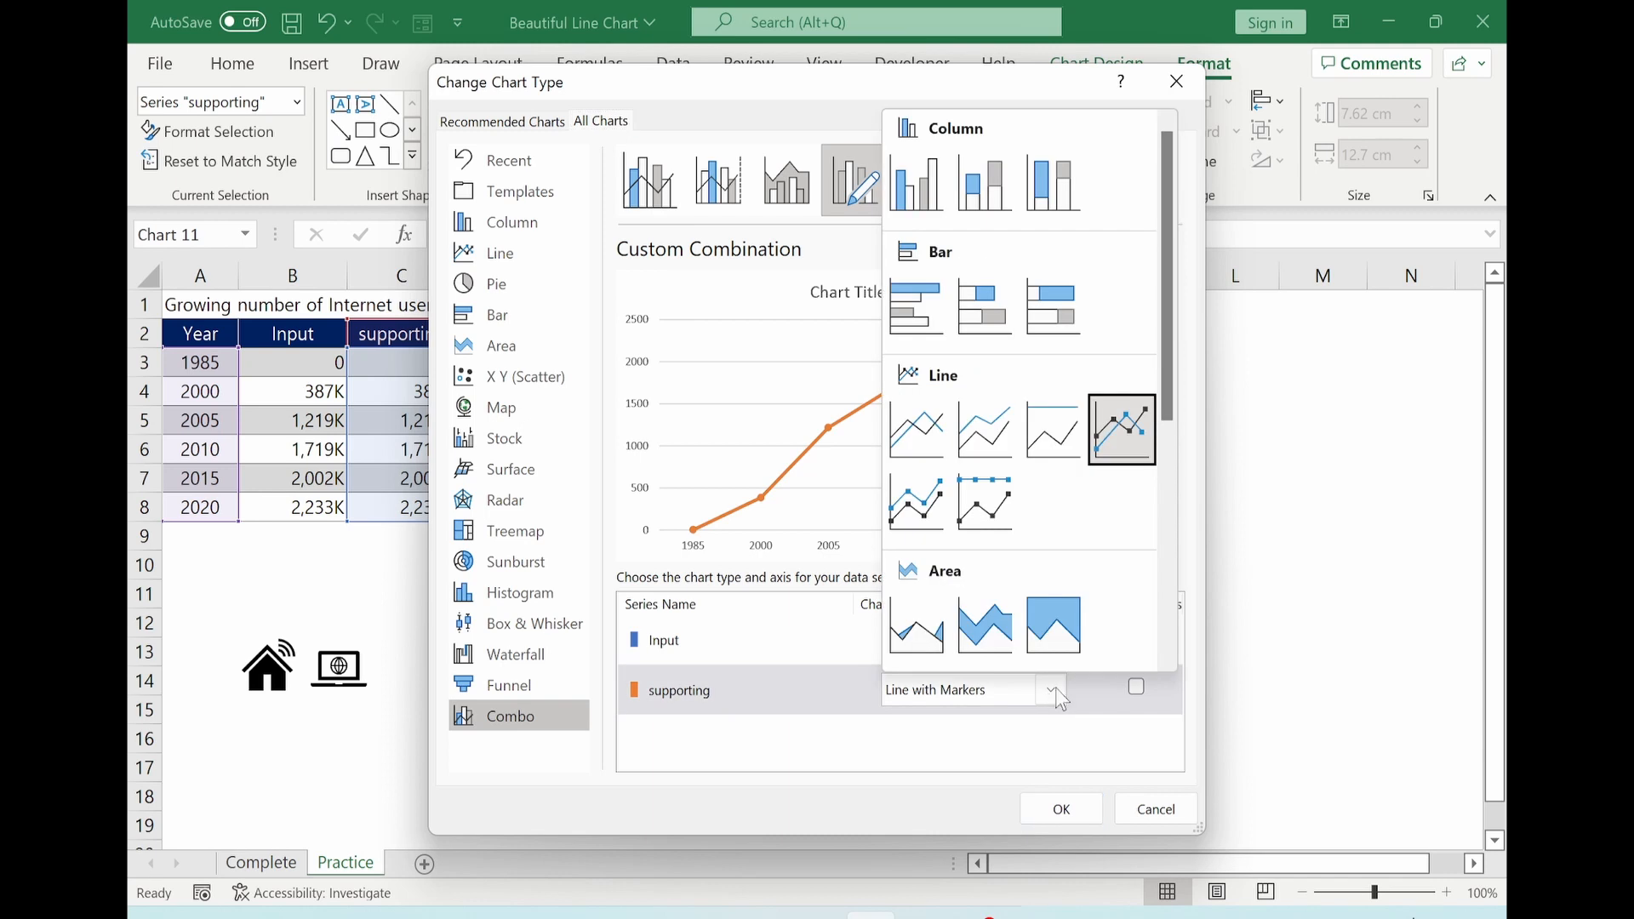
mouse_move(982, 624)
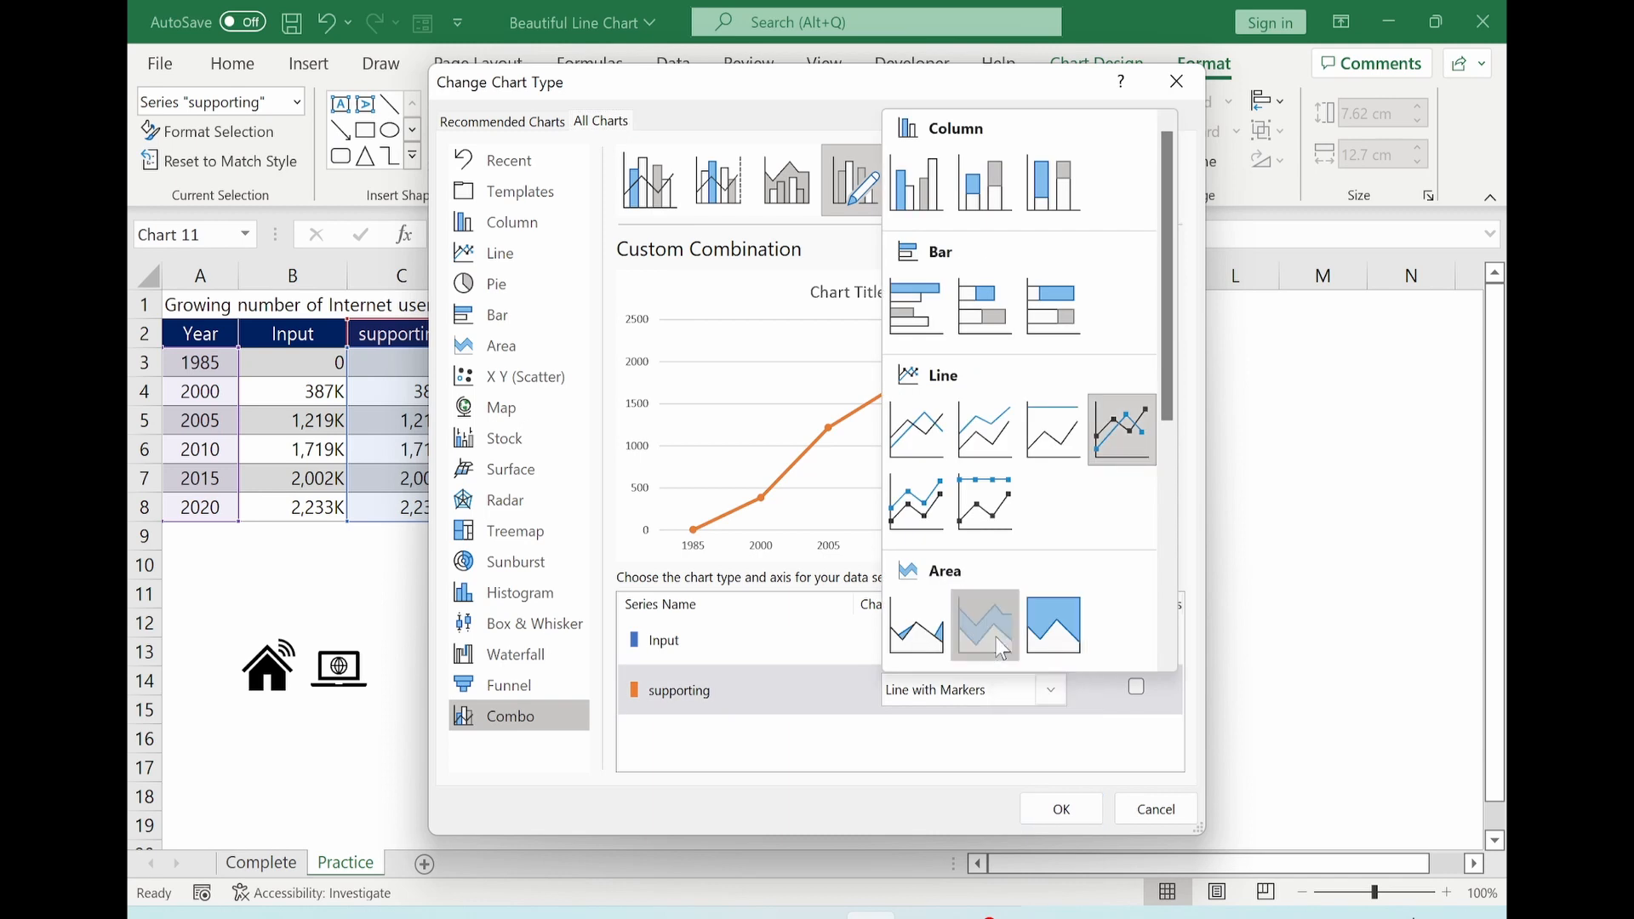
click(1060, 808)
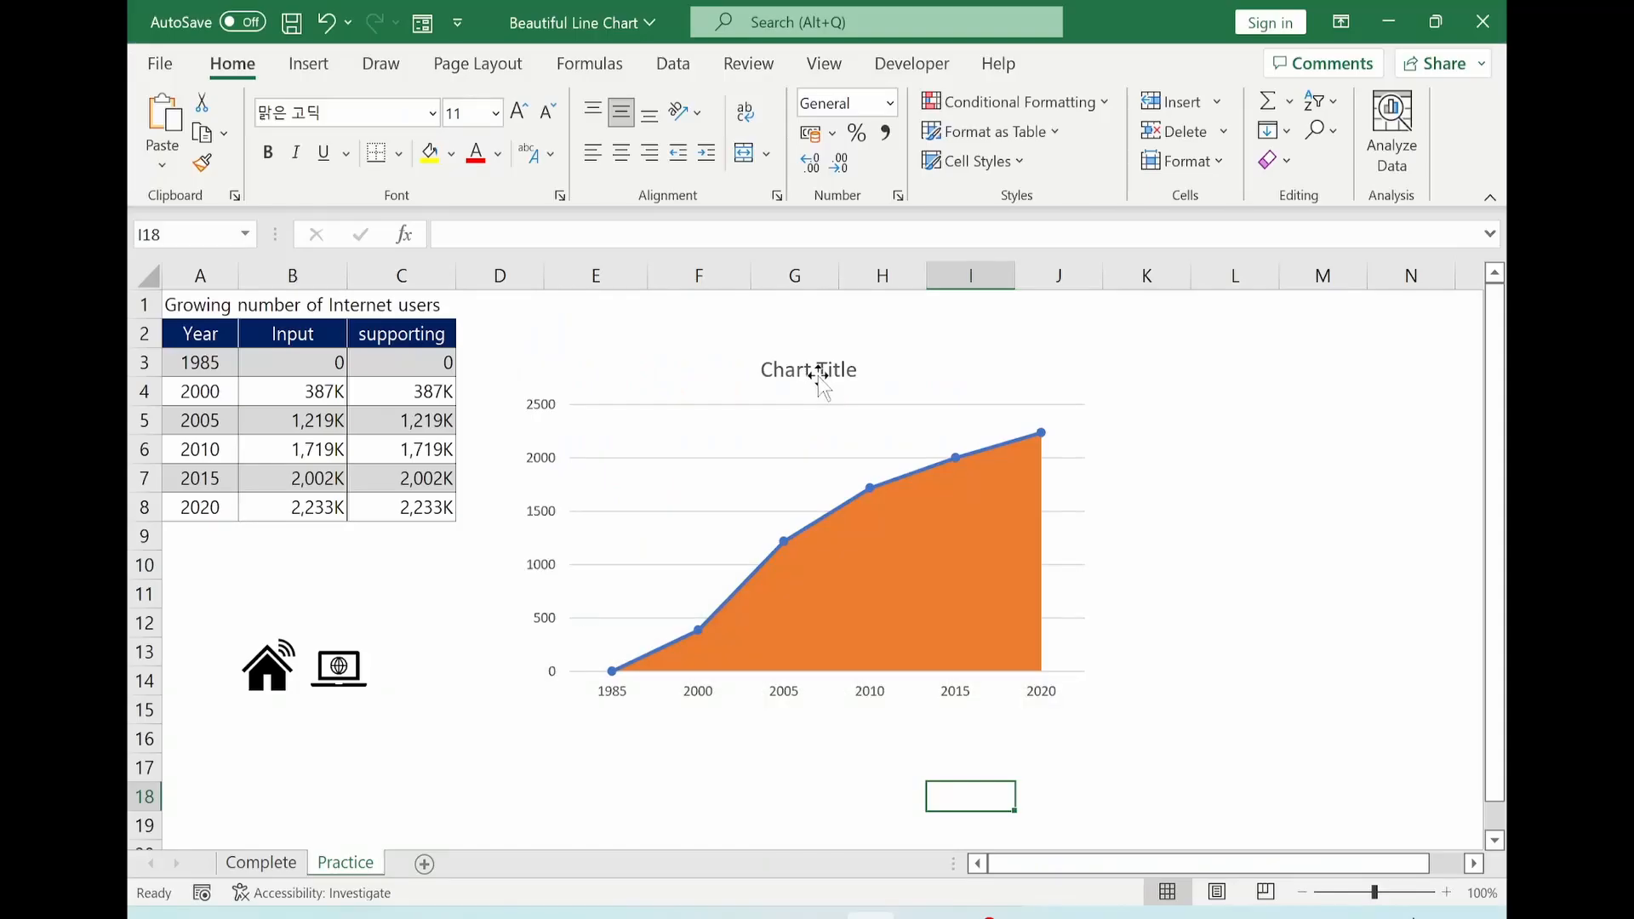
Step: Link the chart title to A1 ('Growing number of Internet users') and place it top left
click(807, 370)
text(=)
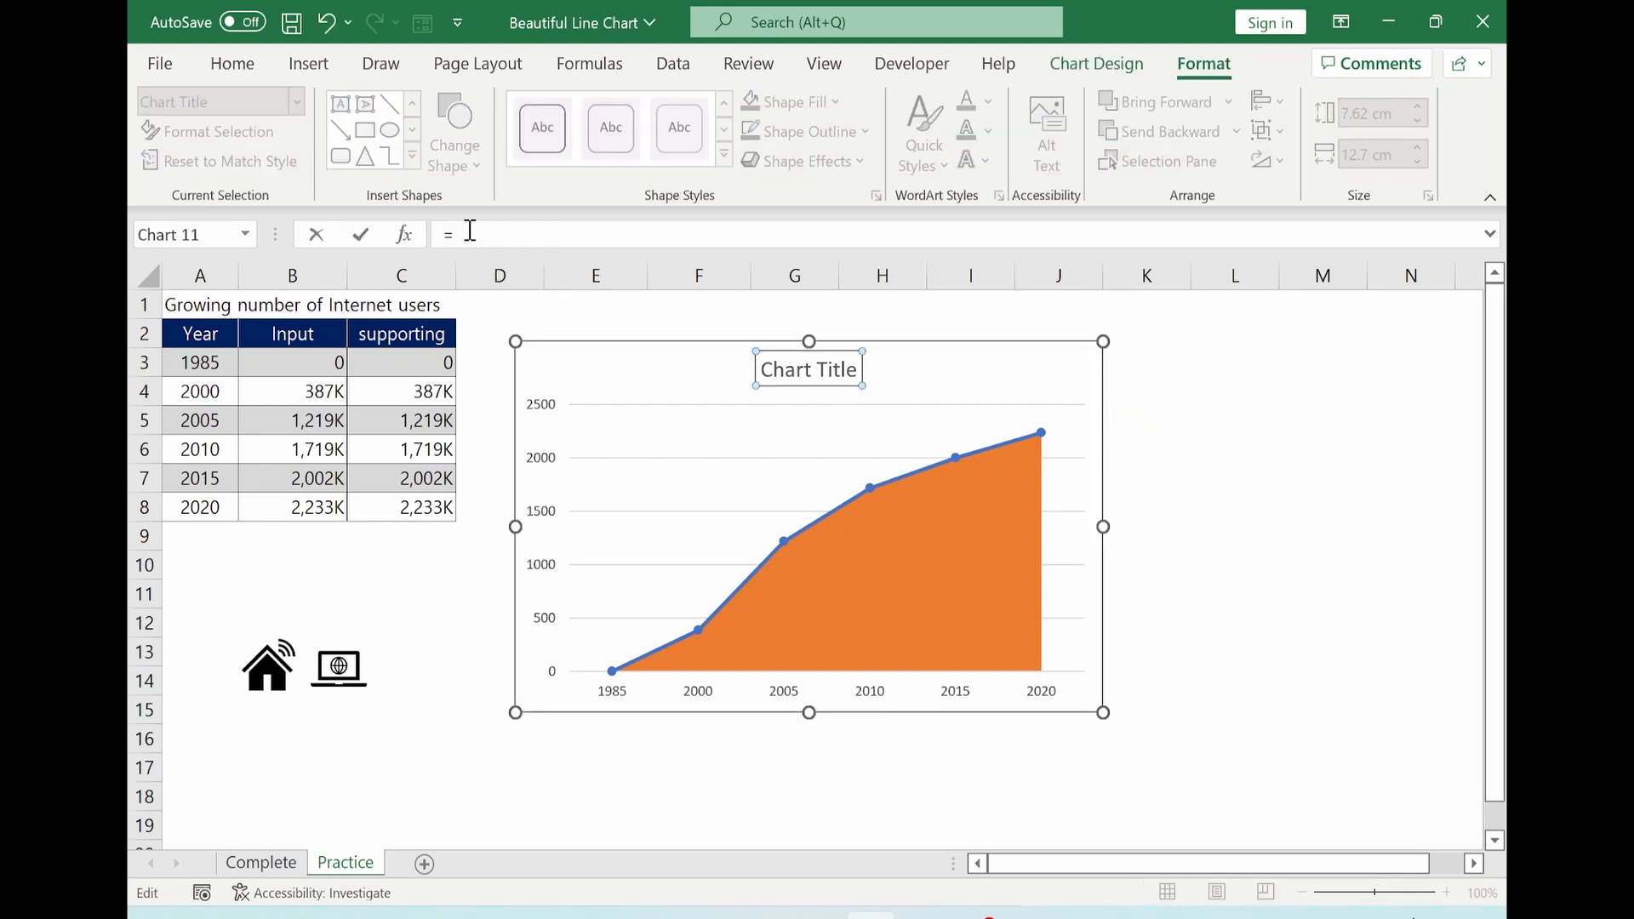
click(199, 304)
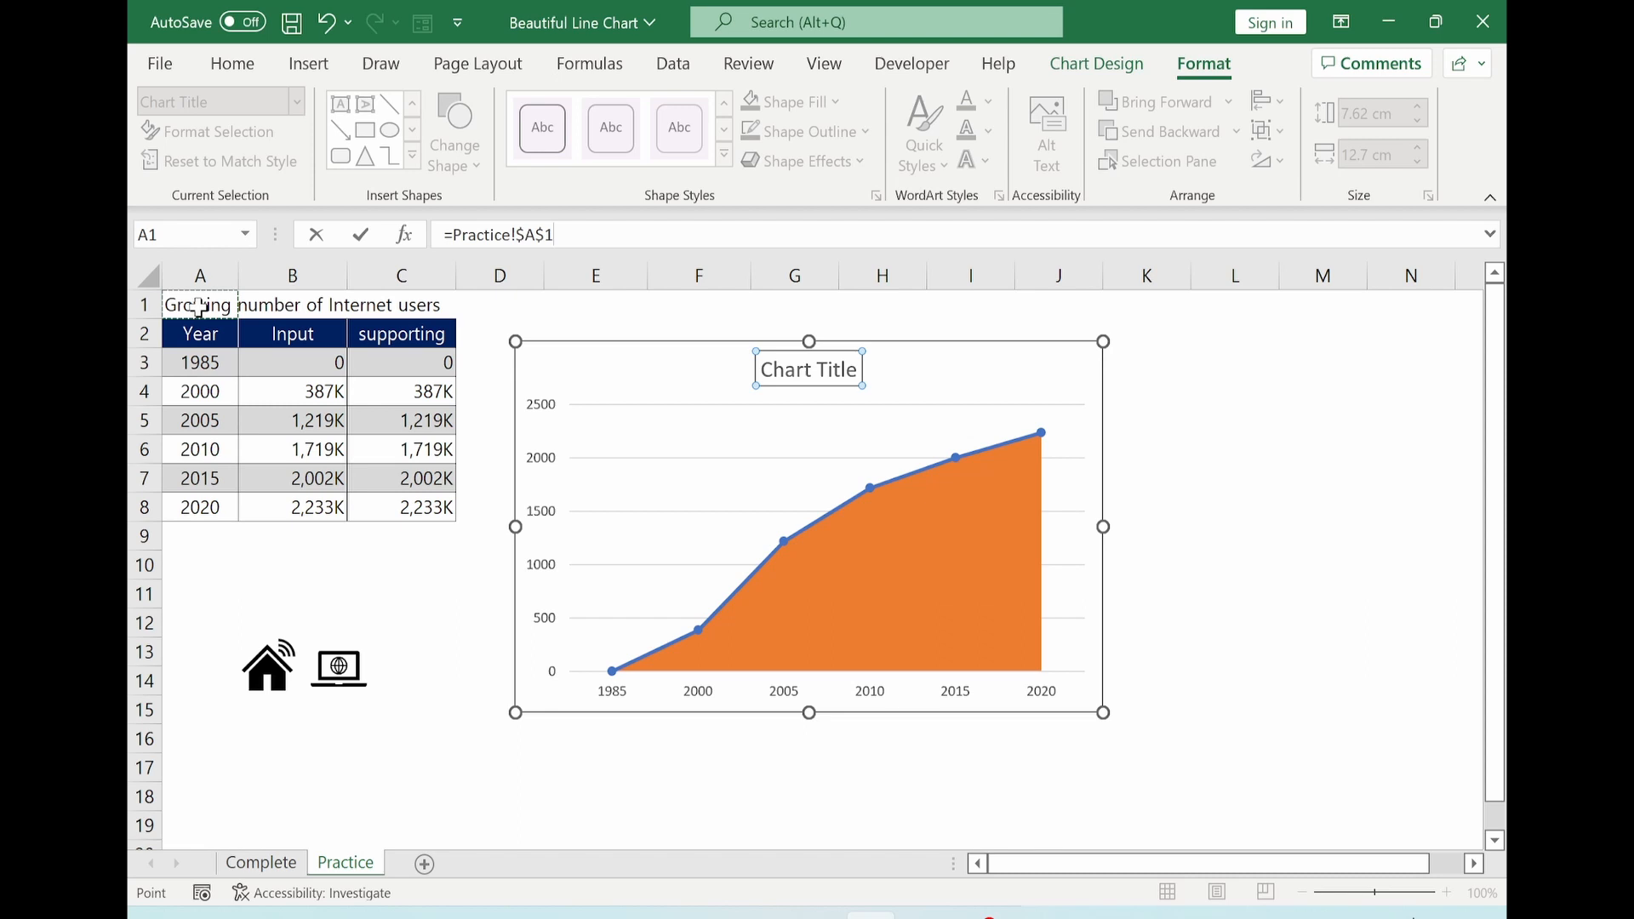
text(Growing number of Internet users)
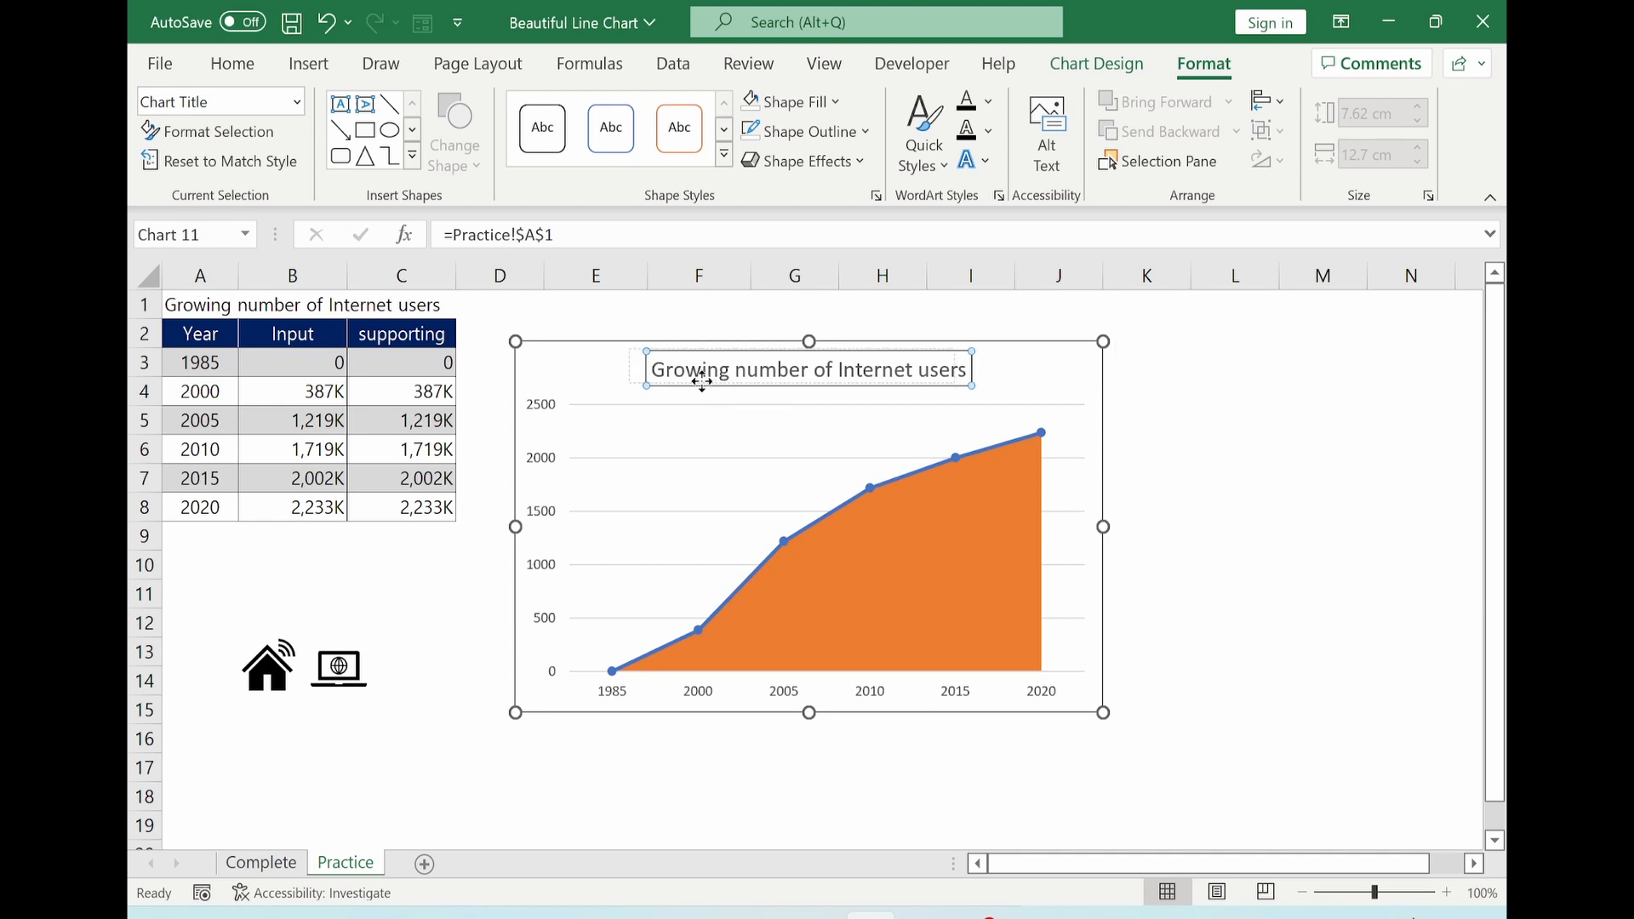
mouse_move(606, 381)
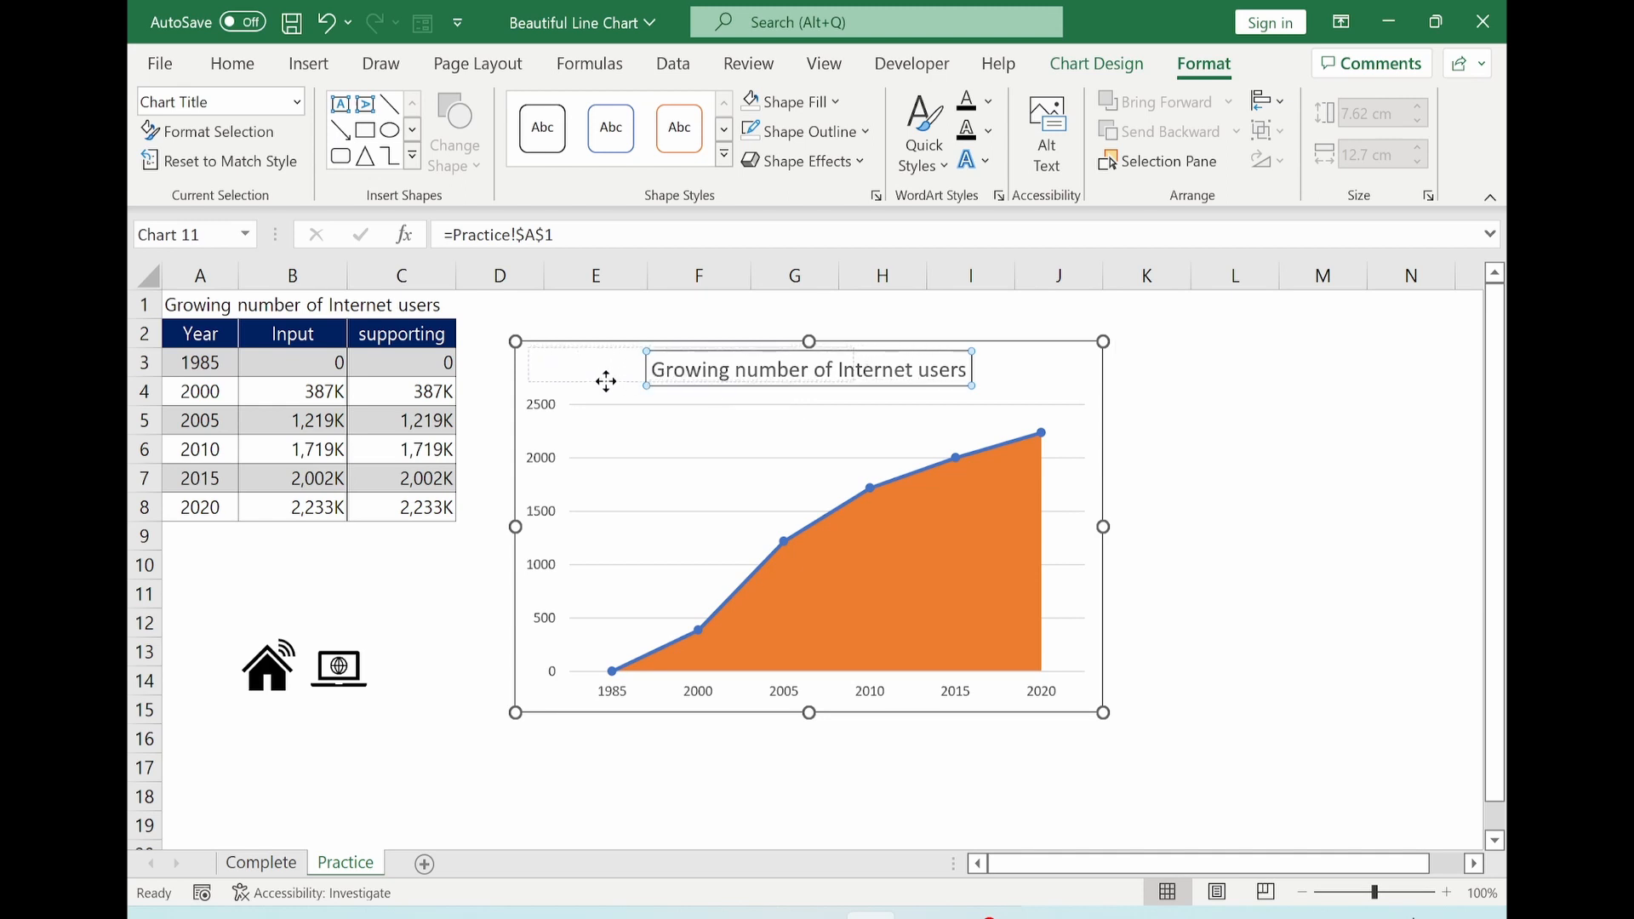
click(596, 824)
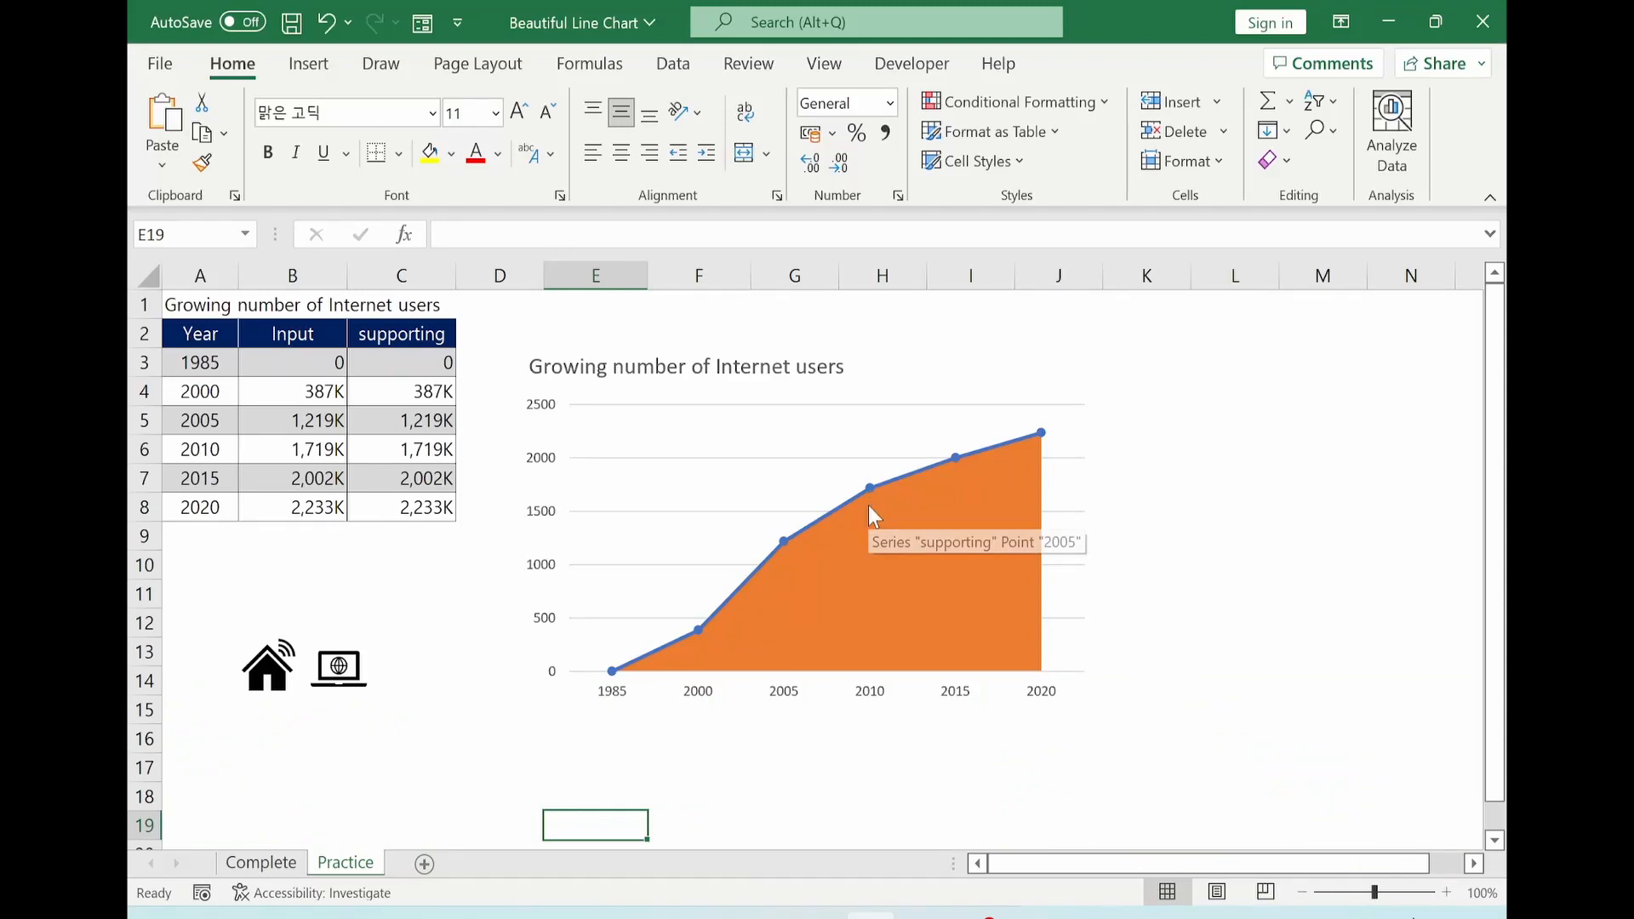
mouse_move(864, 534)
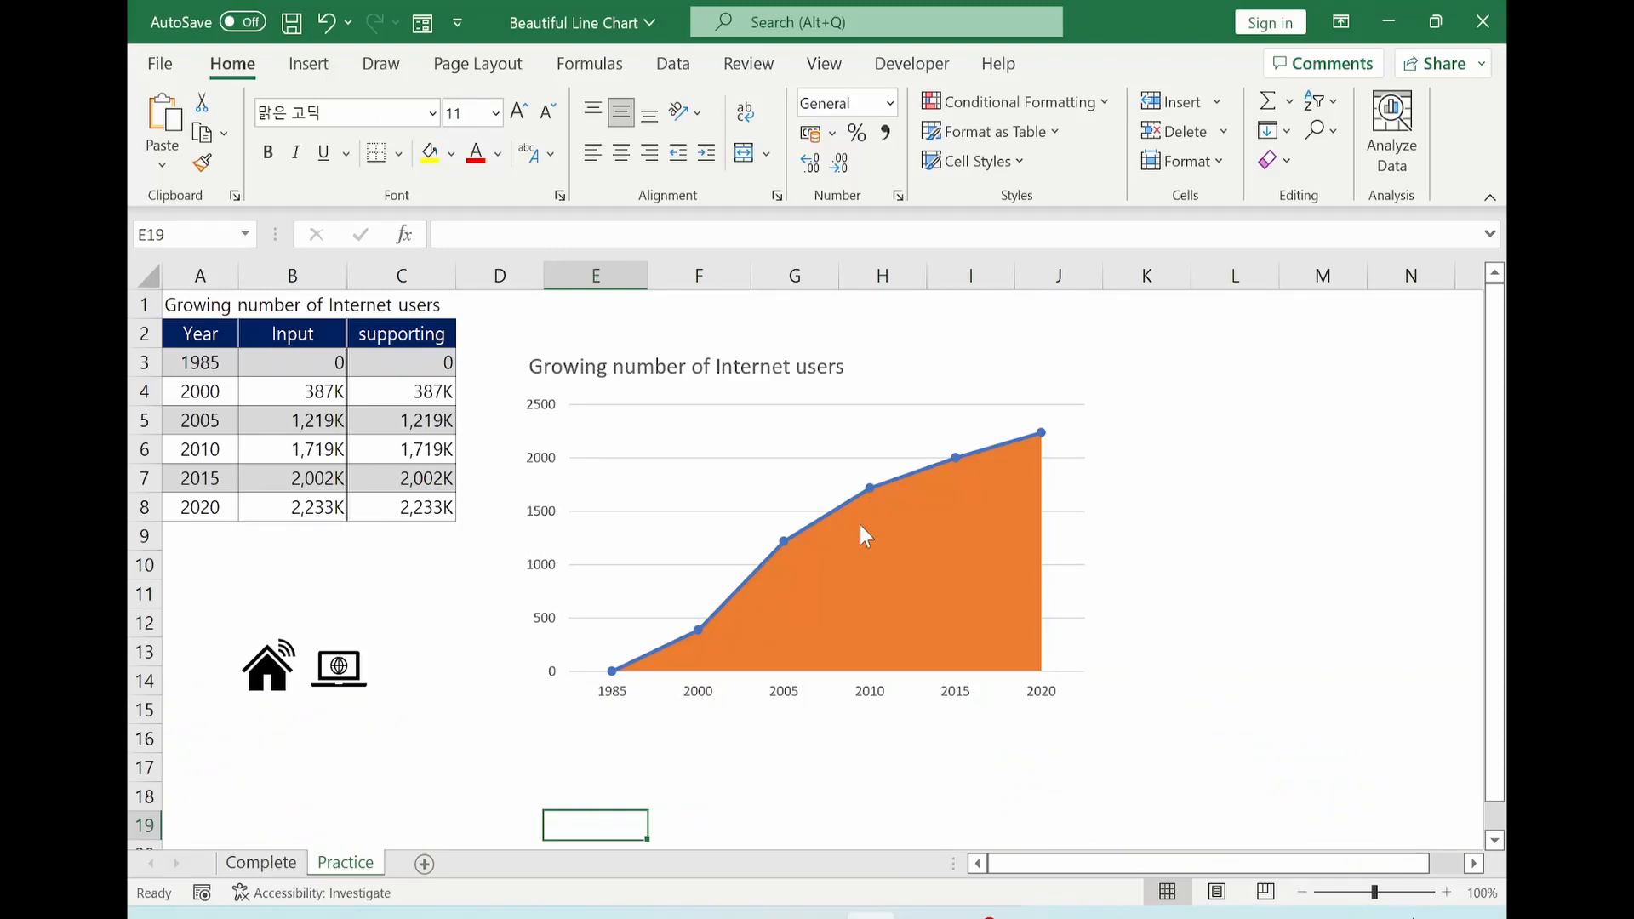
mouse_move(861, 547)
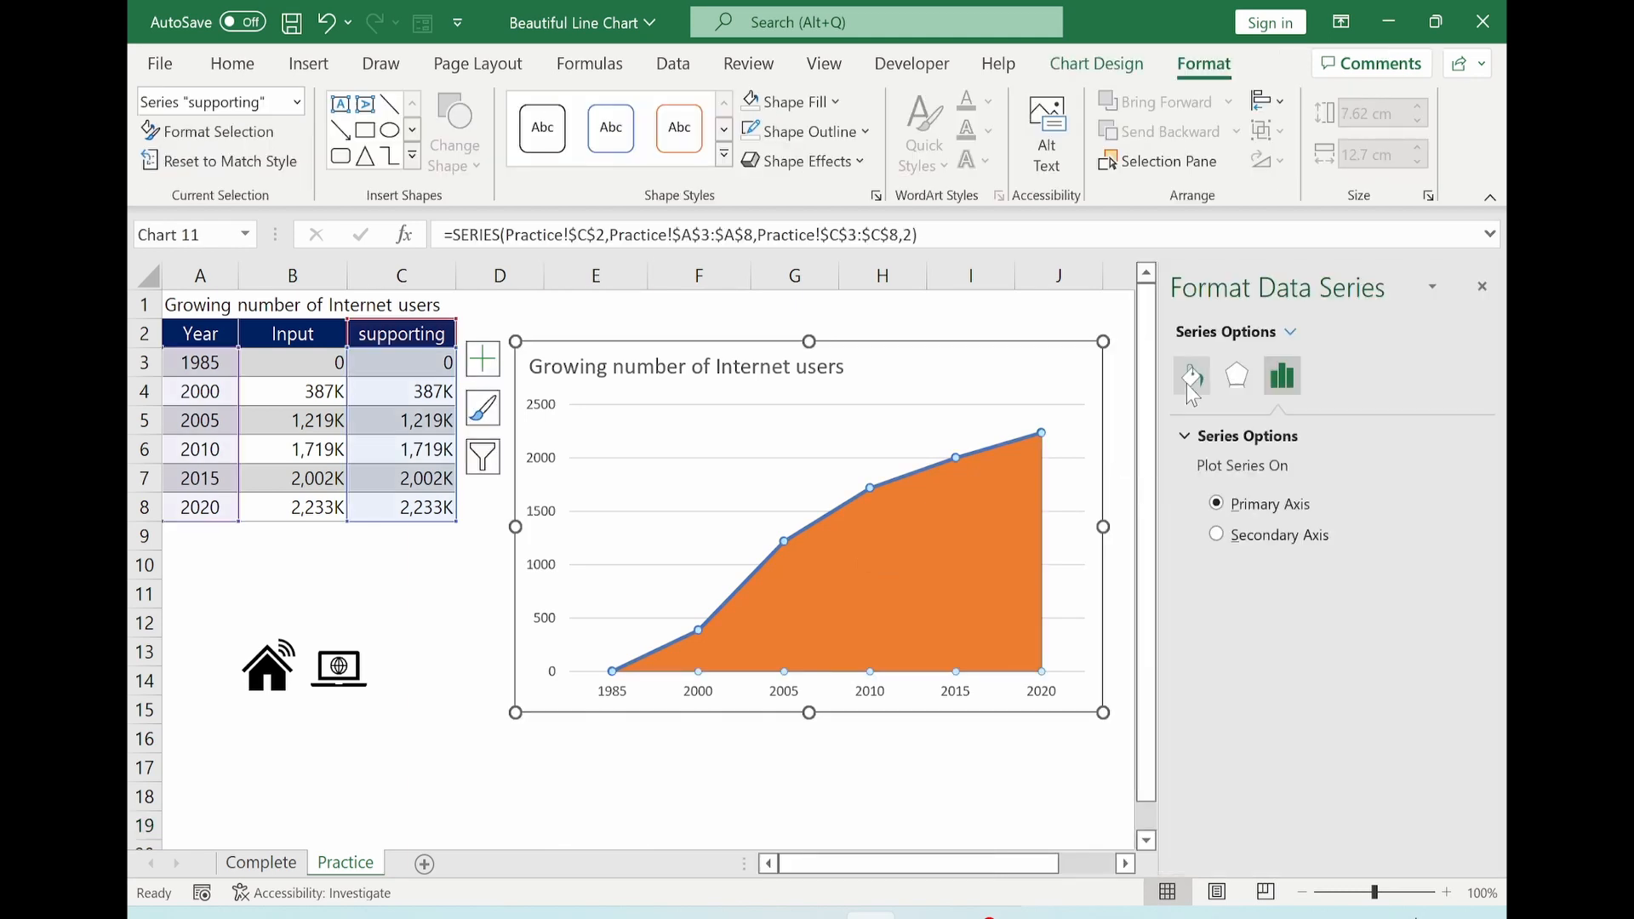
Step: Give the supporting area a solid light-blue fill in Format Data Series
click(1191, 378)
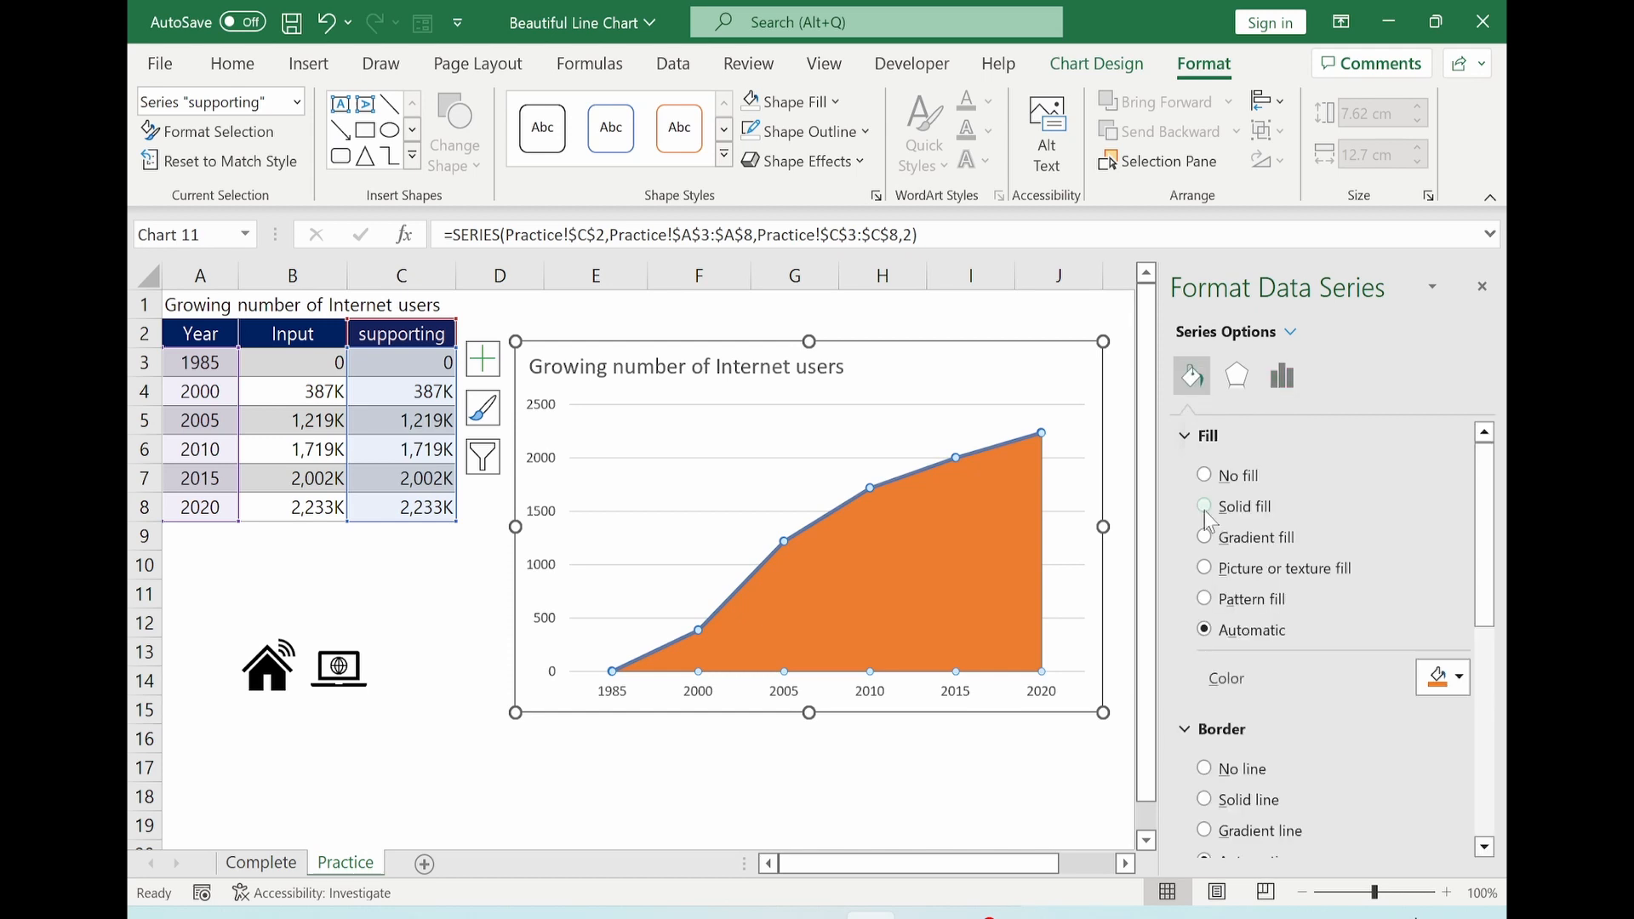
click(1205, 507)
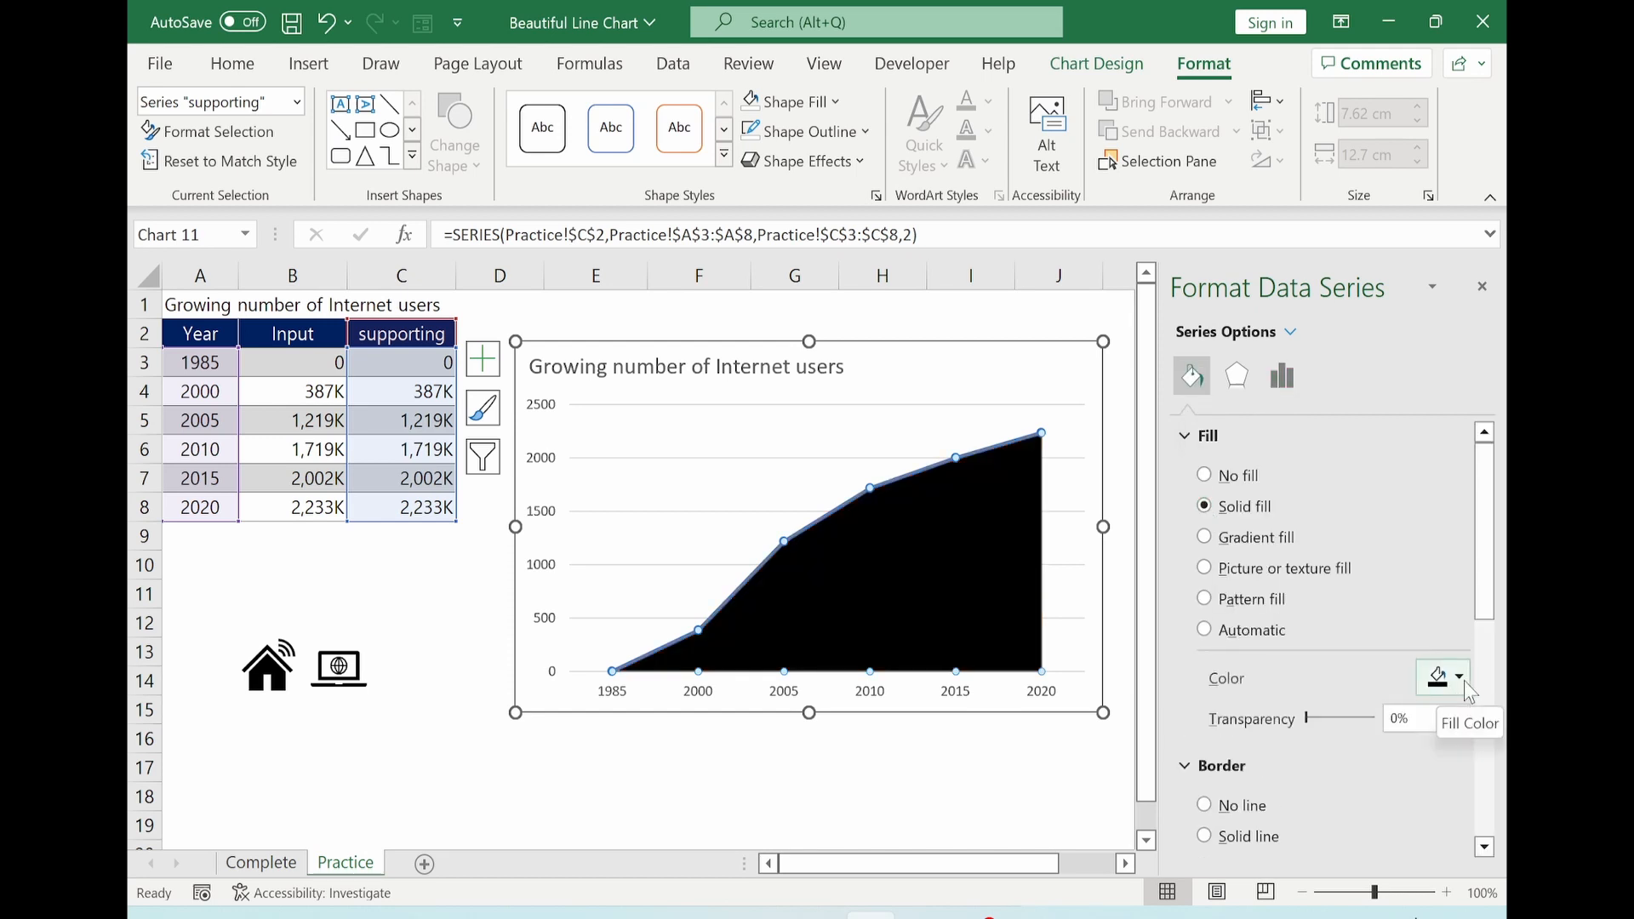
click(1459, 678)
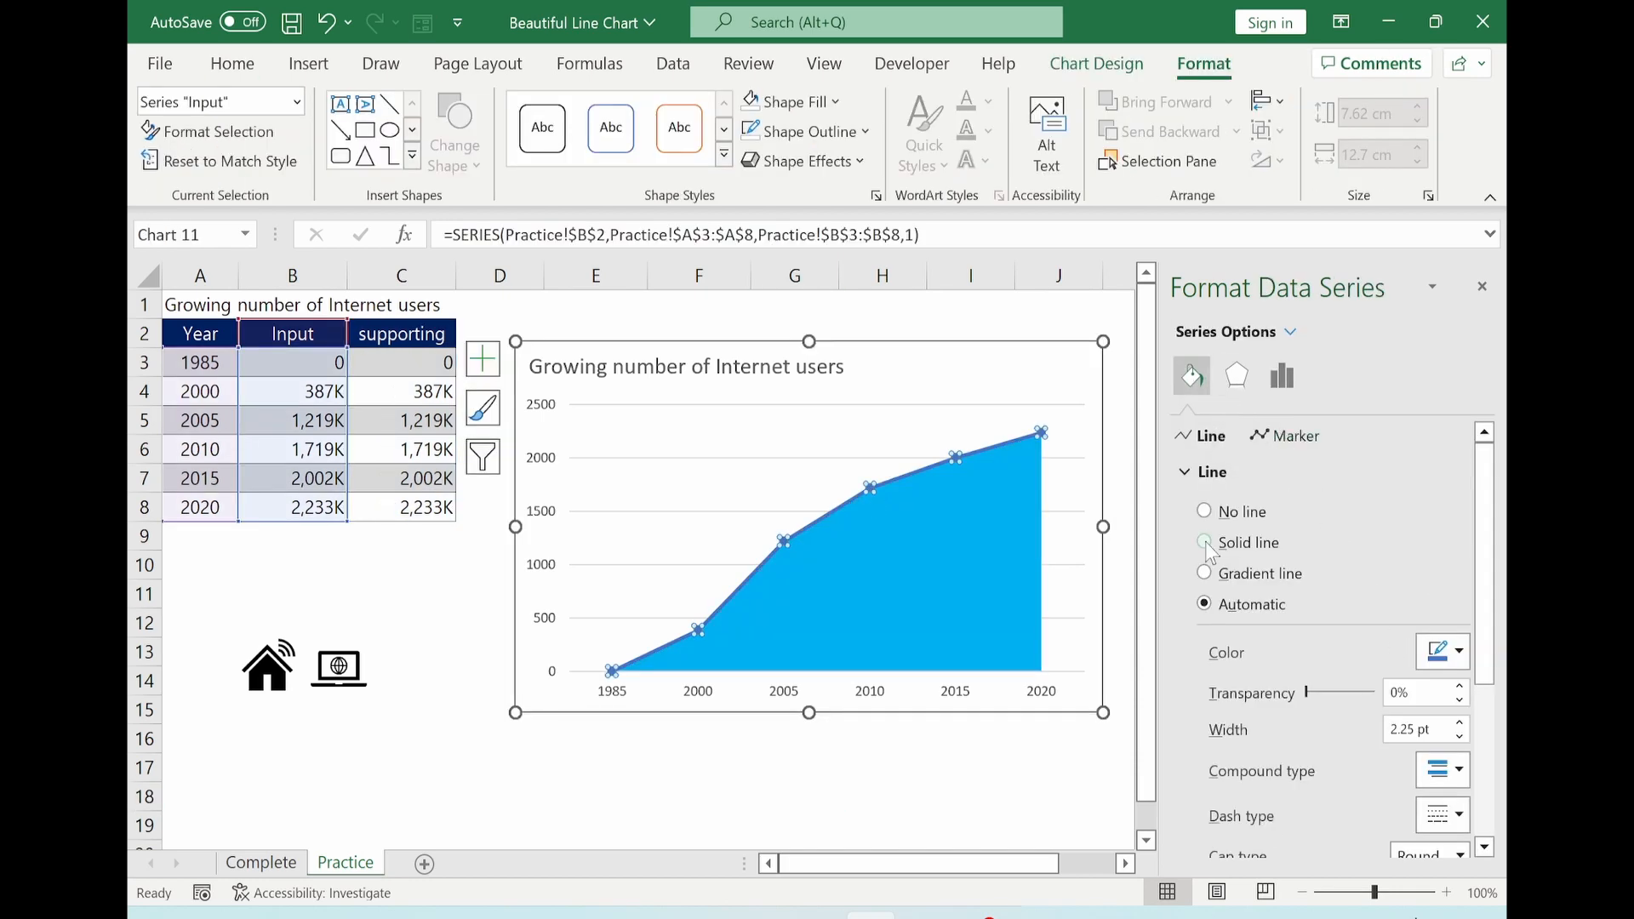
Step: Make the Input series a solid black line and move on to its marker settings
click(1203, 541)
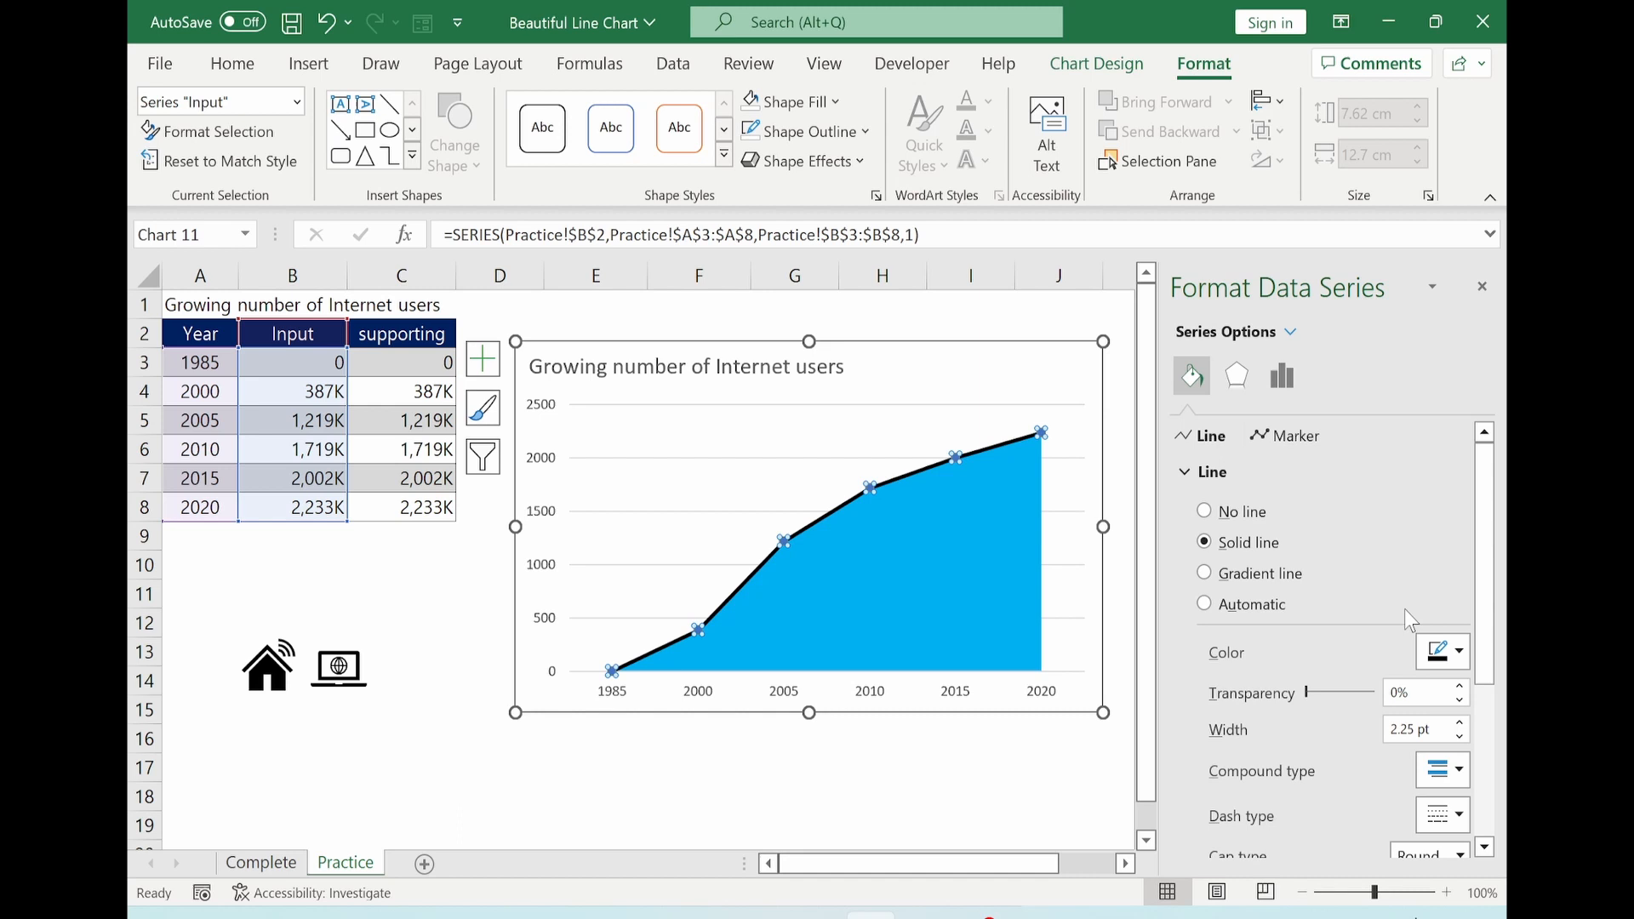
click(1457, 652)
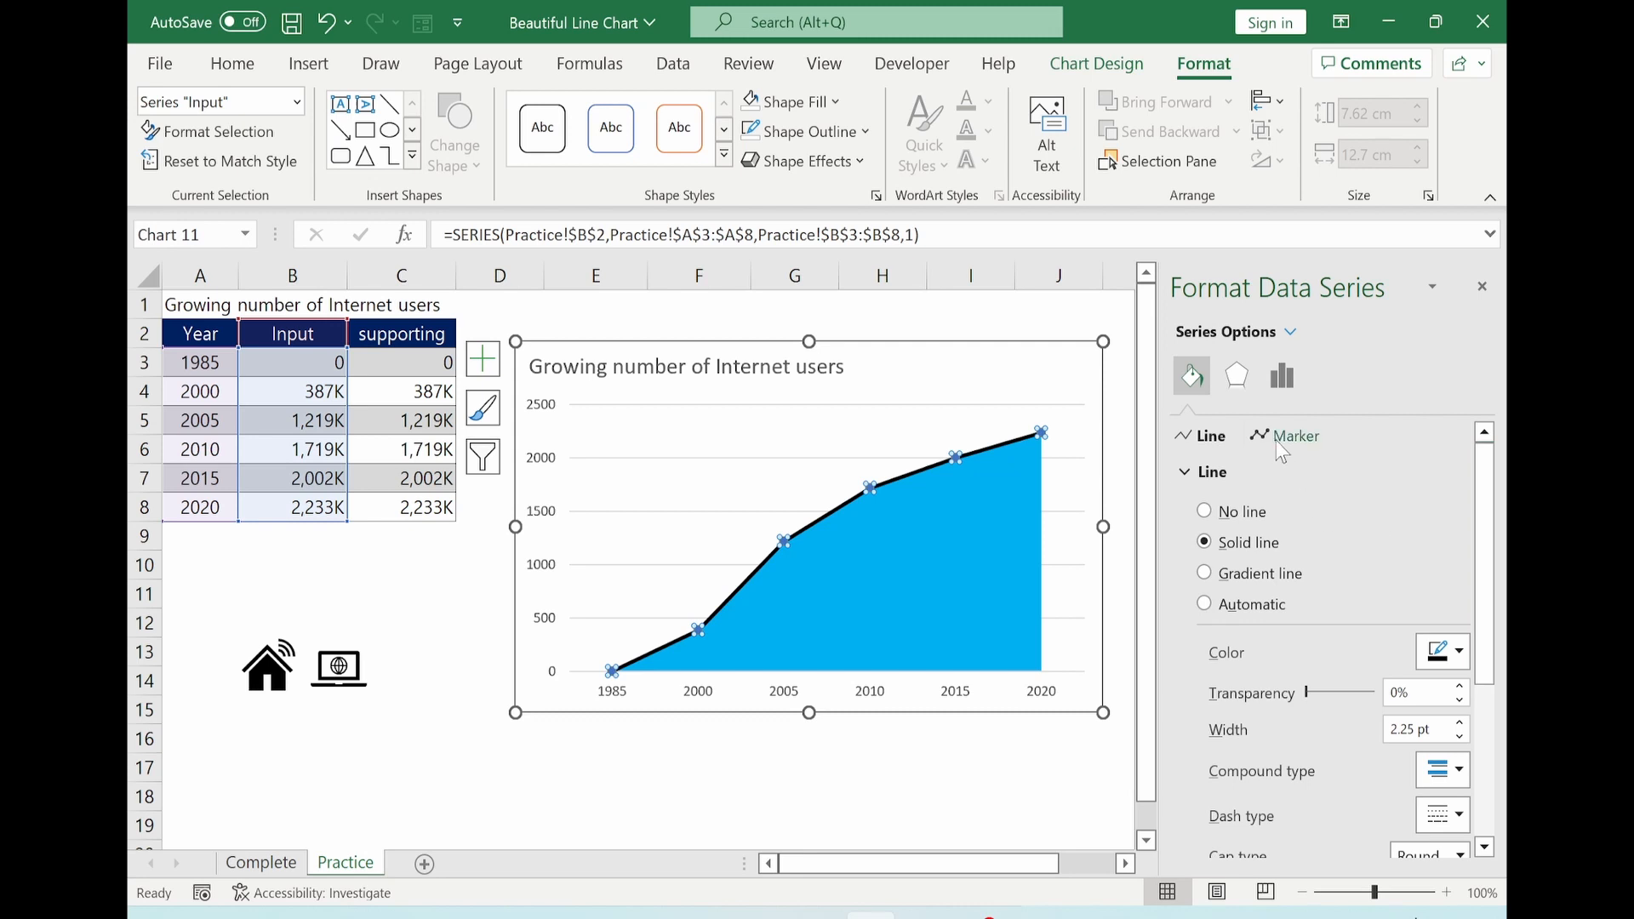
click(1297, 436)
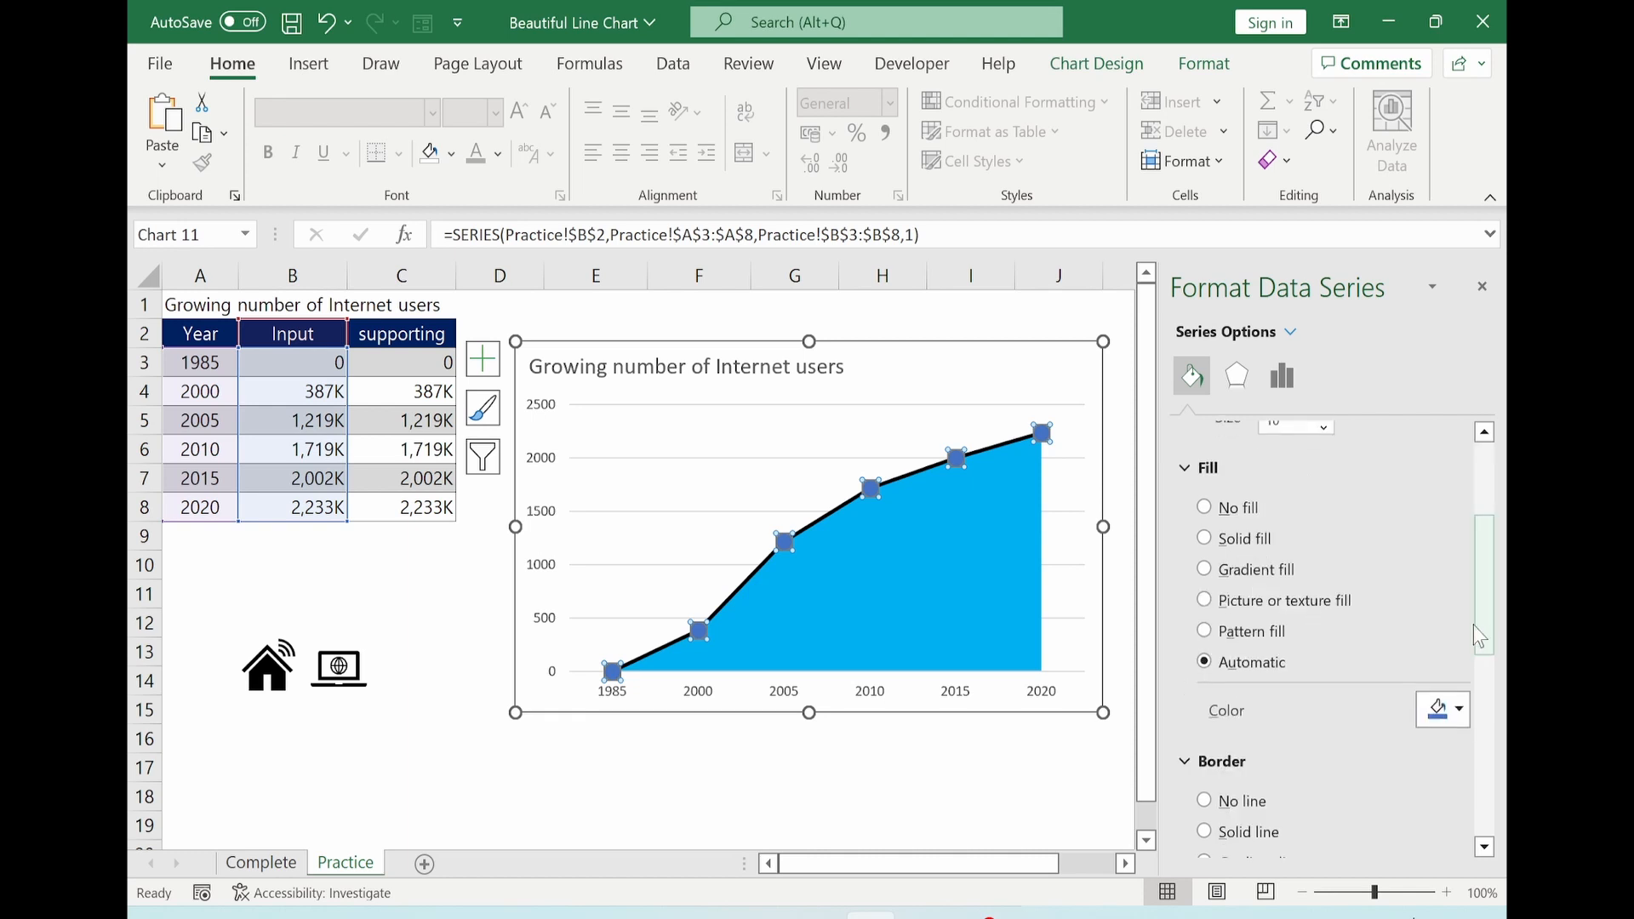
Step: Make the Input markers solid white with thick black solid-line borders
click(1205, 539)
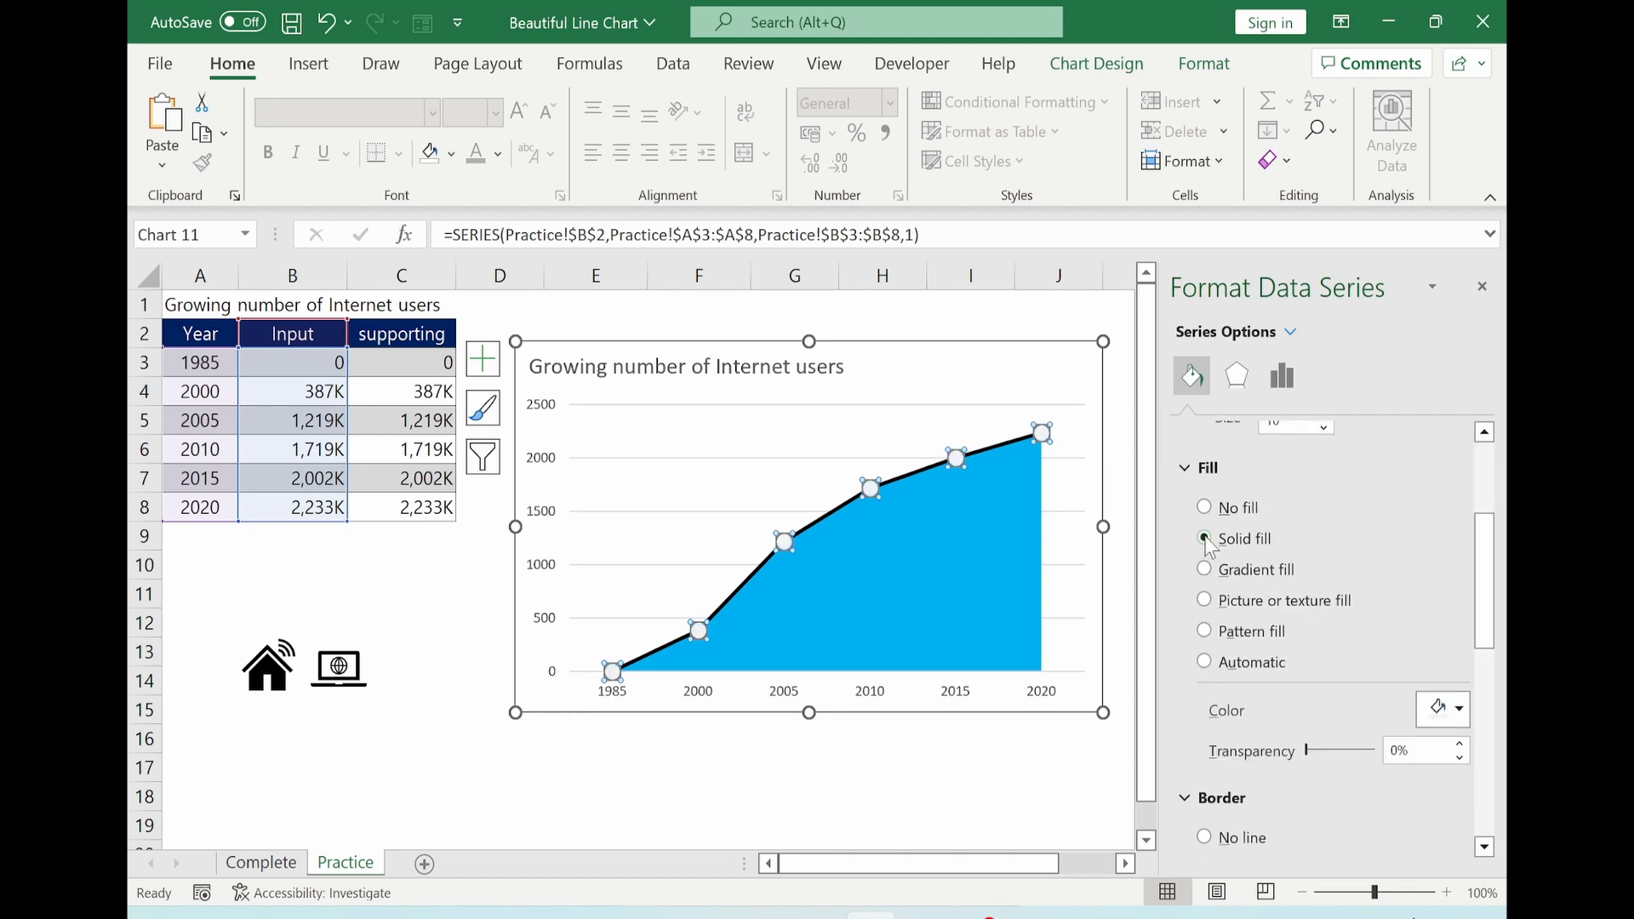
click(1457, 709)
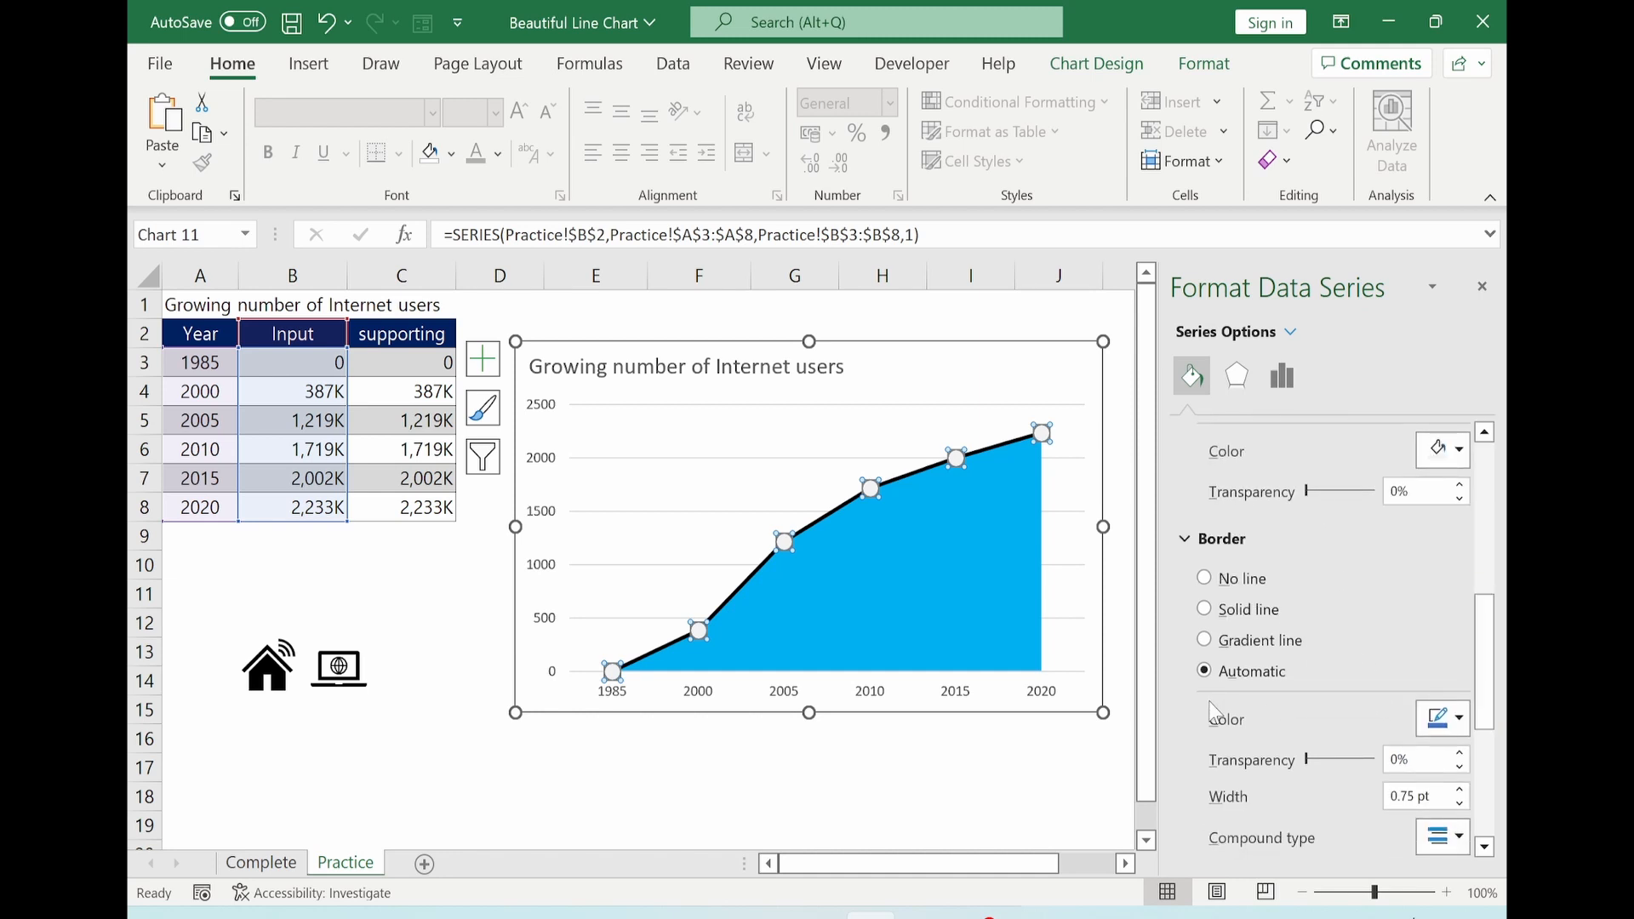
click(1205, 610)
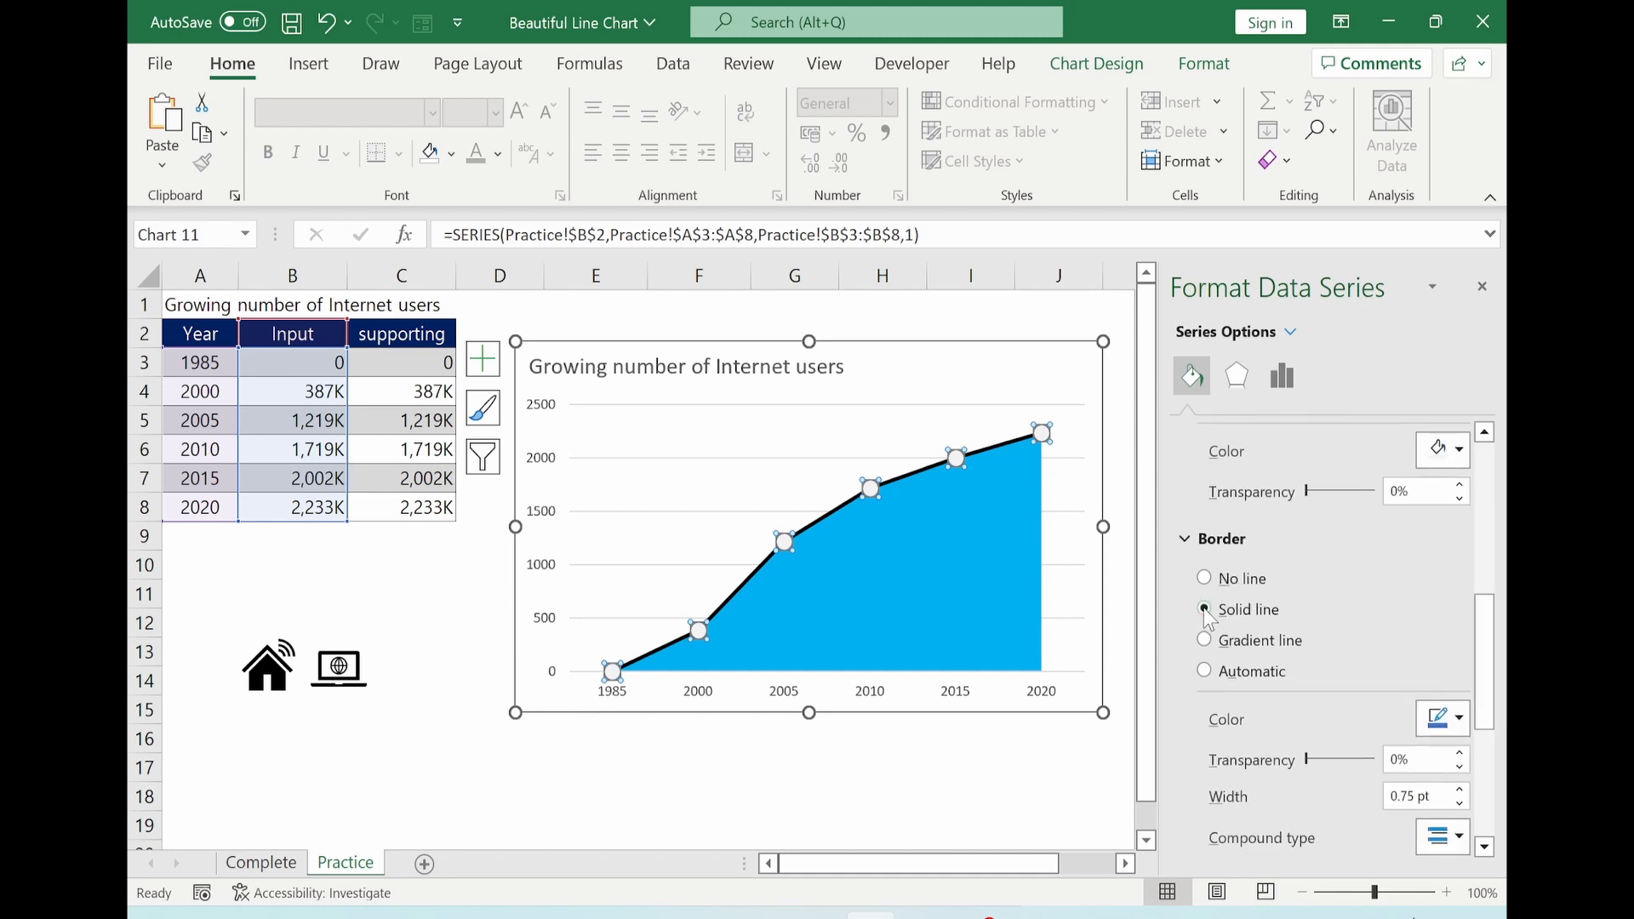
click(1205, 610)
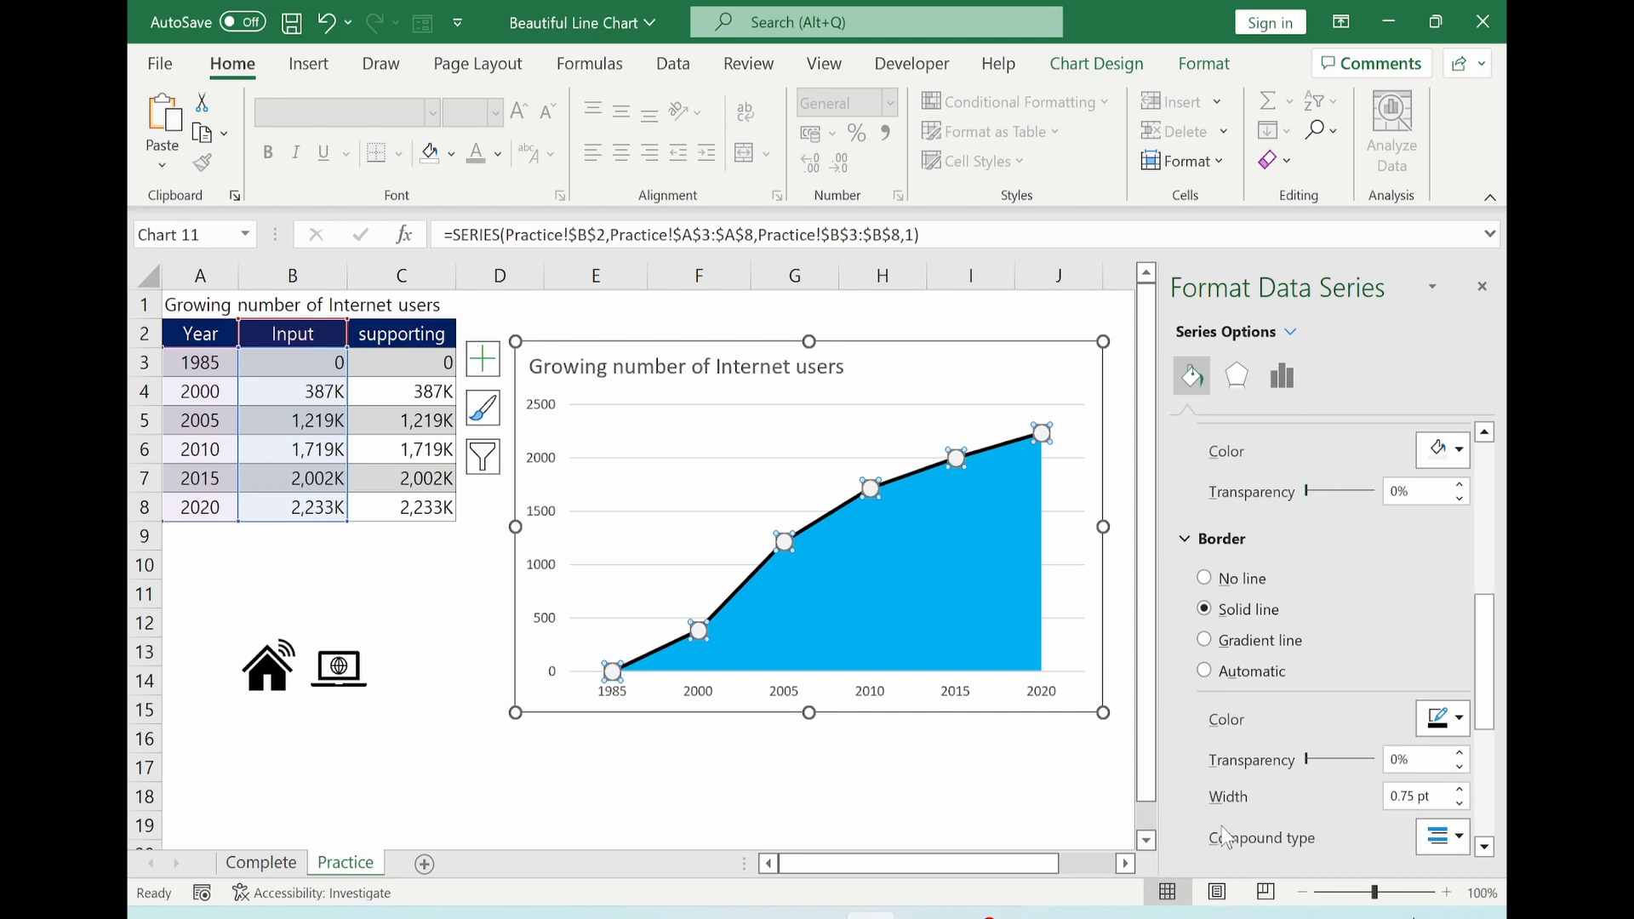
click(1467, 790)
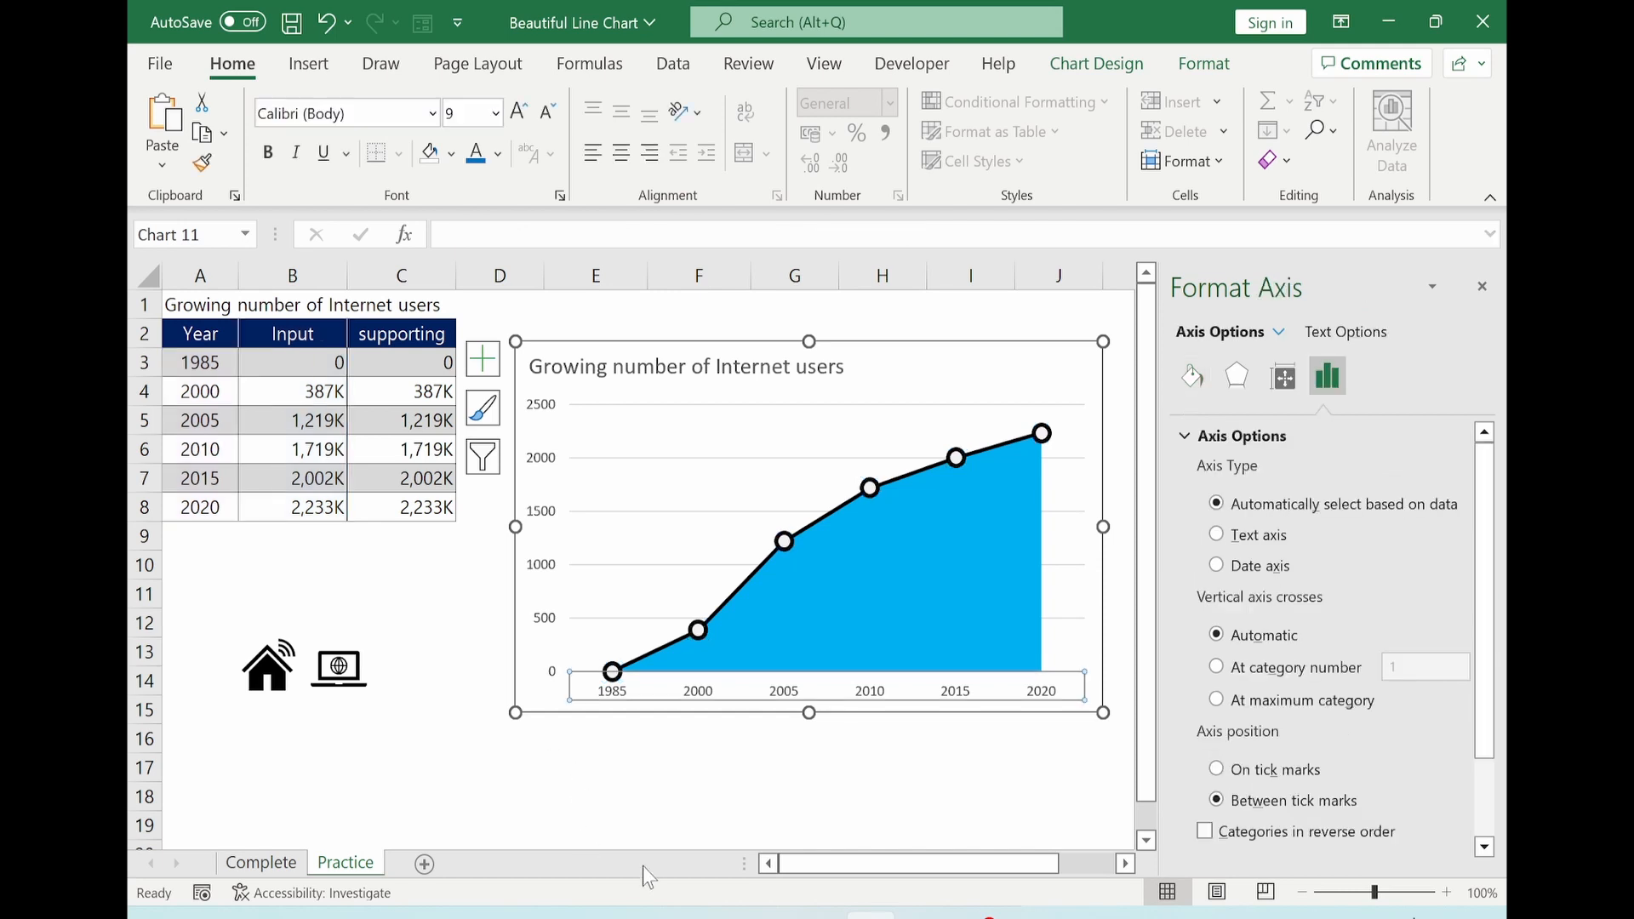
Step: Set the major gridlines to 1.5 pt width with a dashed dash type
click(268, 152)
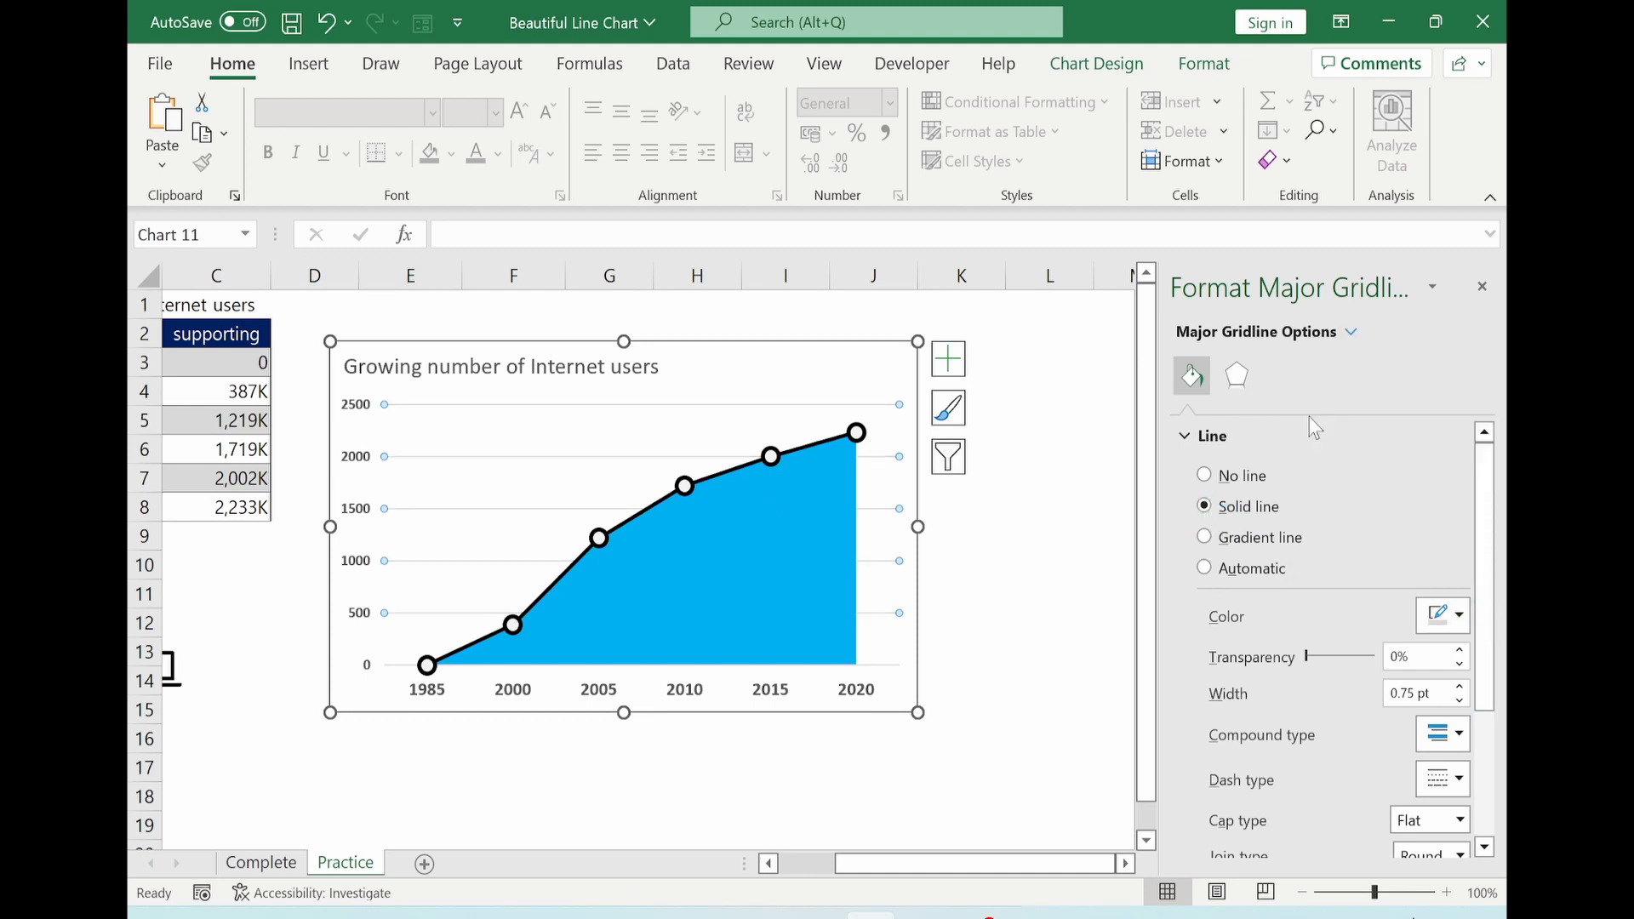
click(1462, 688)
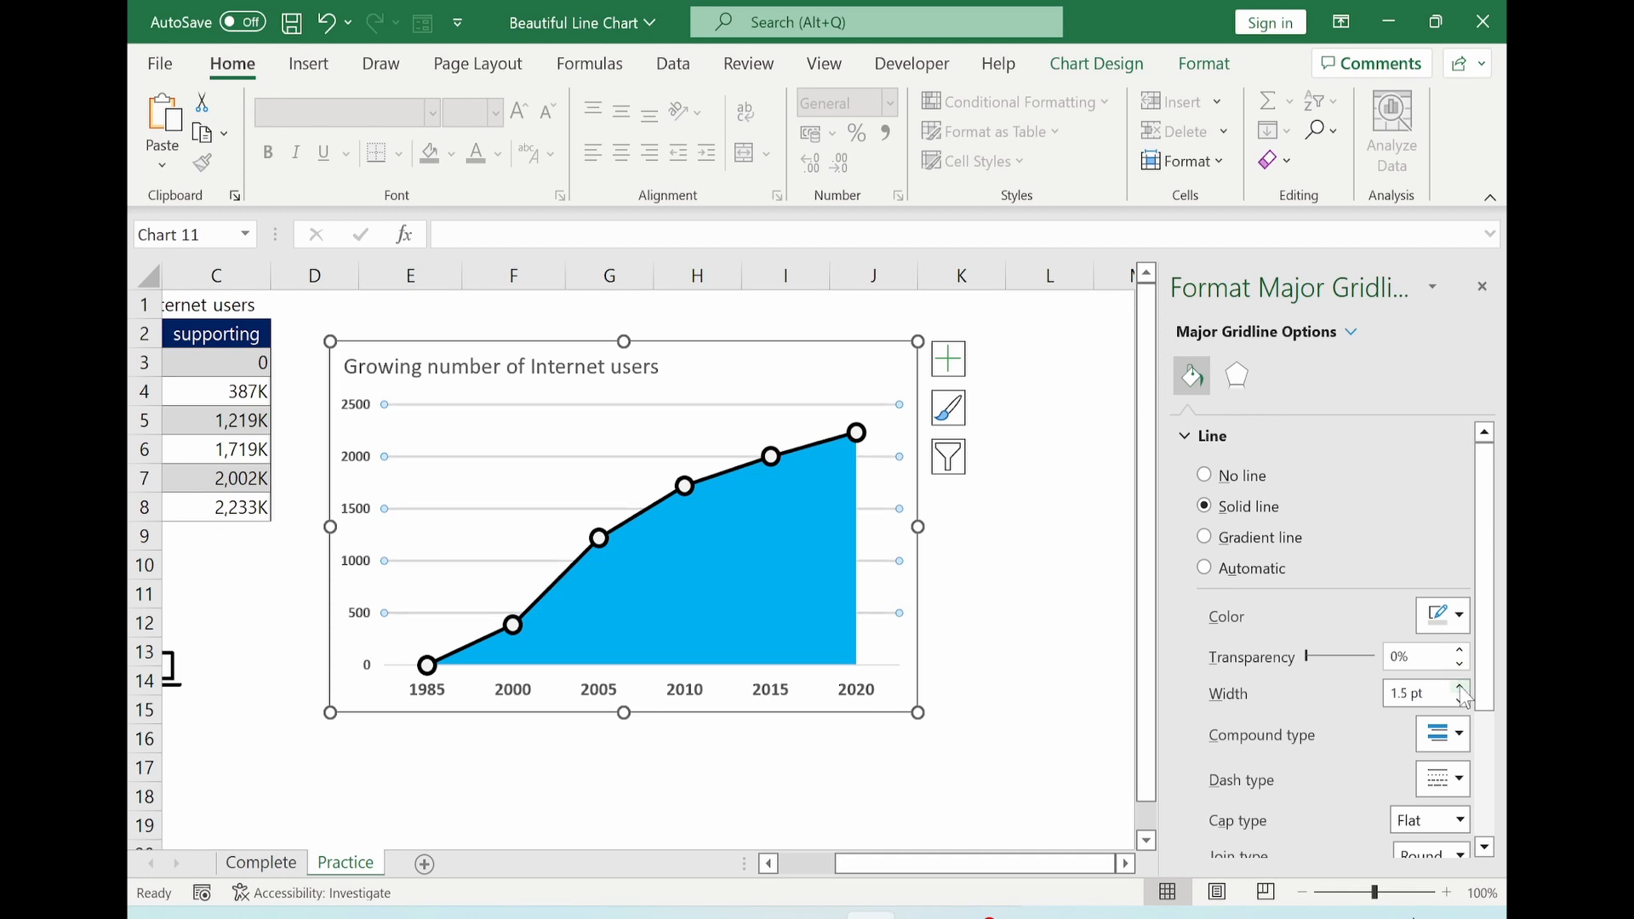
click(1441, 749)
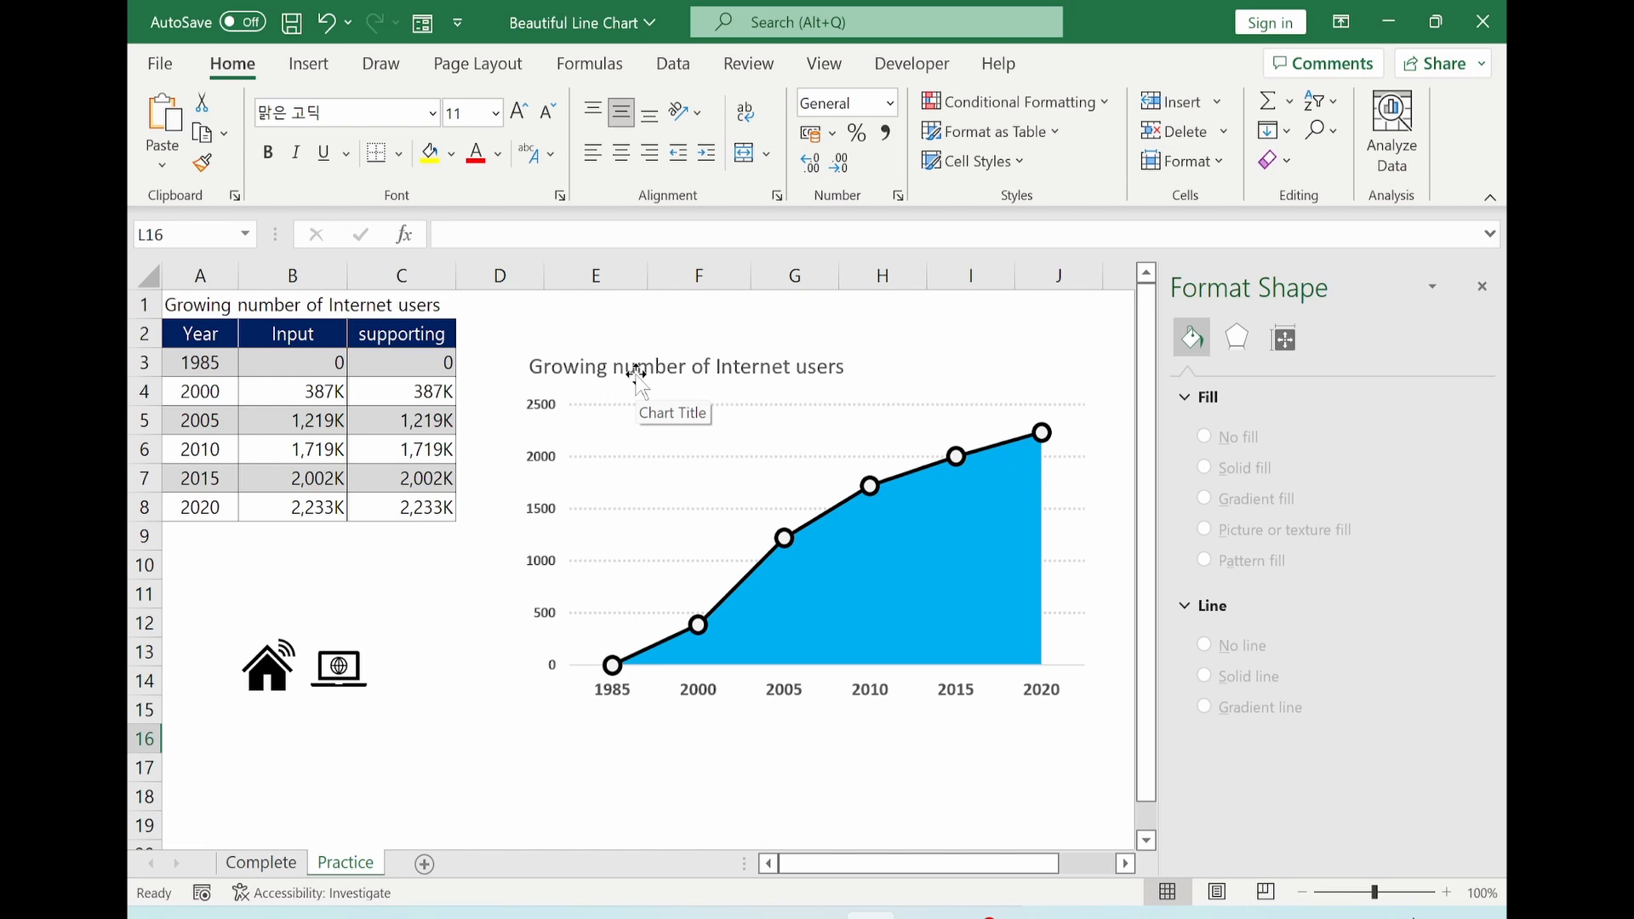
mouse_move(705, 412)
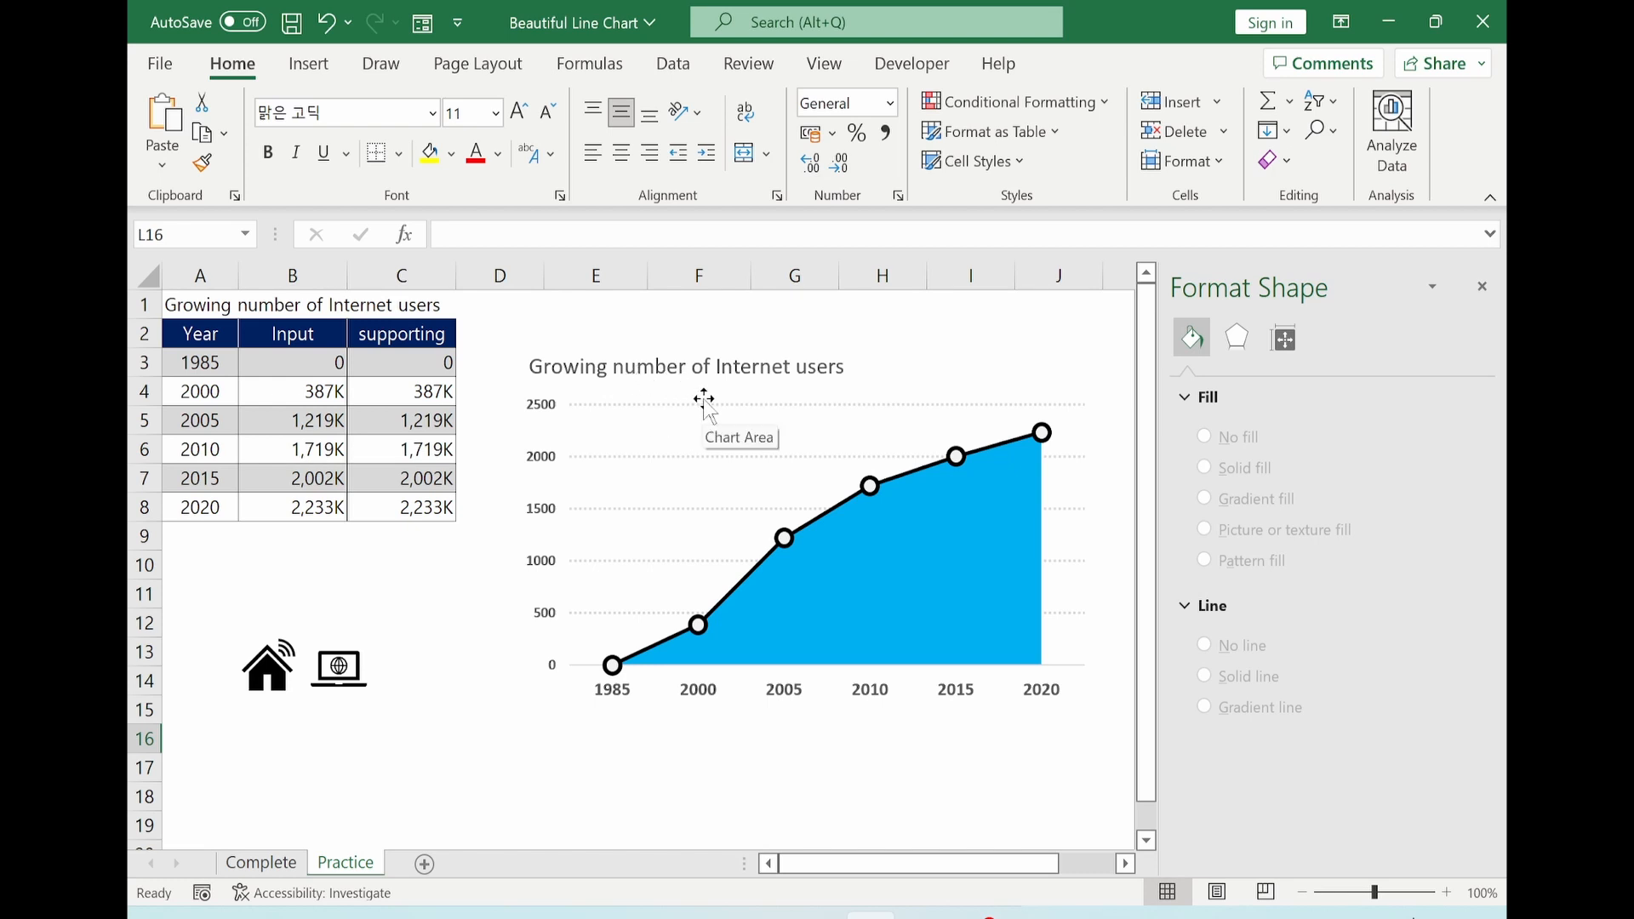
Step: Make the chart title bold and color the bottom-axis year labels blue
click(1317, 332)
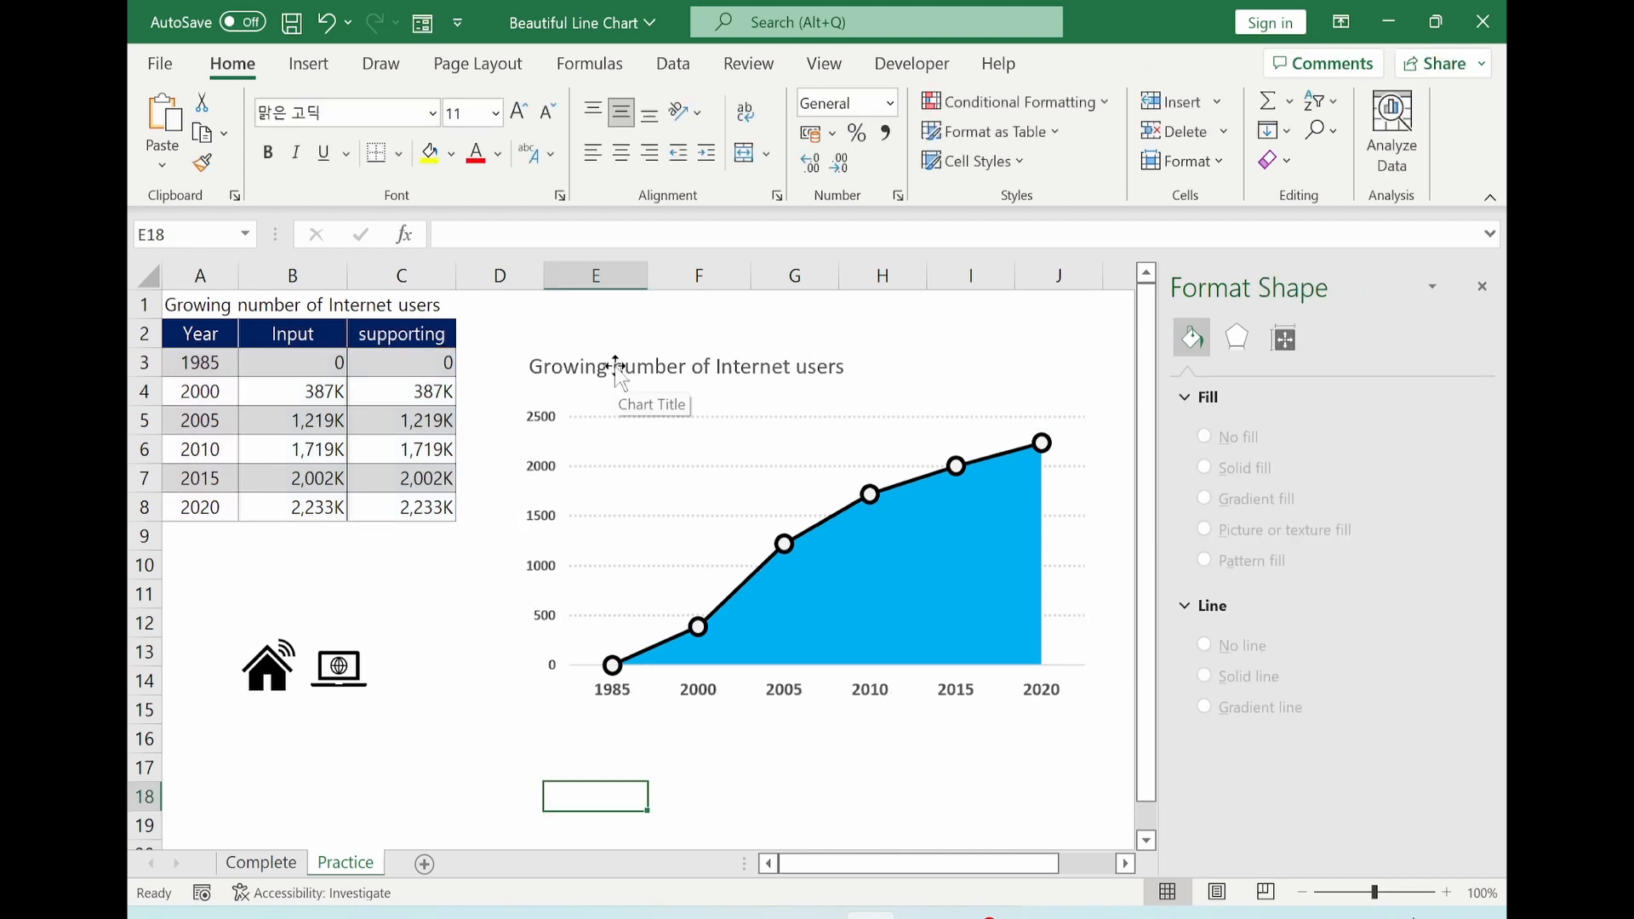
click(493, 153)
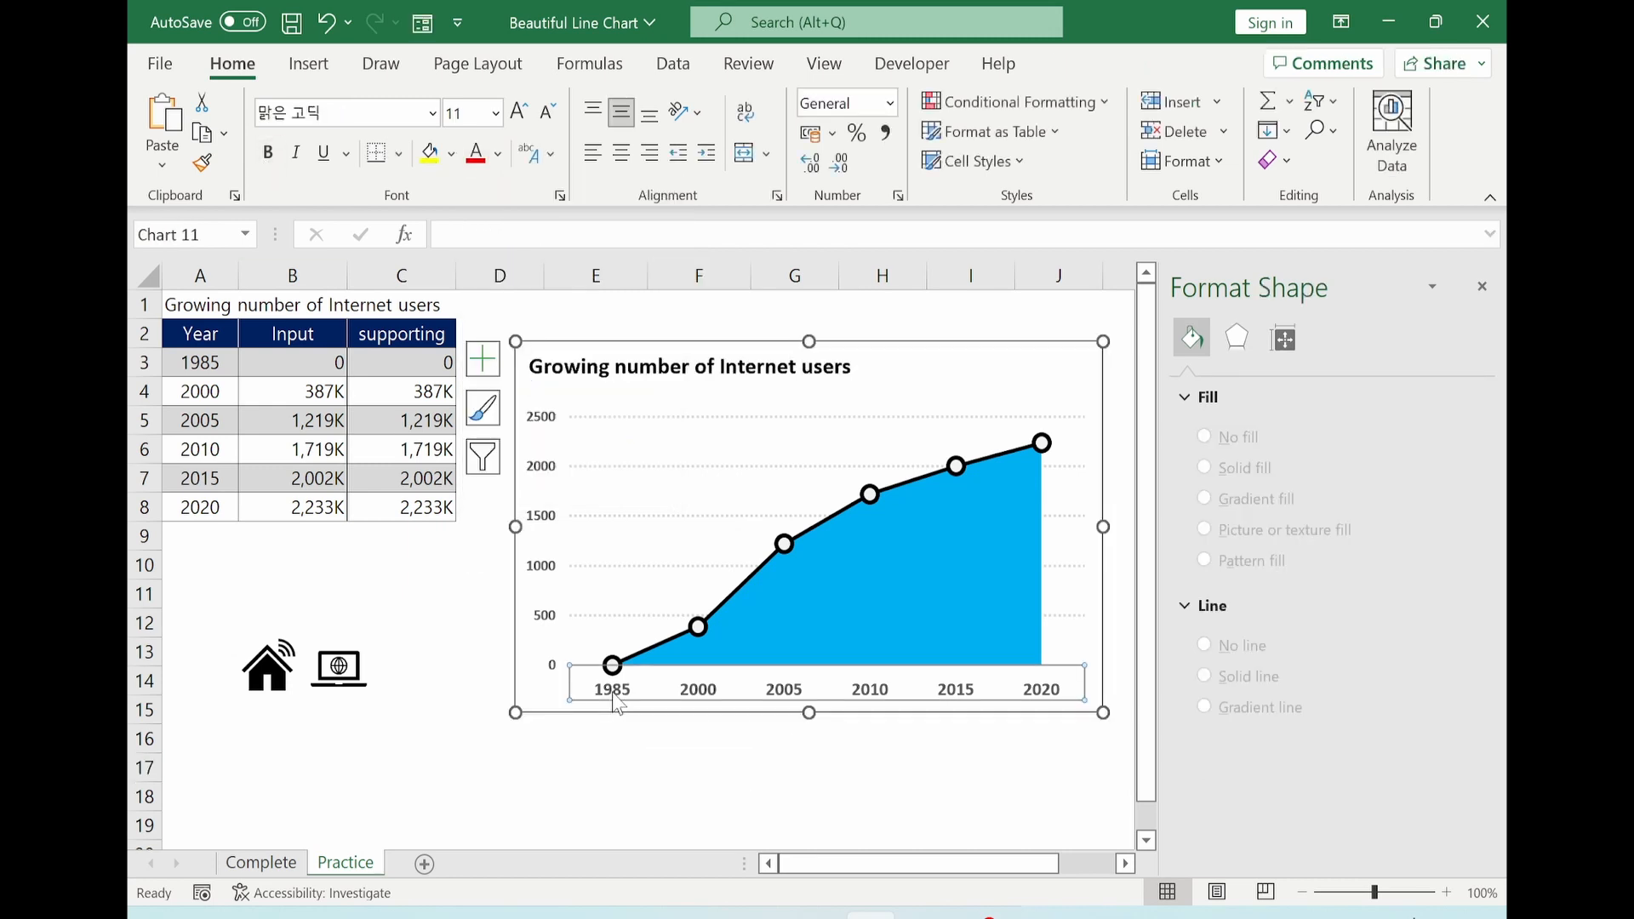
click(497, 153)
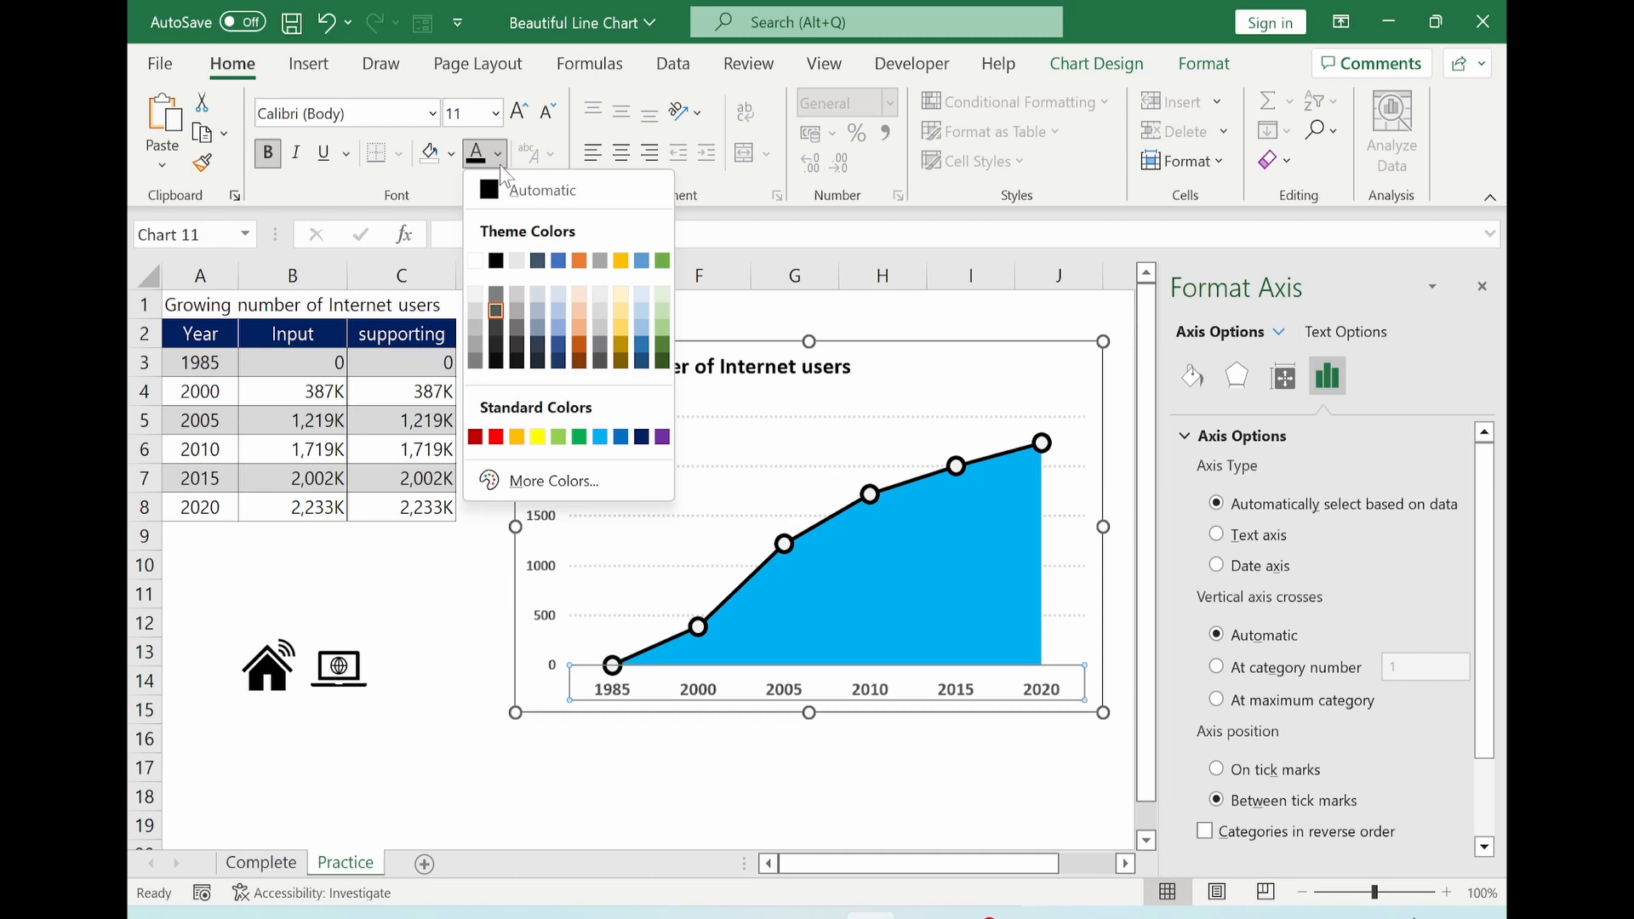
click(1057, 797)
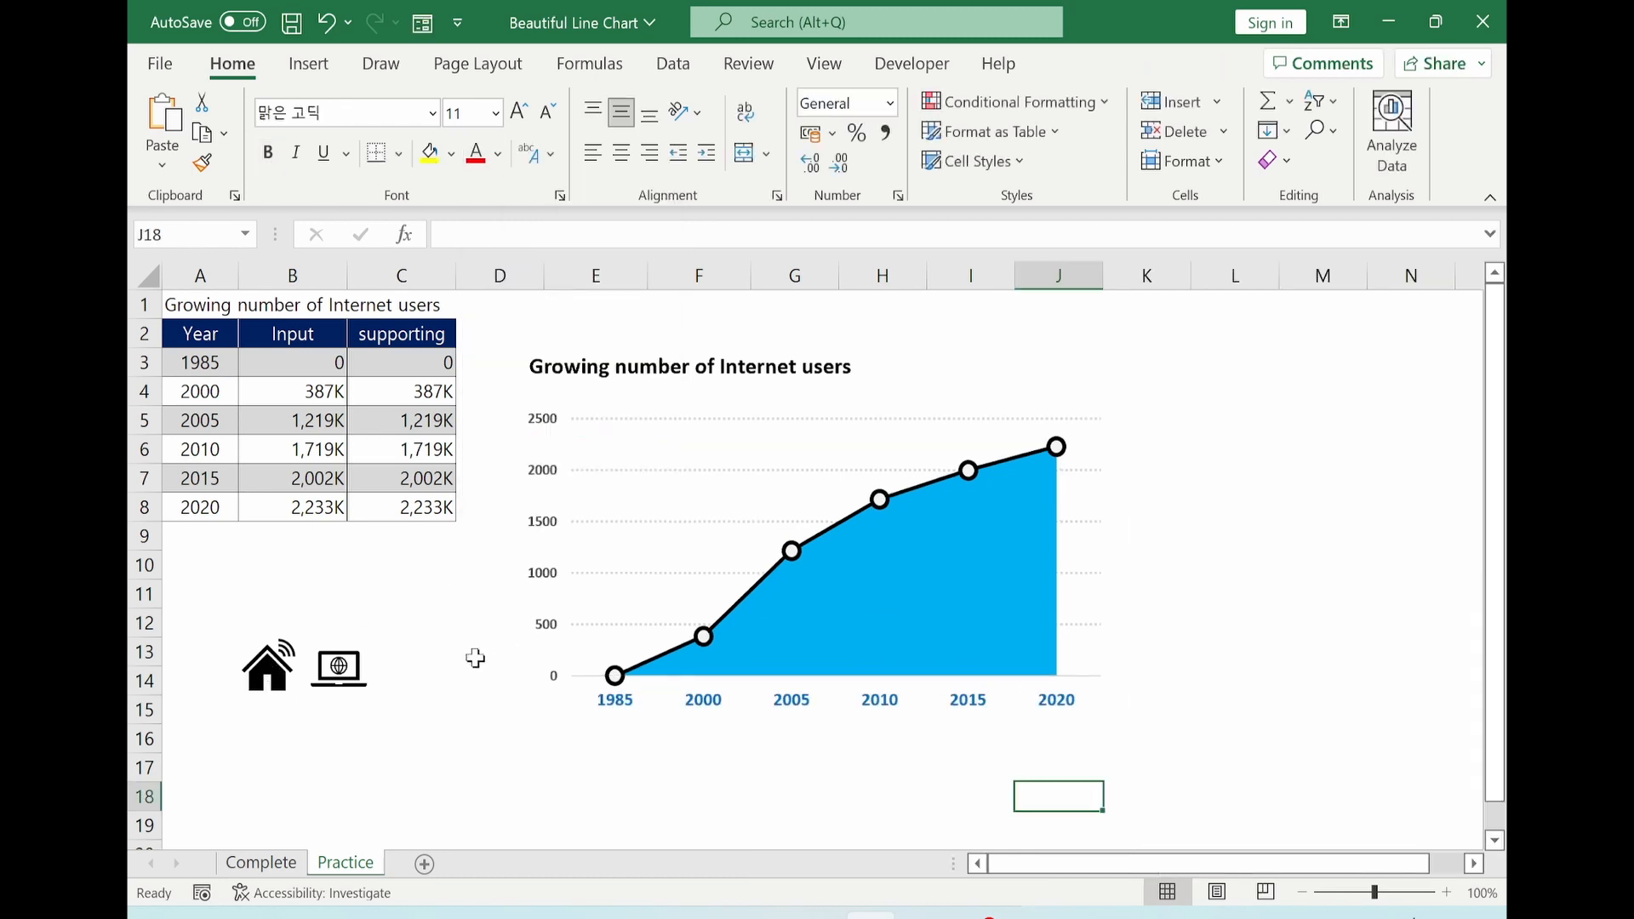
Step: Move the house and laptop icons into the blue area above 2015–2020
click(267, 667)
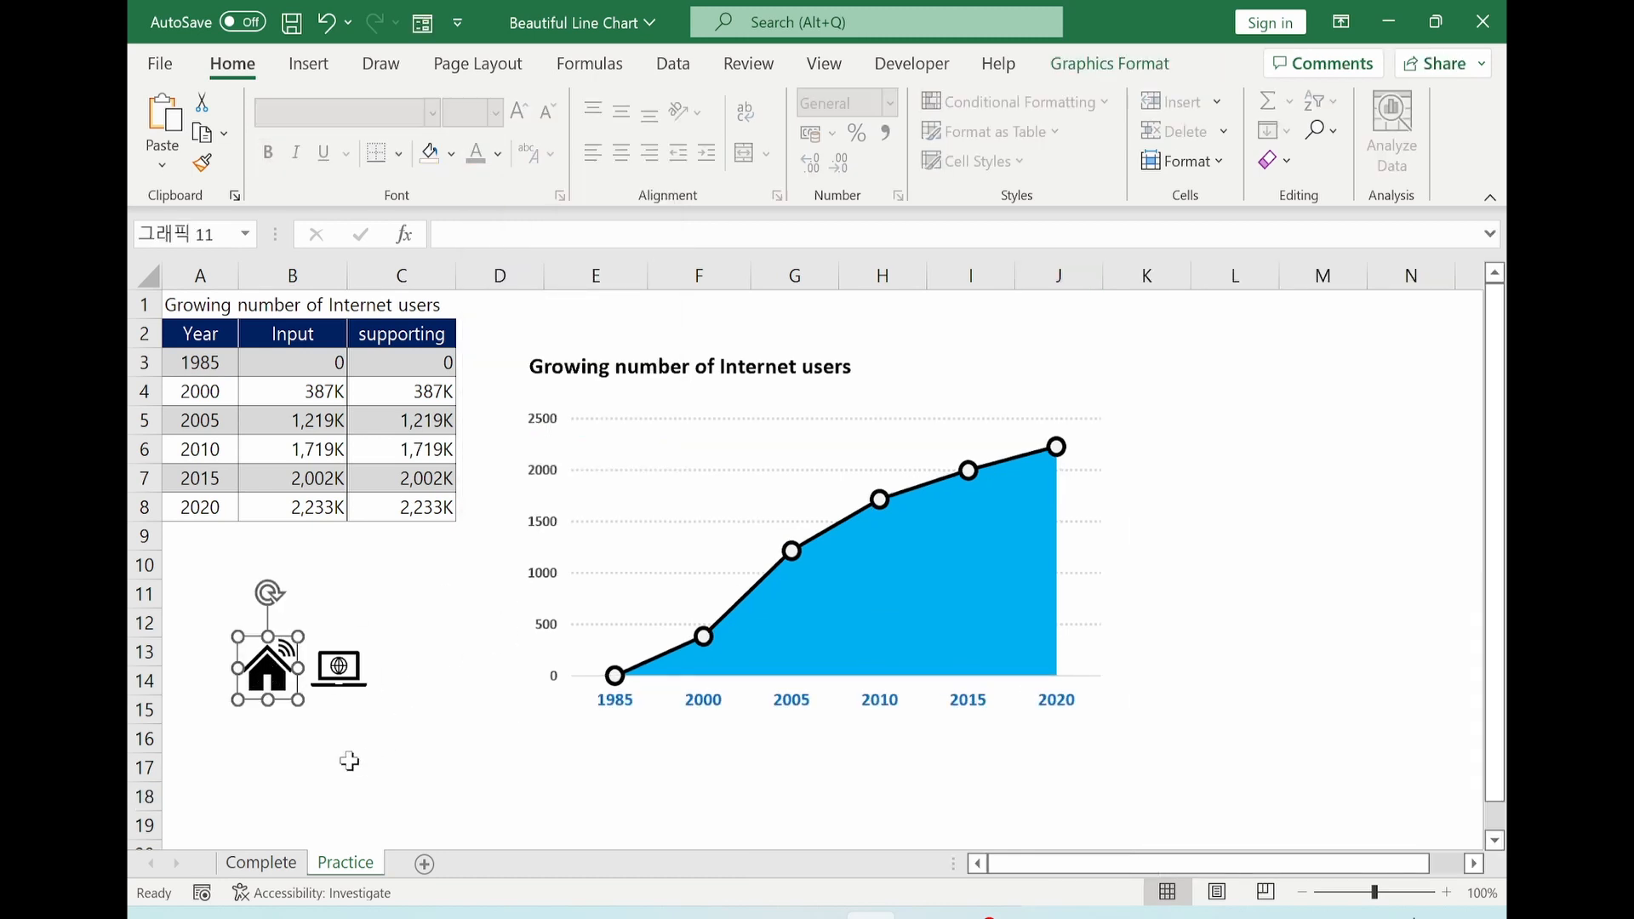
click(337, 668)
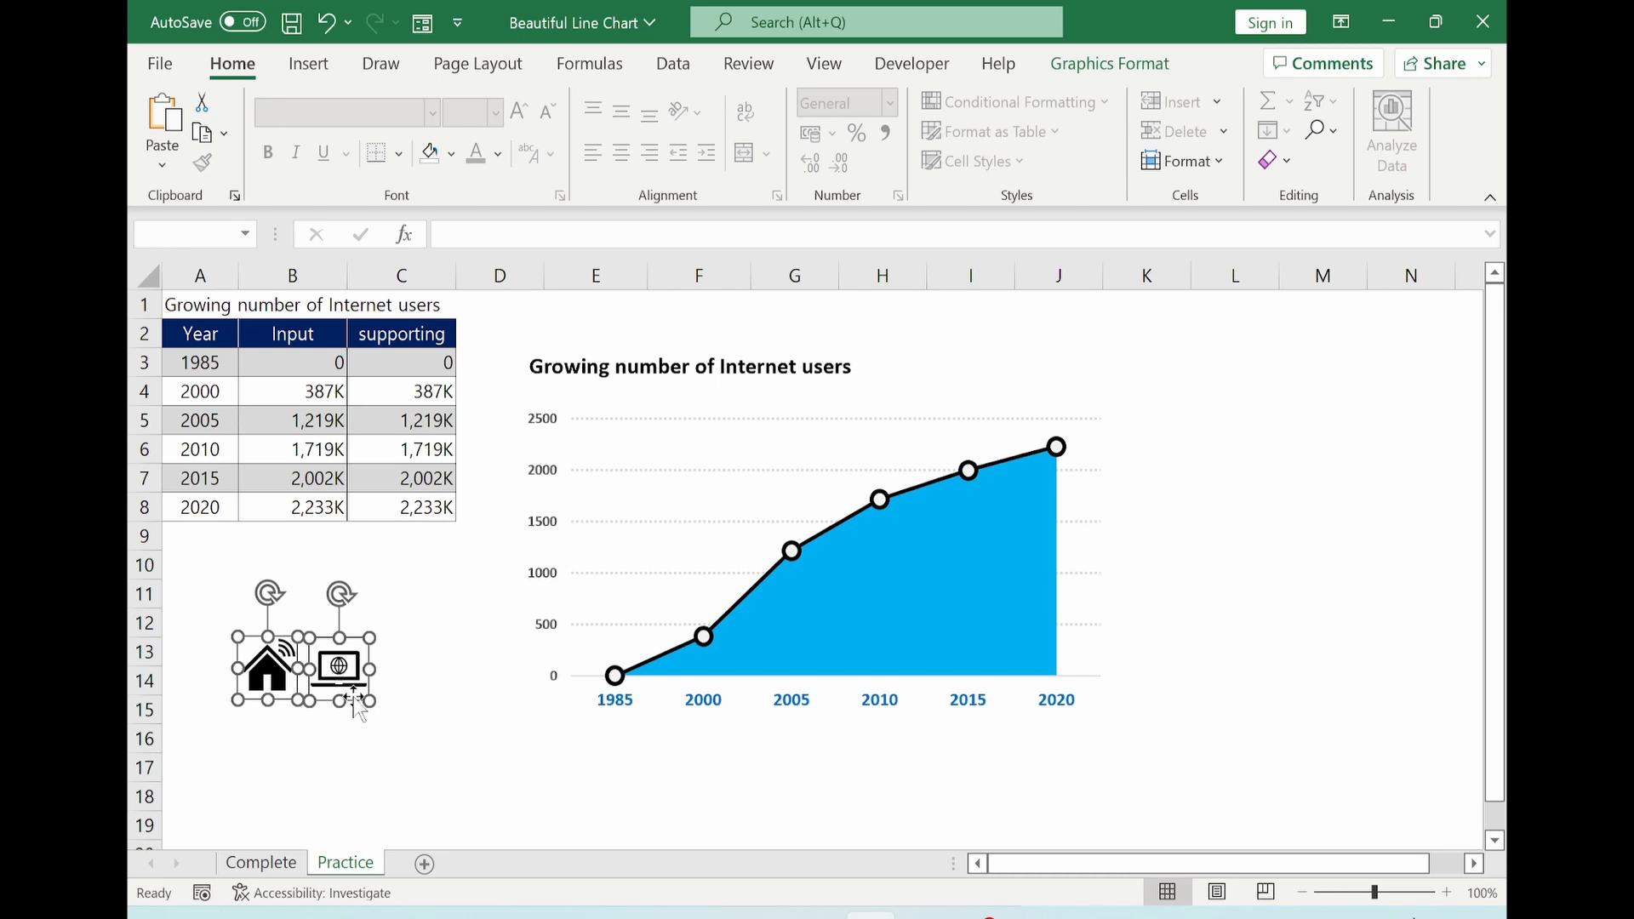
drag(303, 652, 687, 589)
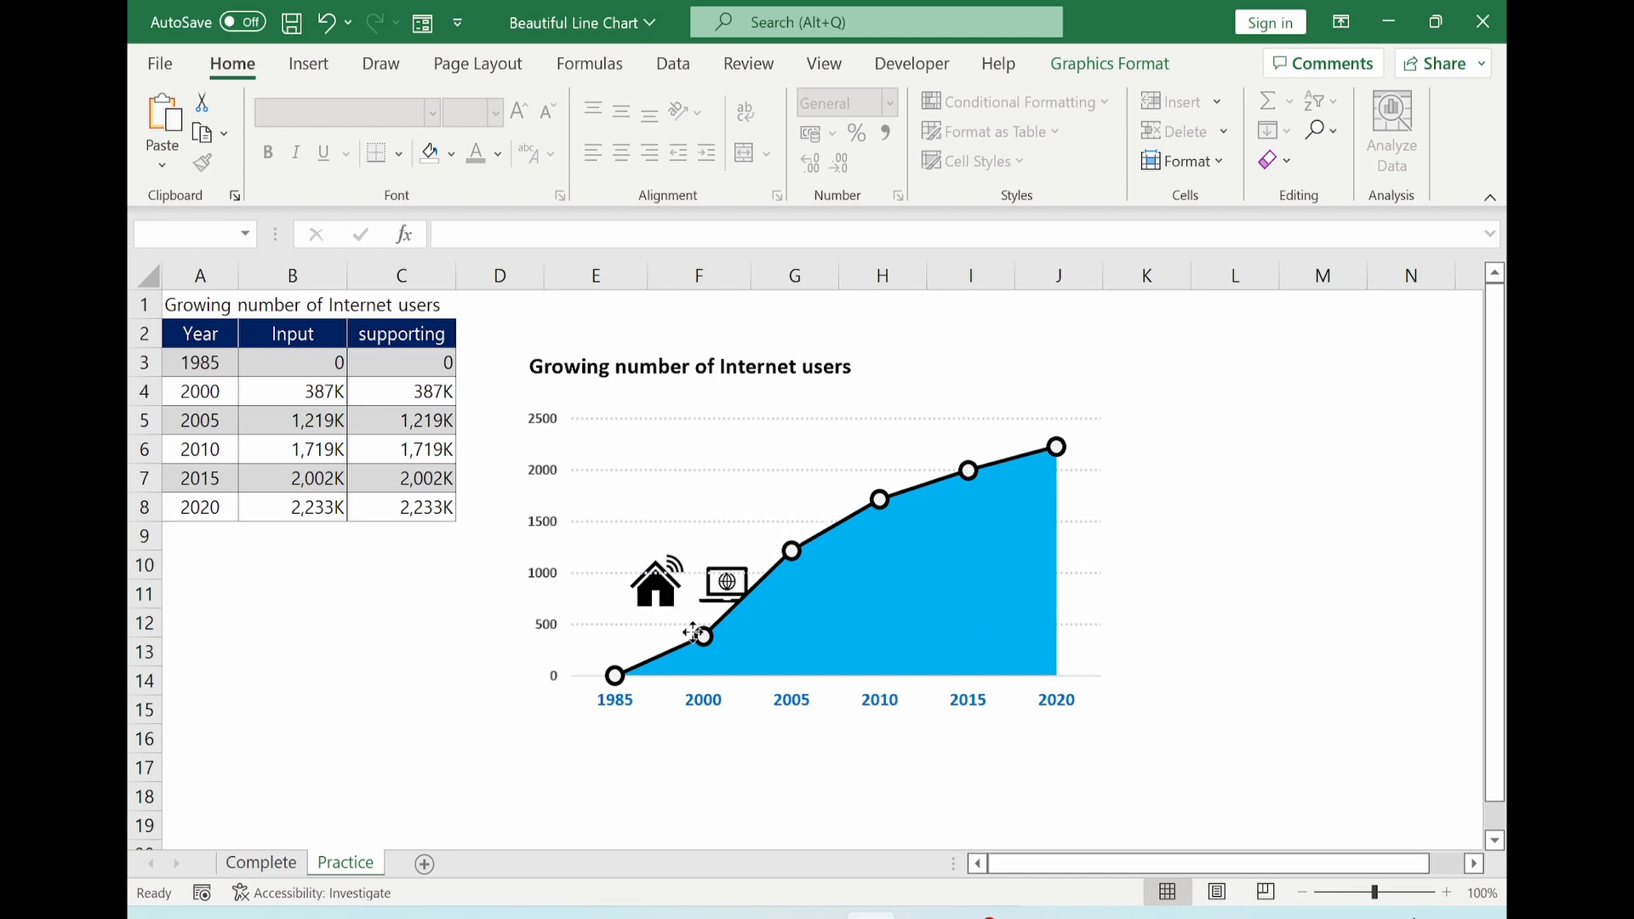
drag(683, 584, 386, 693)
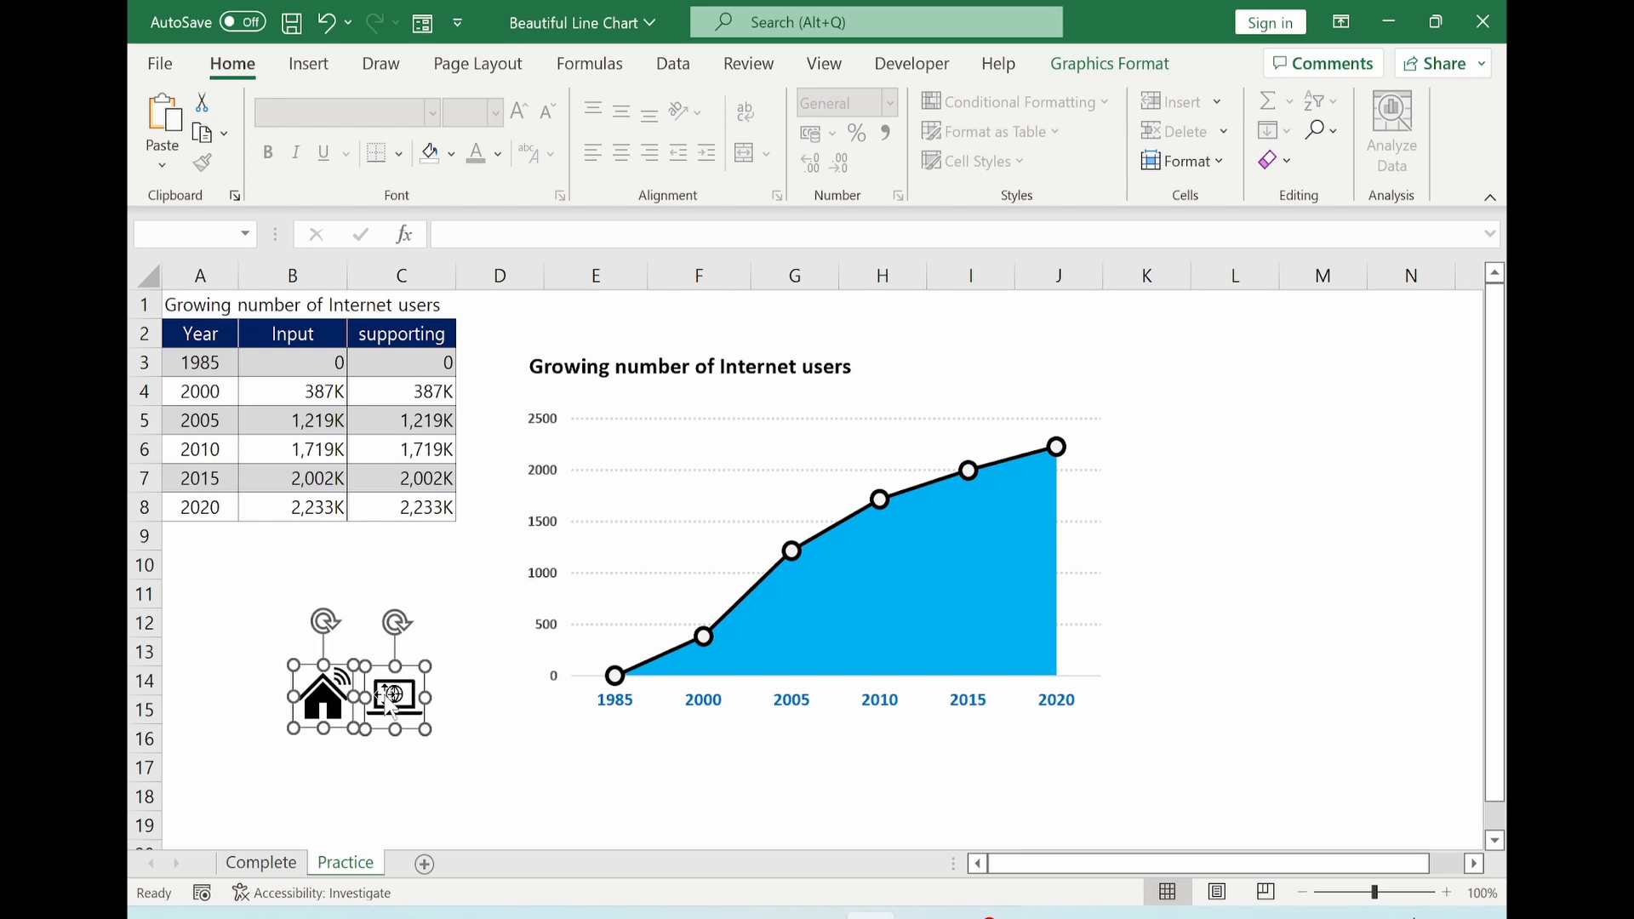
right_click(392, 698)
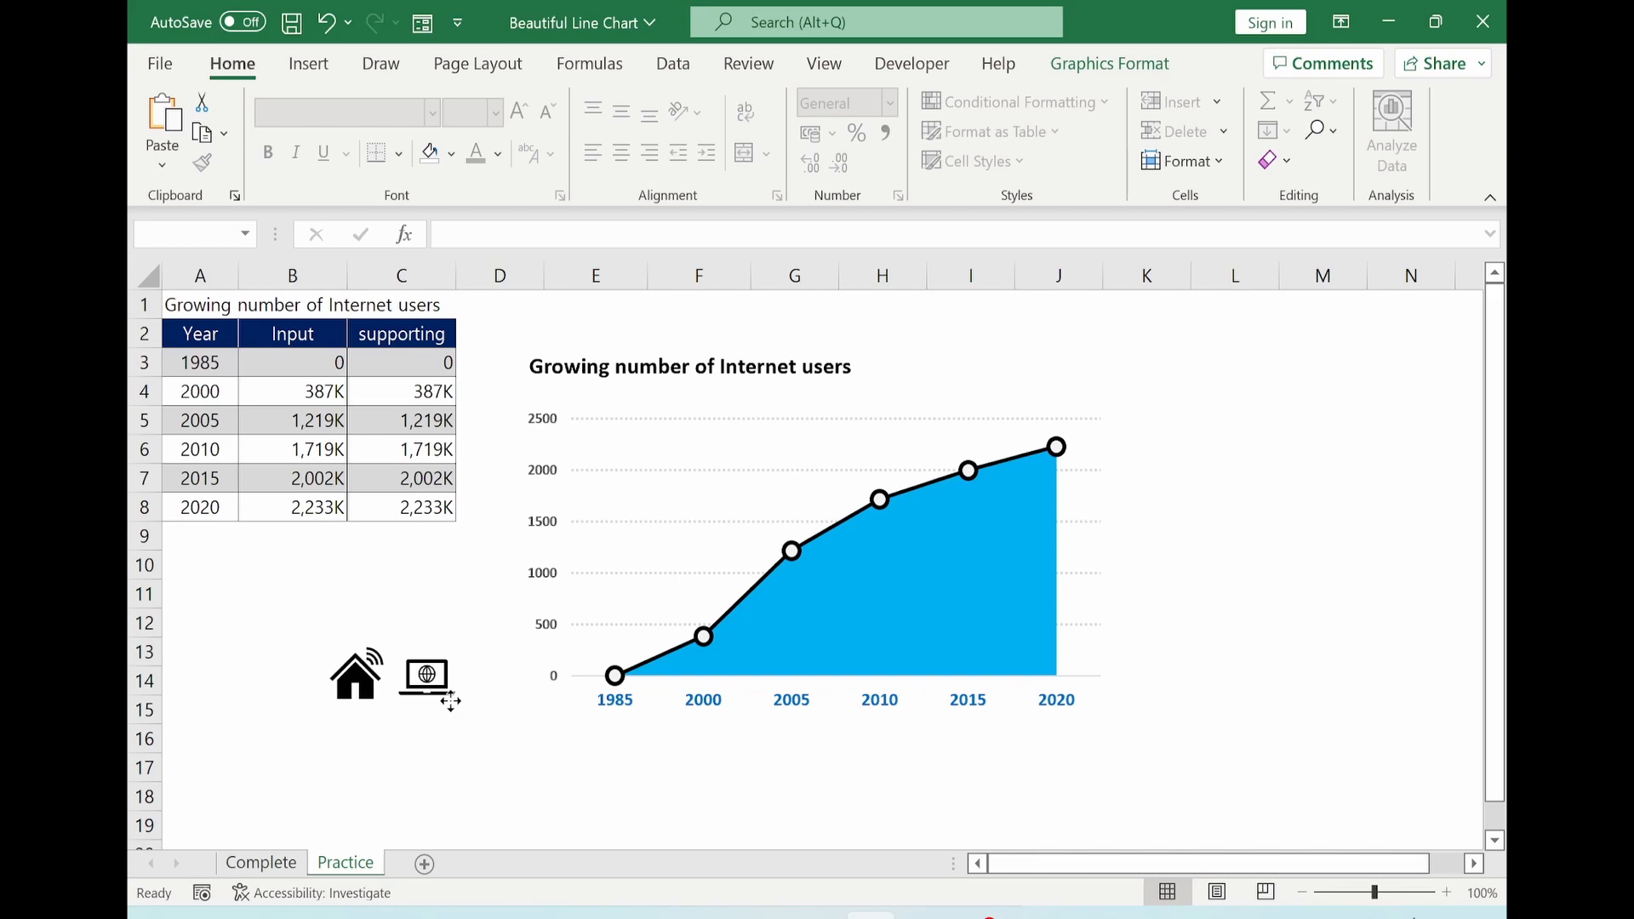
drag(392, 673, 973, 642)
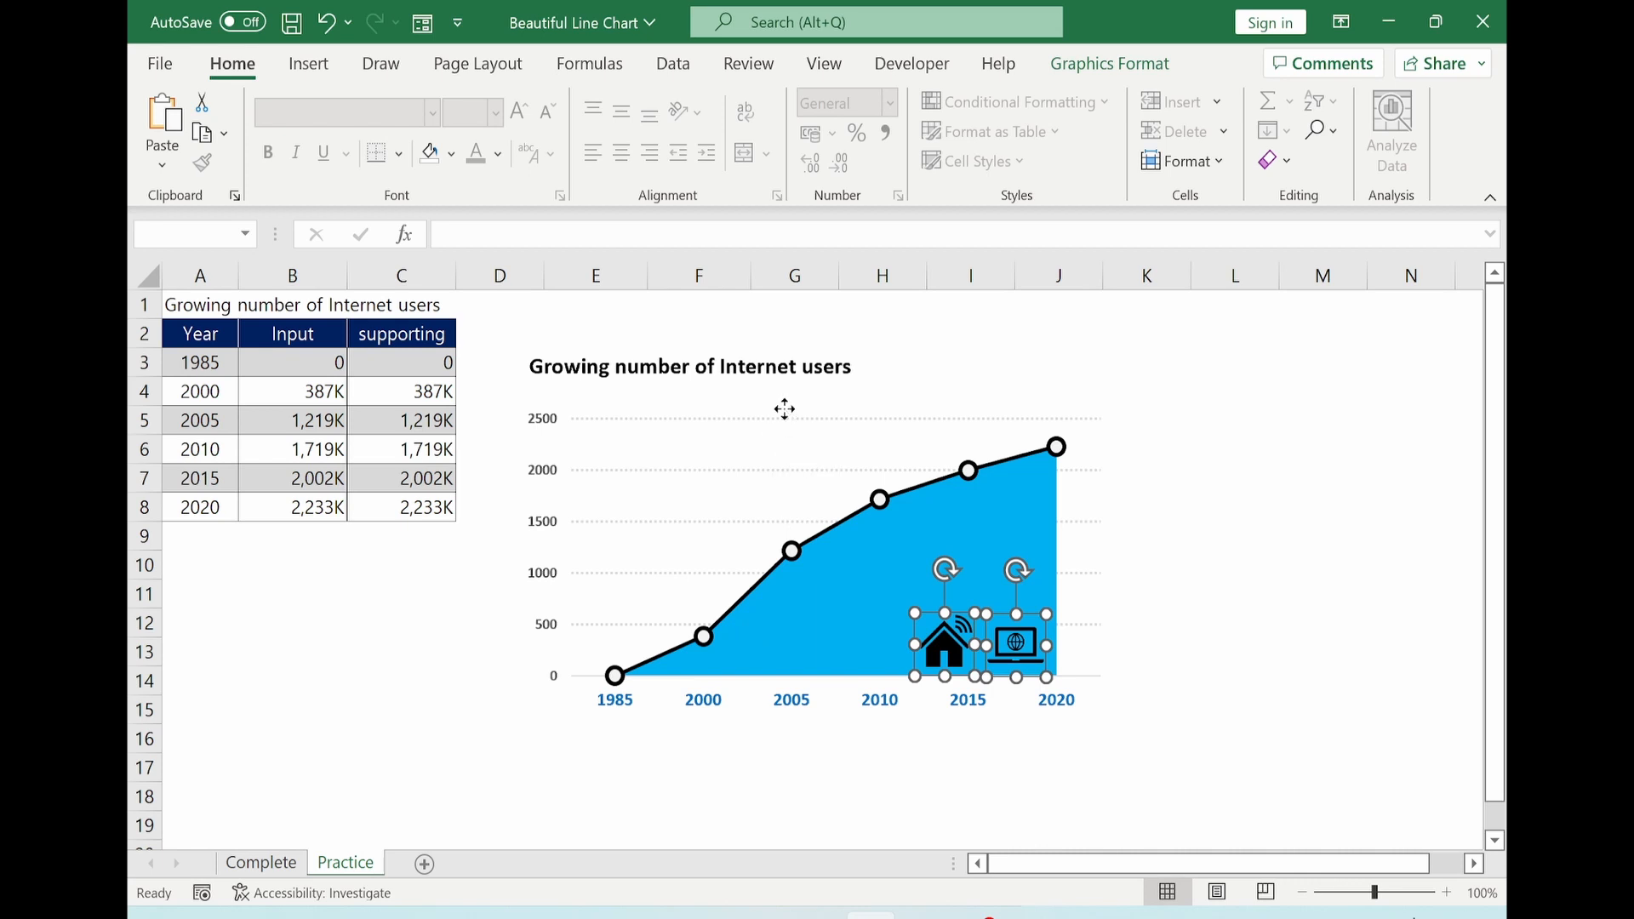
Step: Group the two icons with the chart via Graphics Format > Group
click(818, 417)
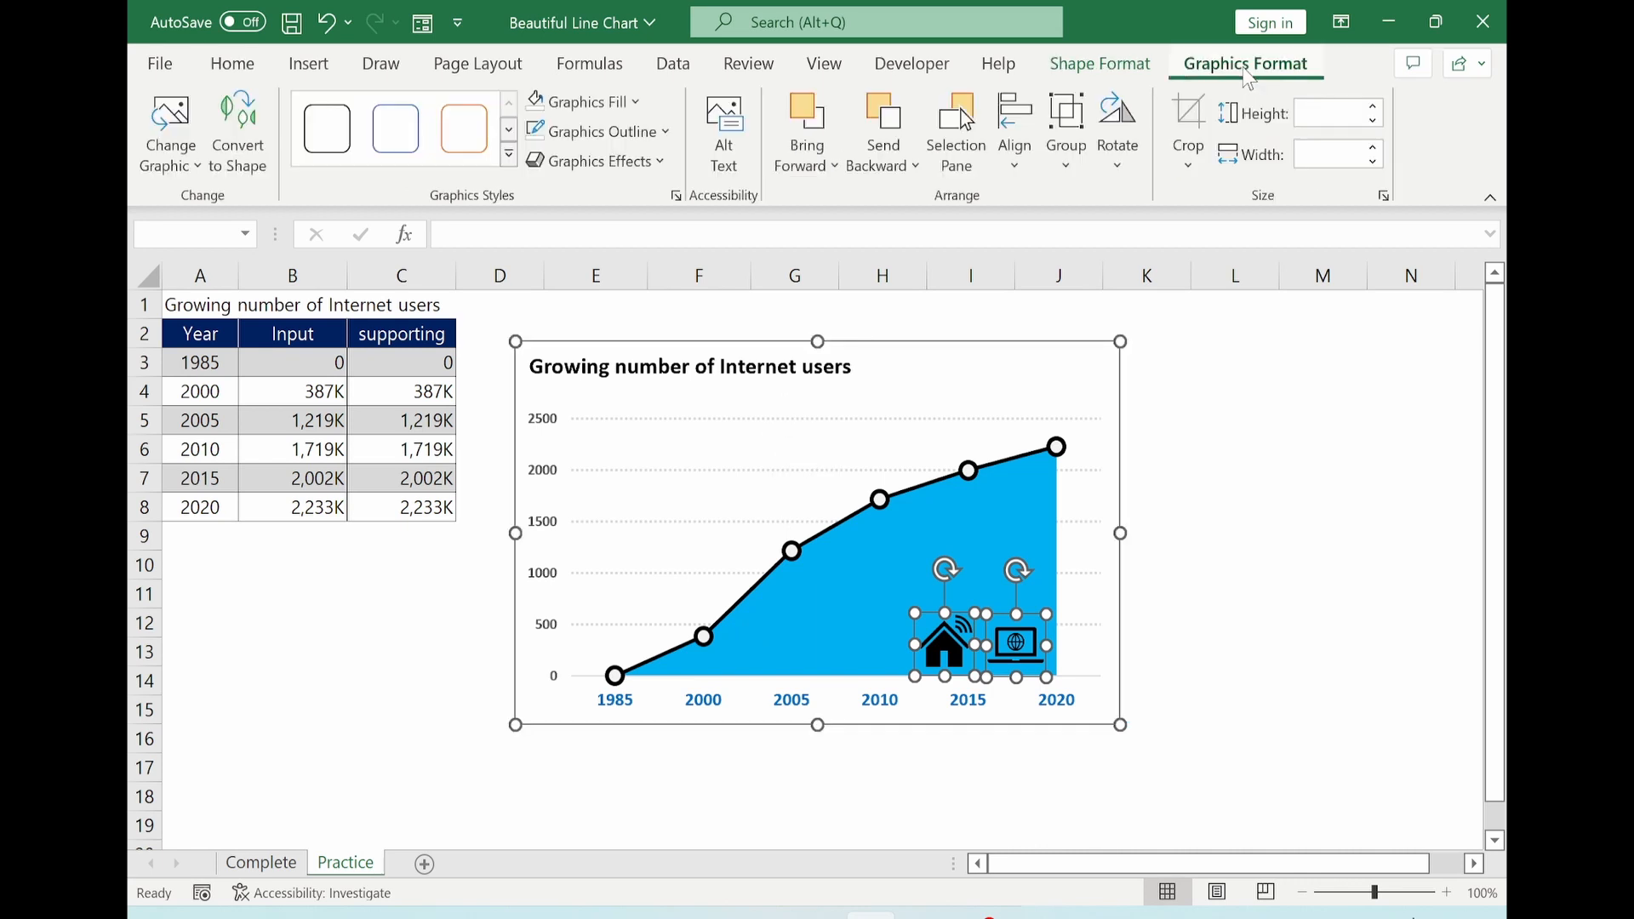
click(1063, 131)
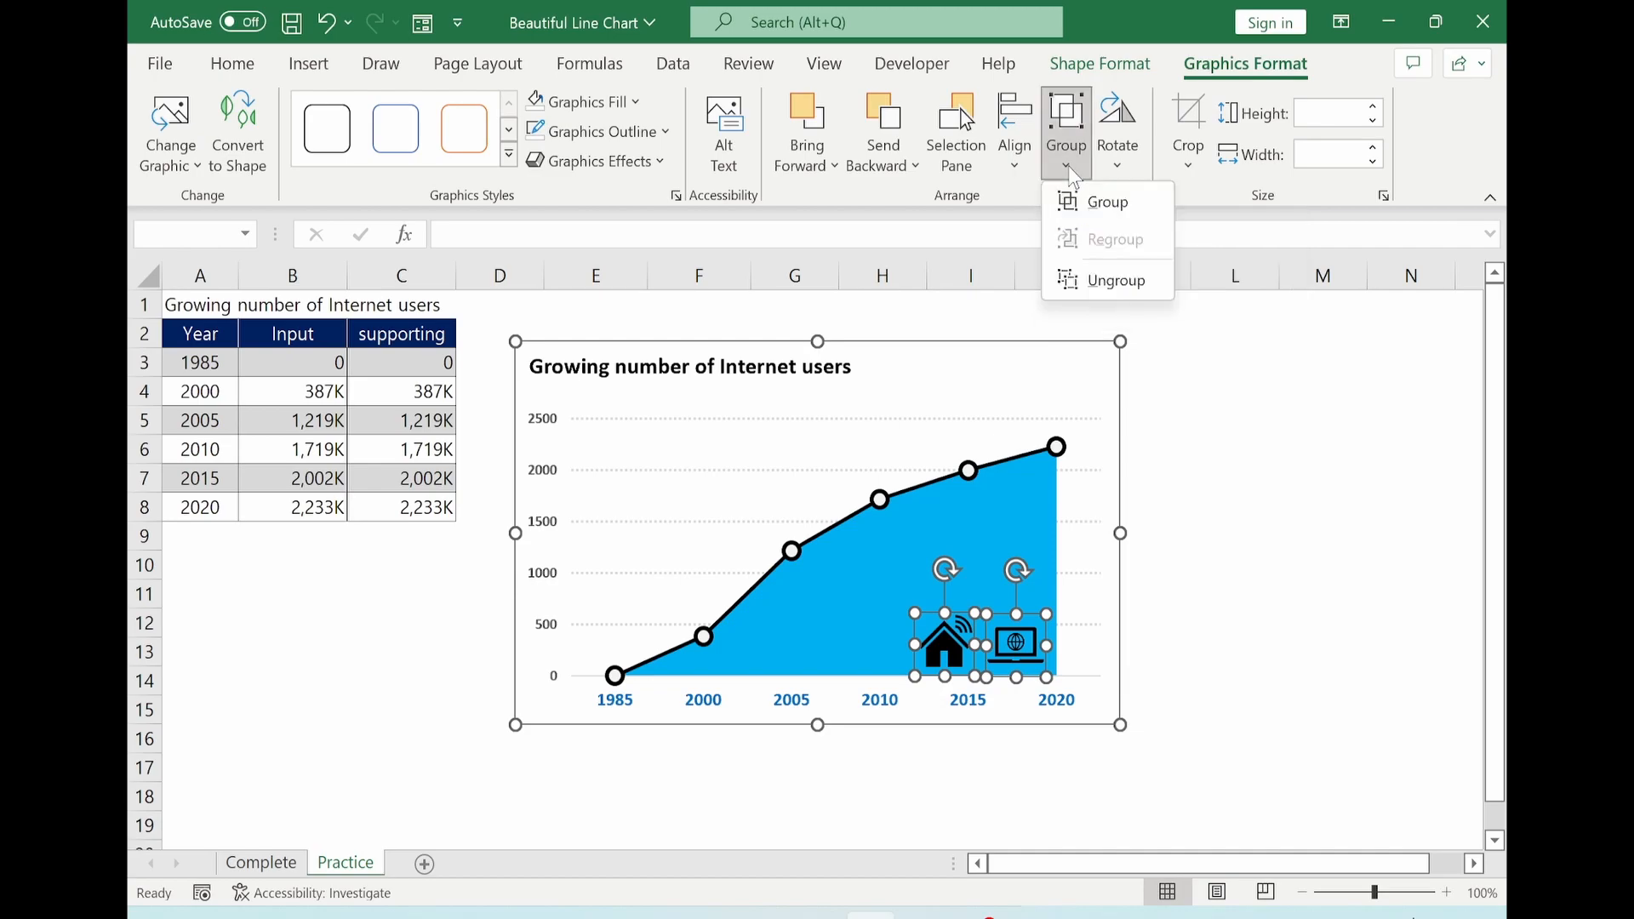
click(1106, 201)
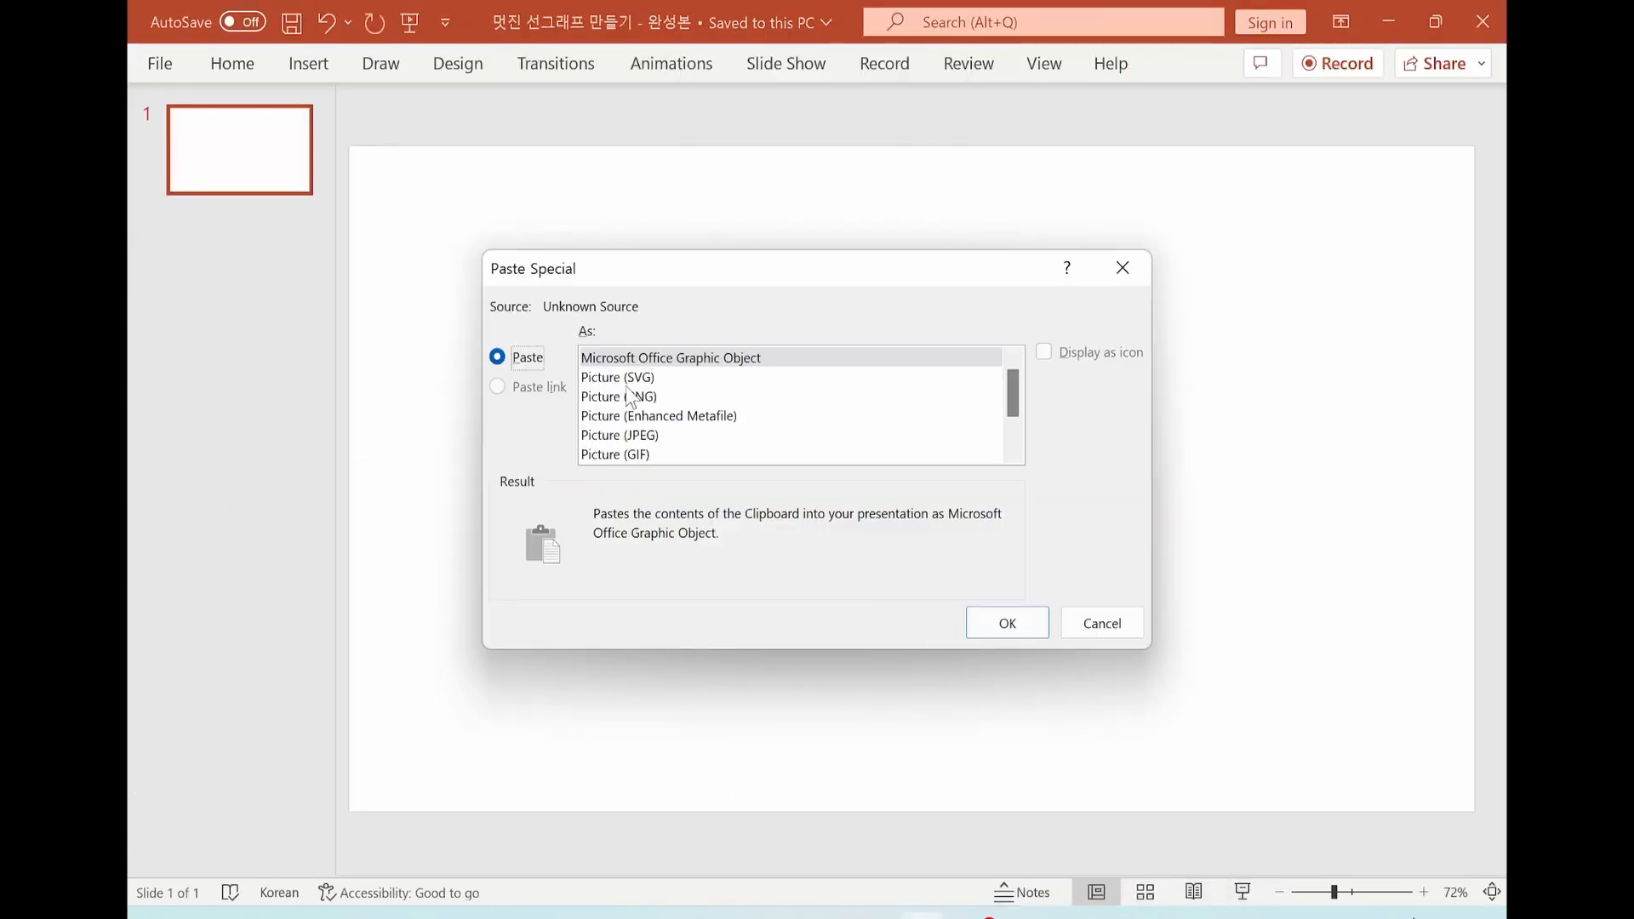
Step: Paste the chart as Picture (PNG) and apply the Designer layout with blue and yellow shapes
click(620, 397)
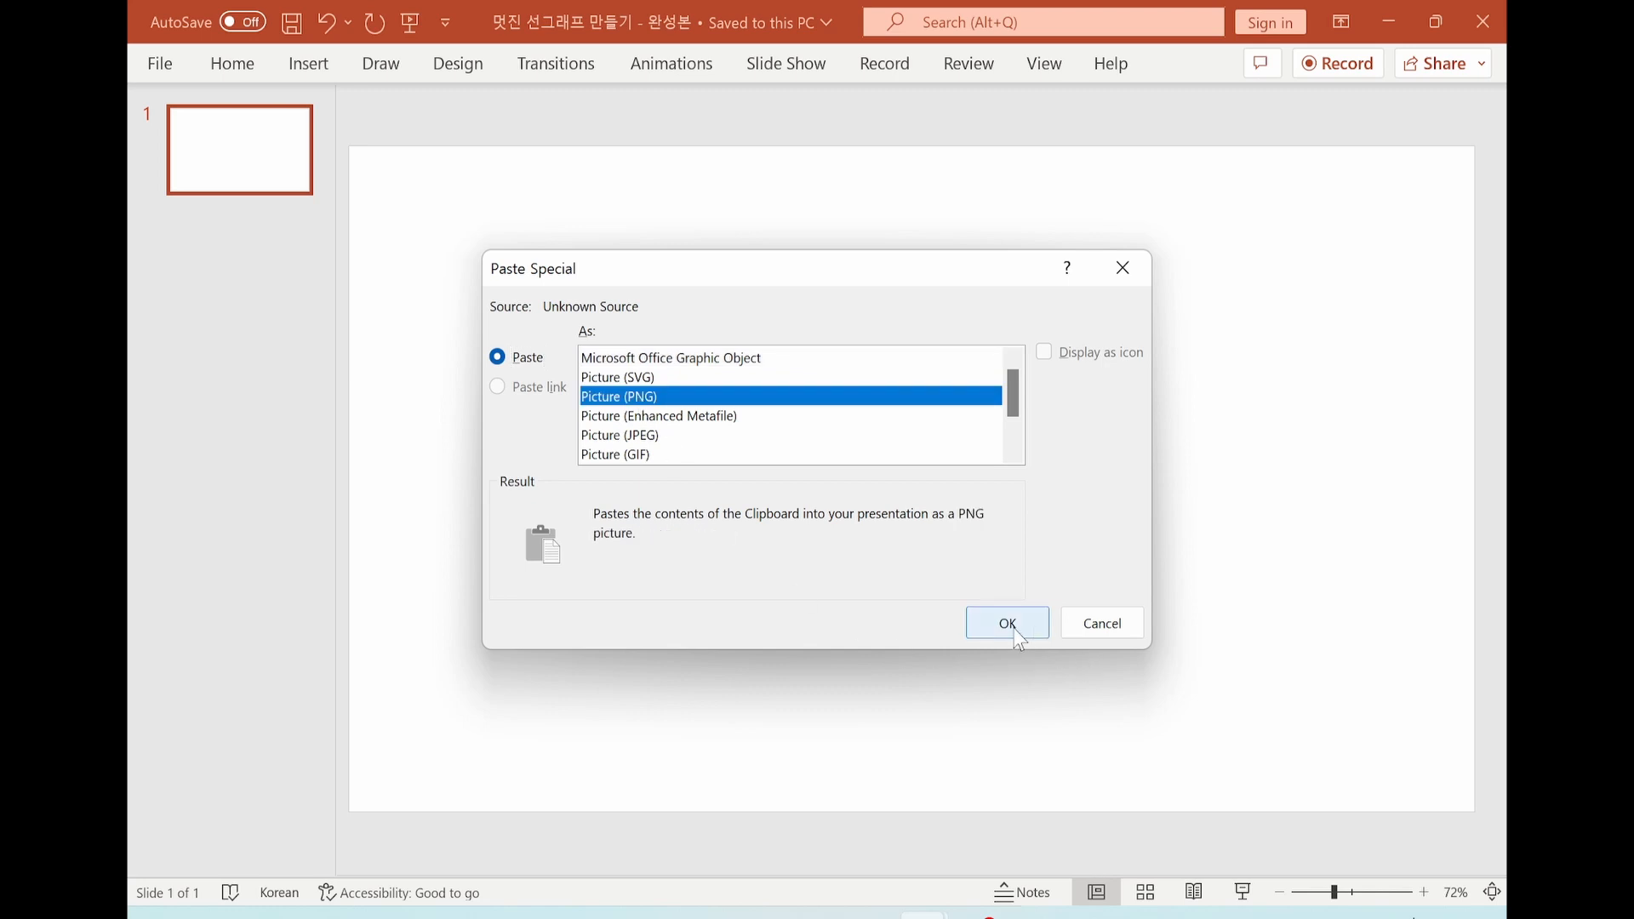
click(1004, 623)
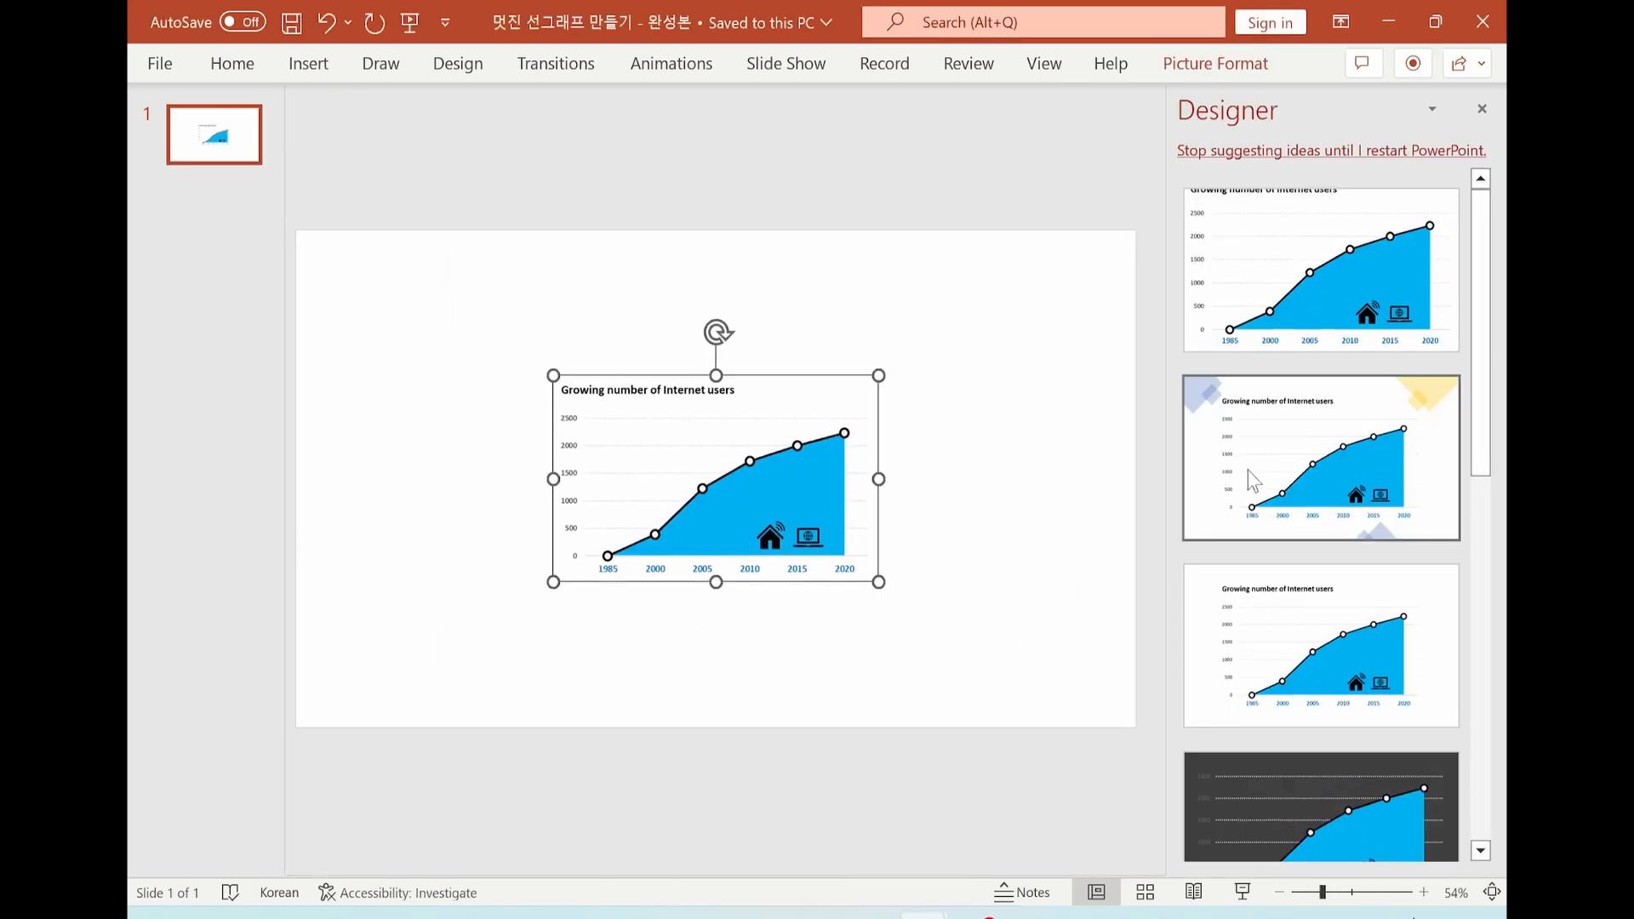
mouse_move(1337, 480)
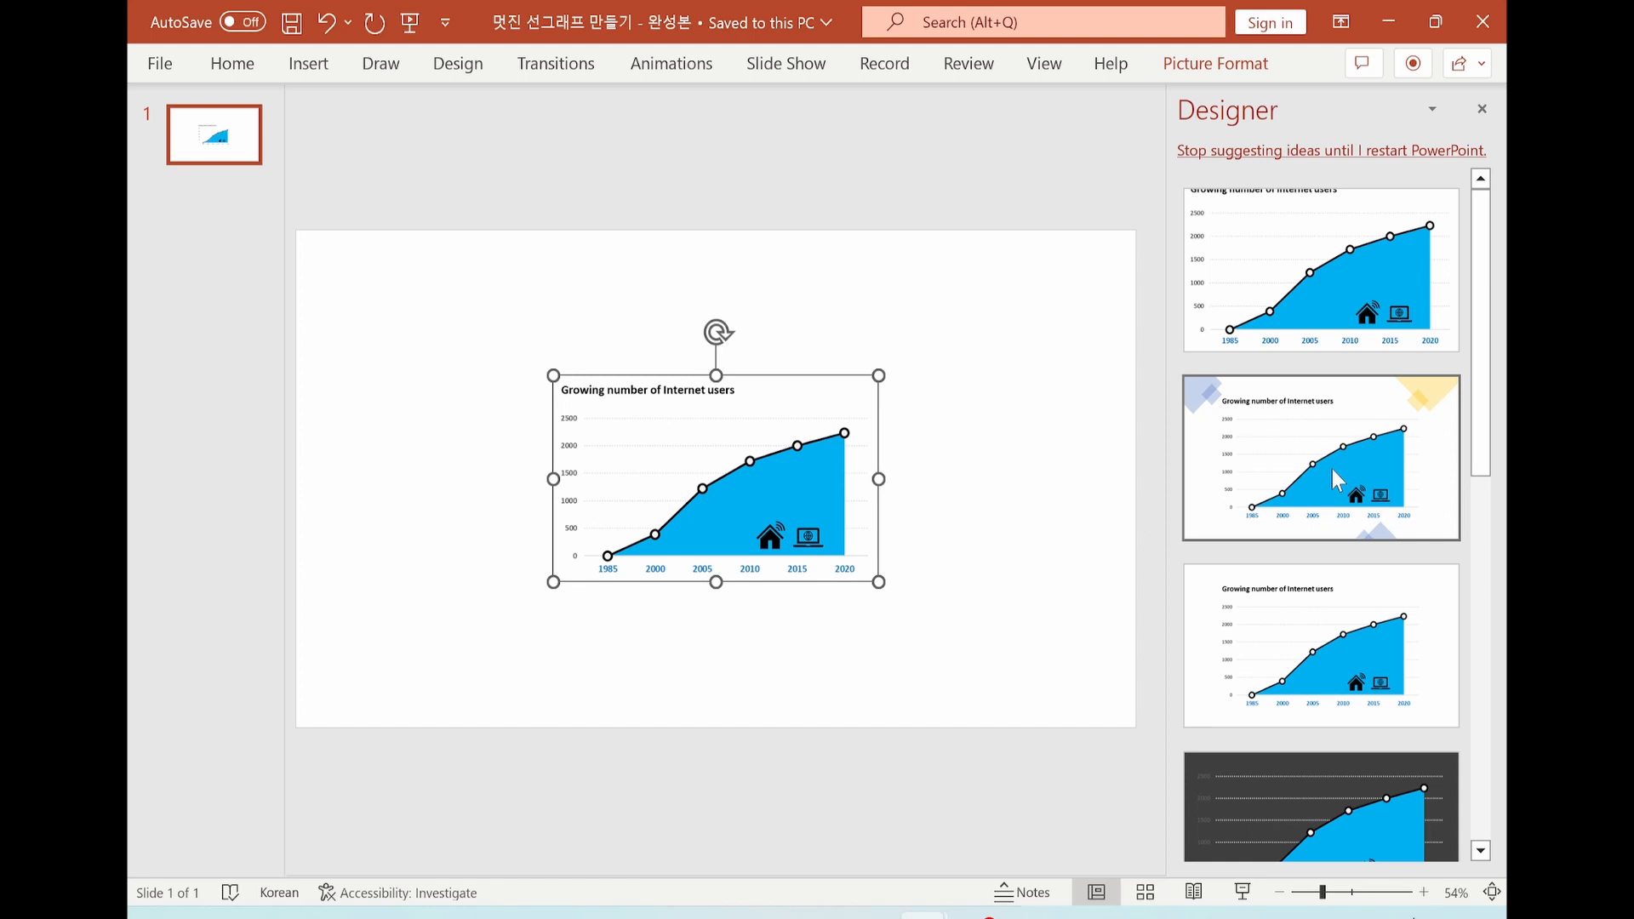
click(1319, 456)
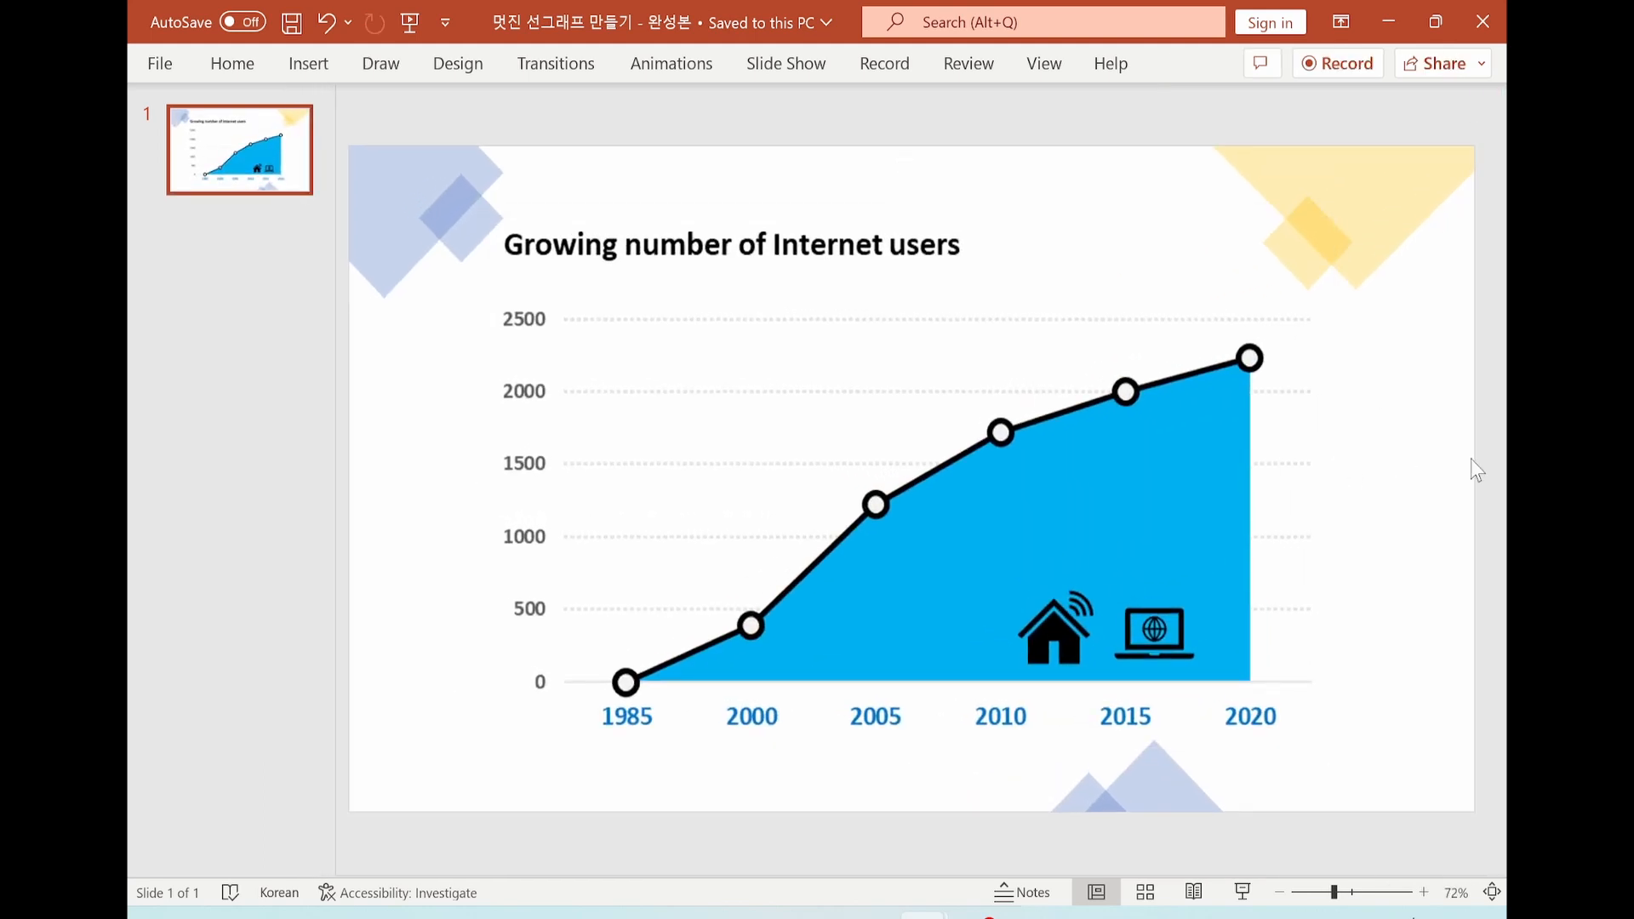